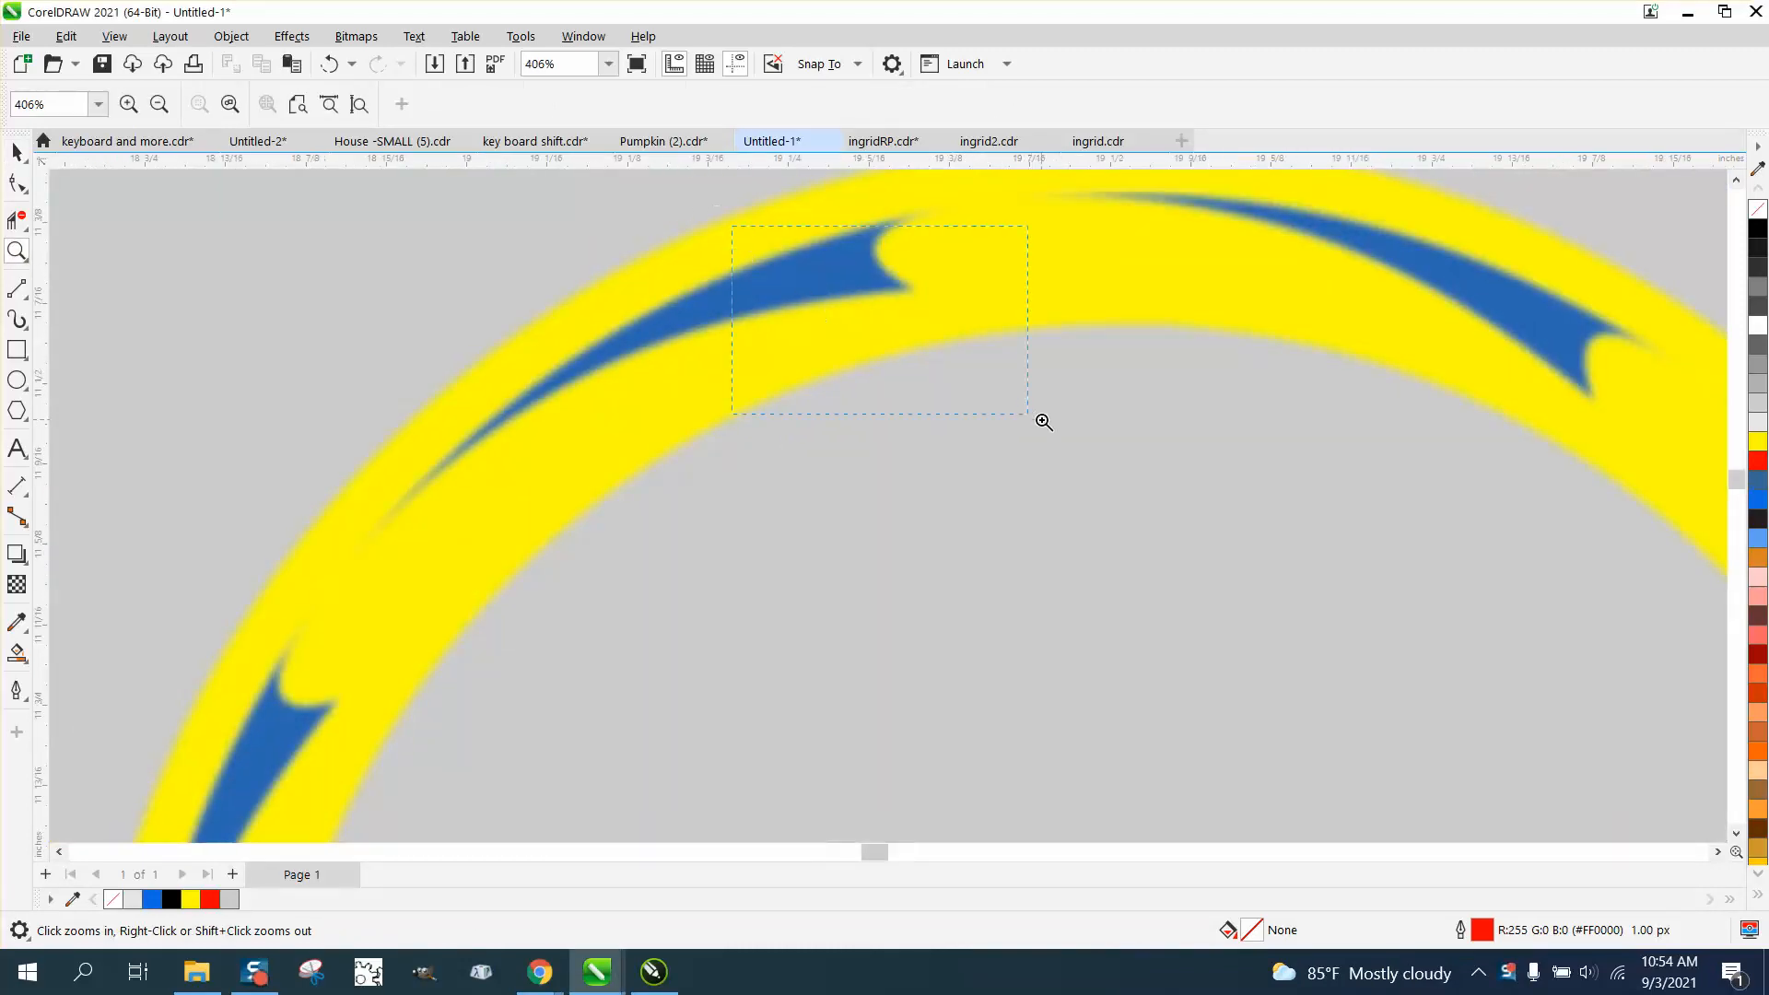
Step: Zoom in on the upper-left swoosh and trace its edges with the 3-Point Curve tool
right_click(1041, 421)
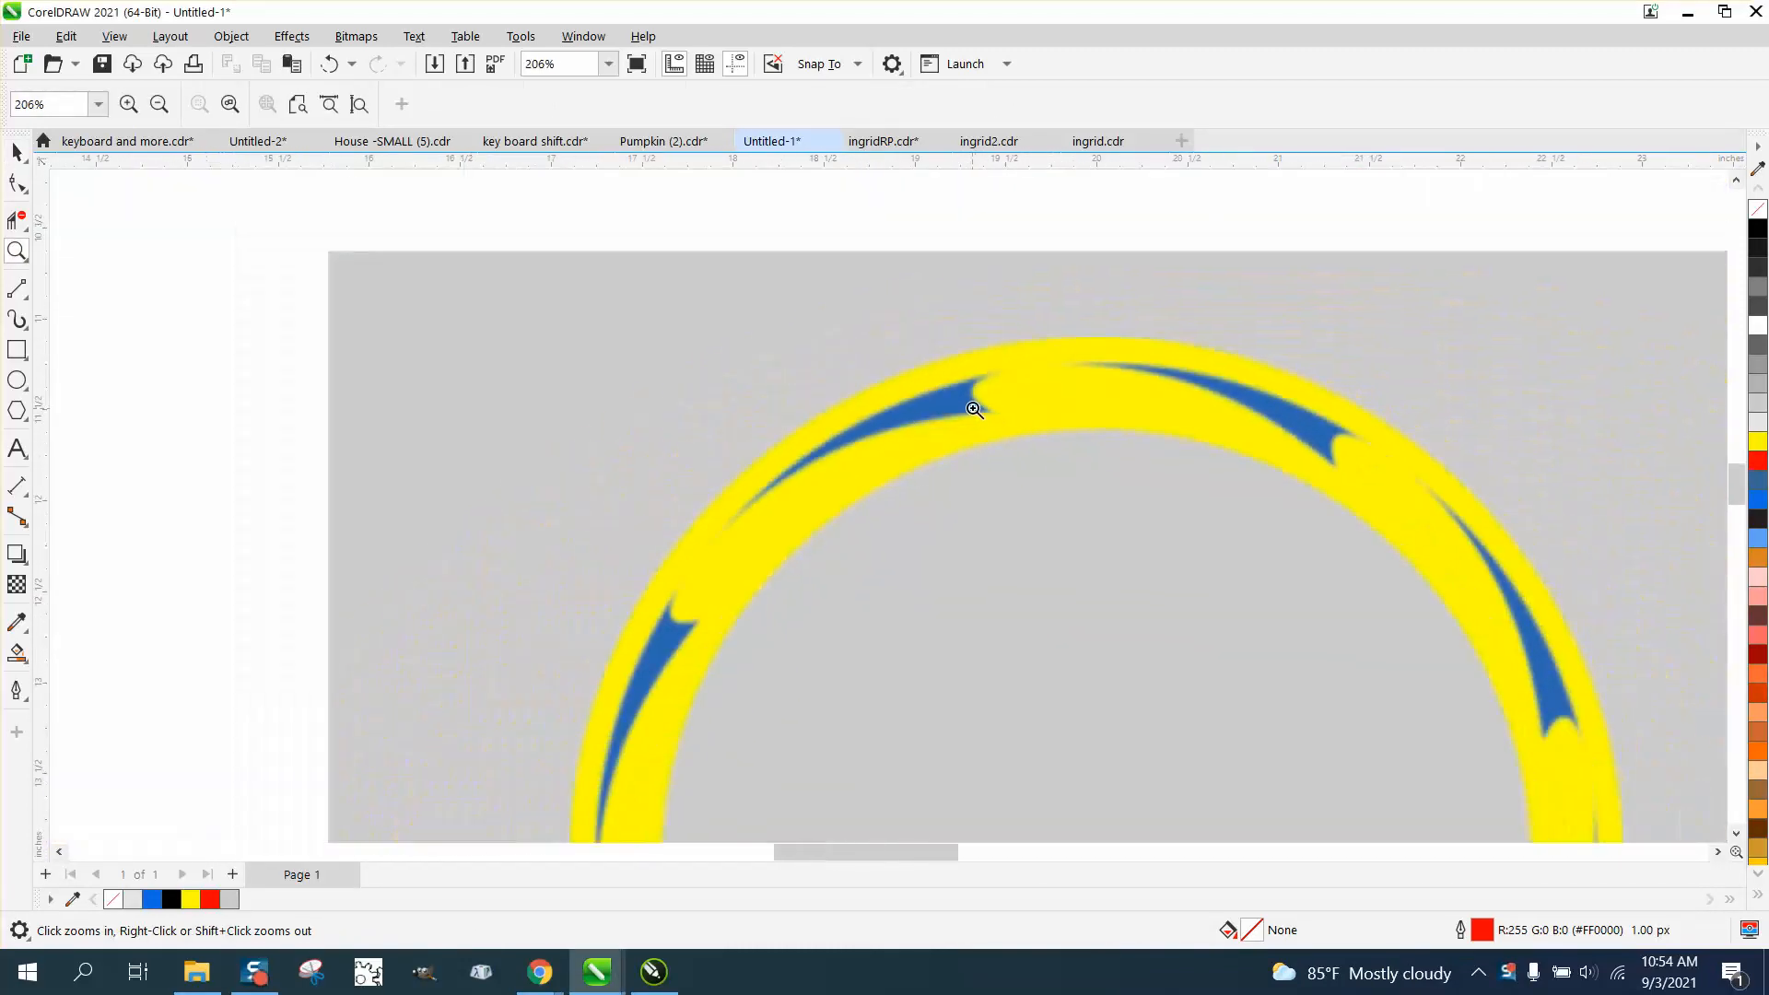
left_click(973, 408)
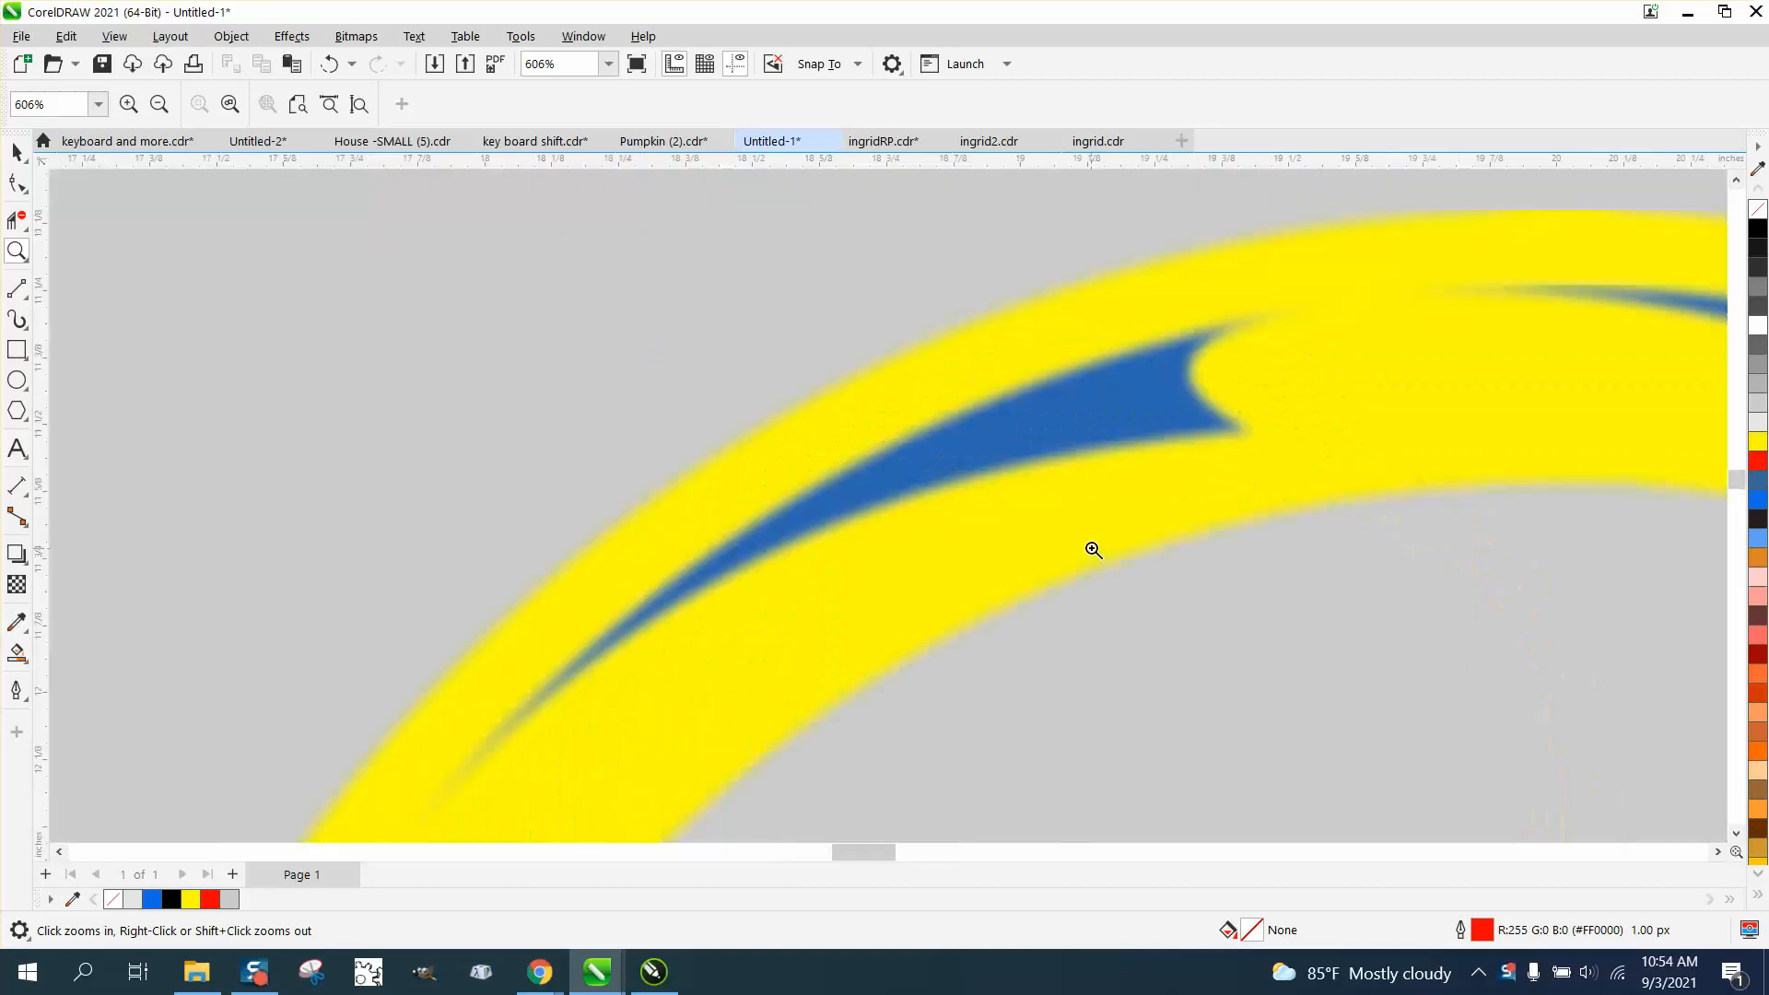
right_click(1092, 549)
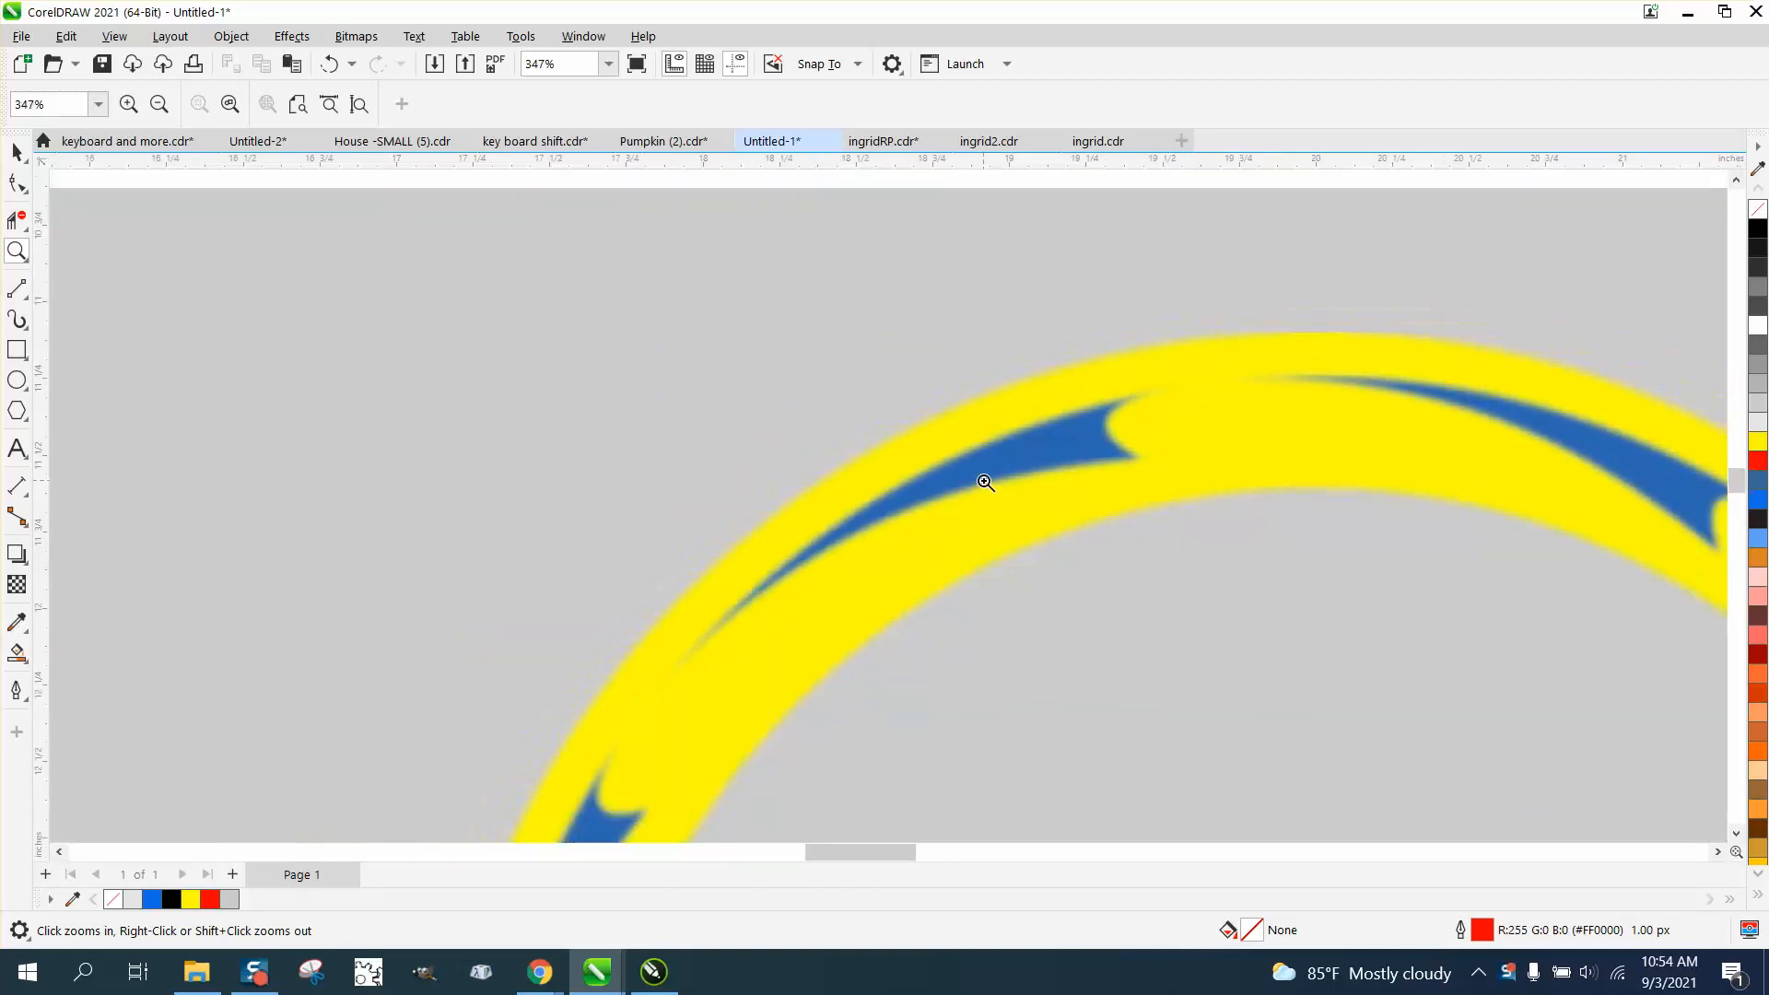
right_click(984, 482)
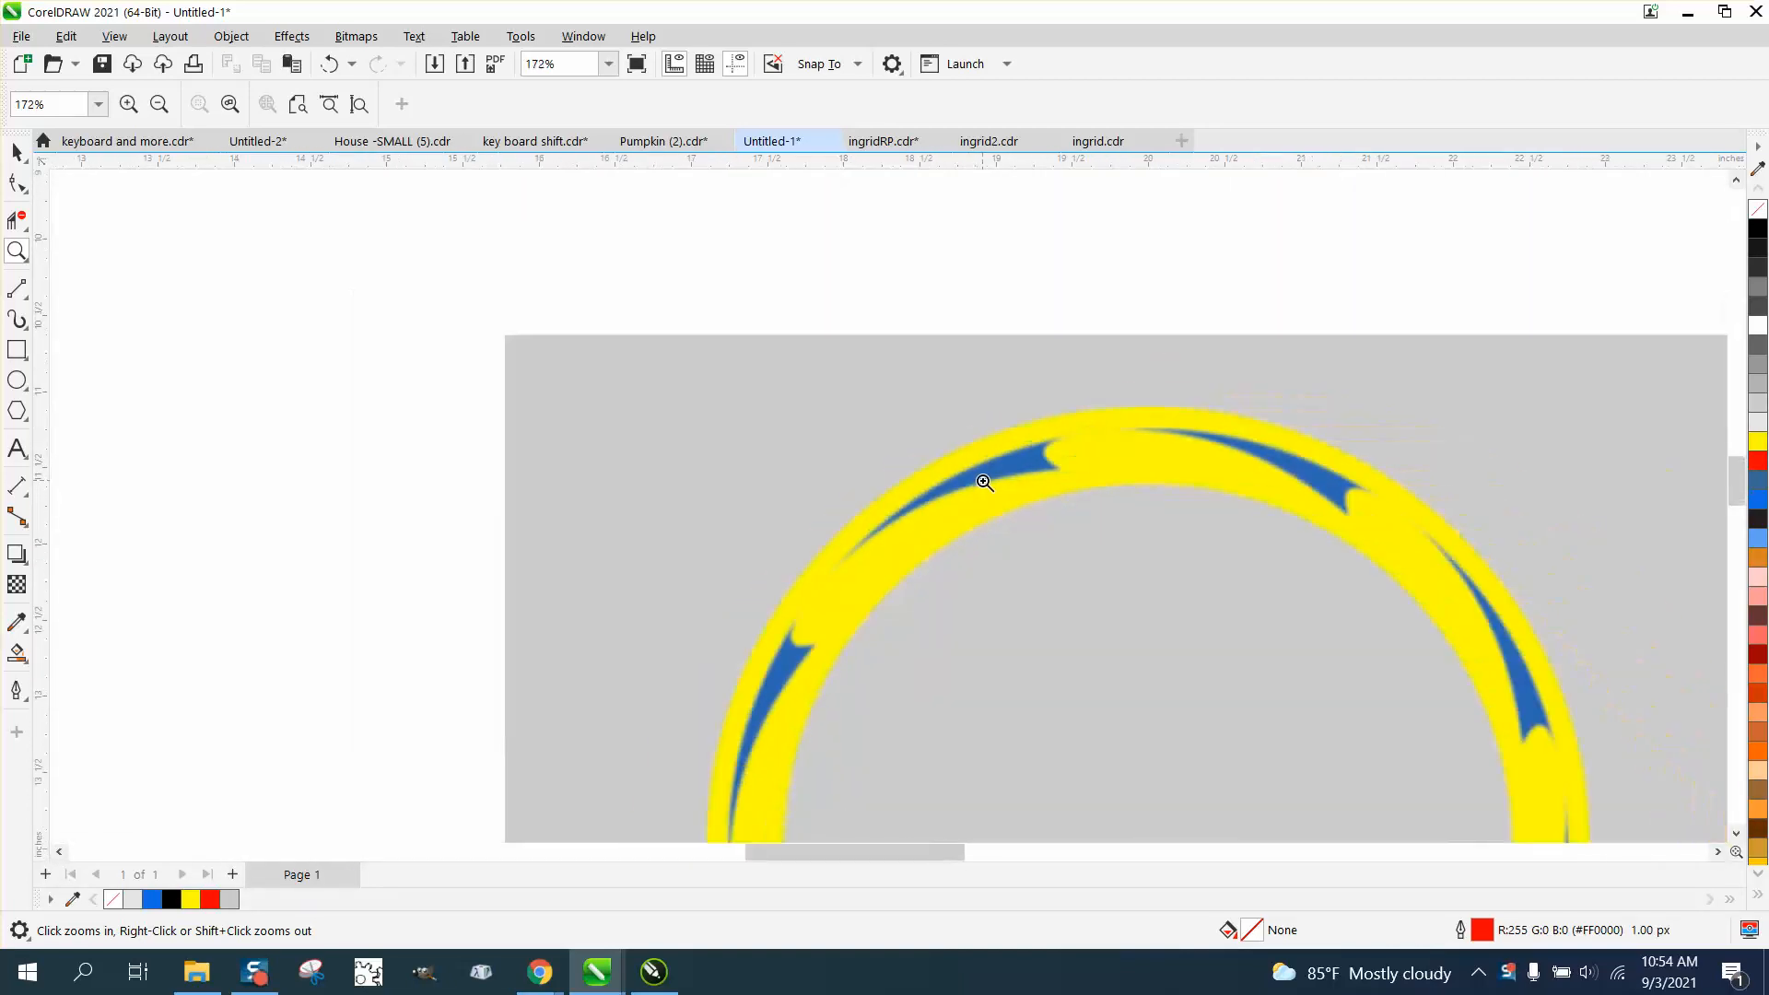
left_click(17, 251)
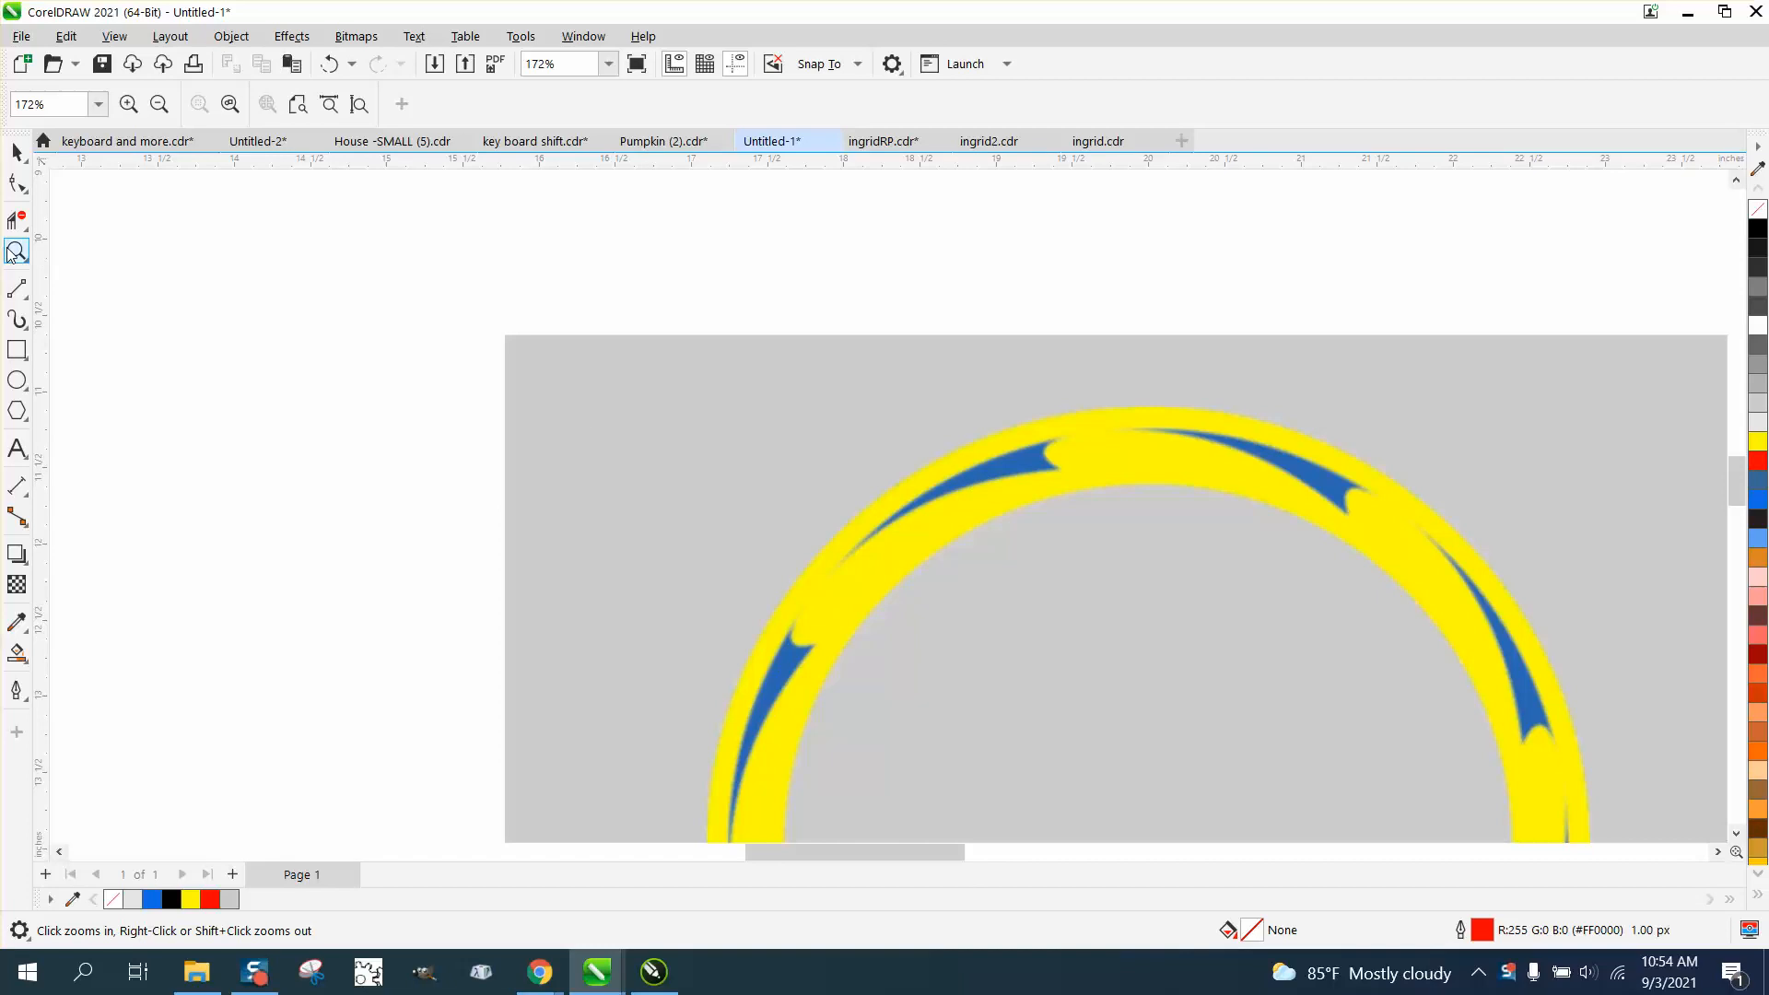
left_click(723, 373)
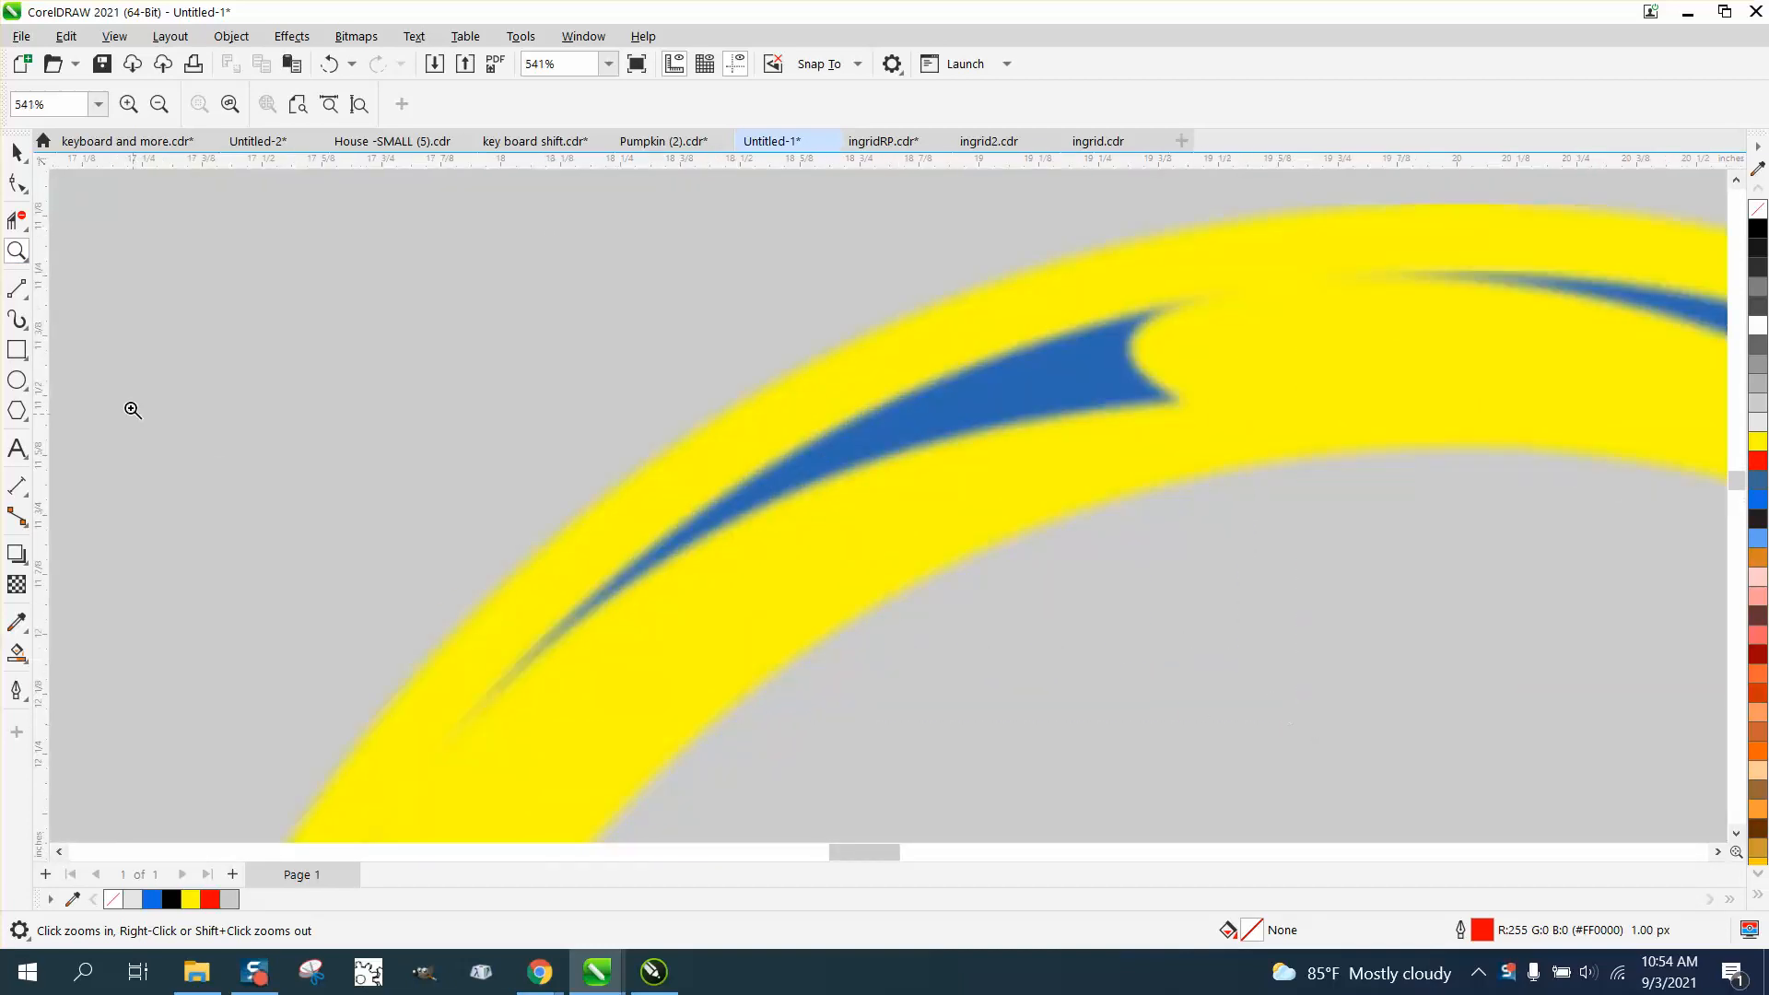
left_click(19, 289)
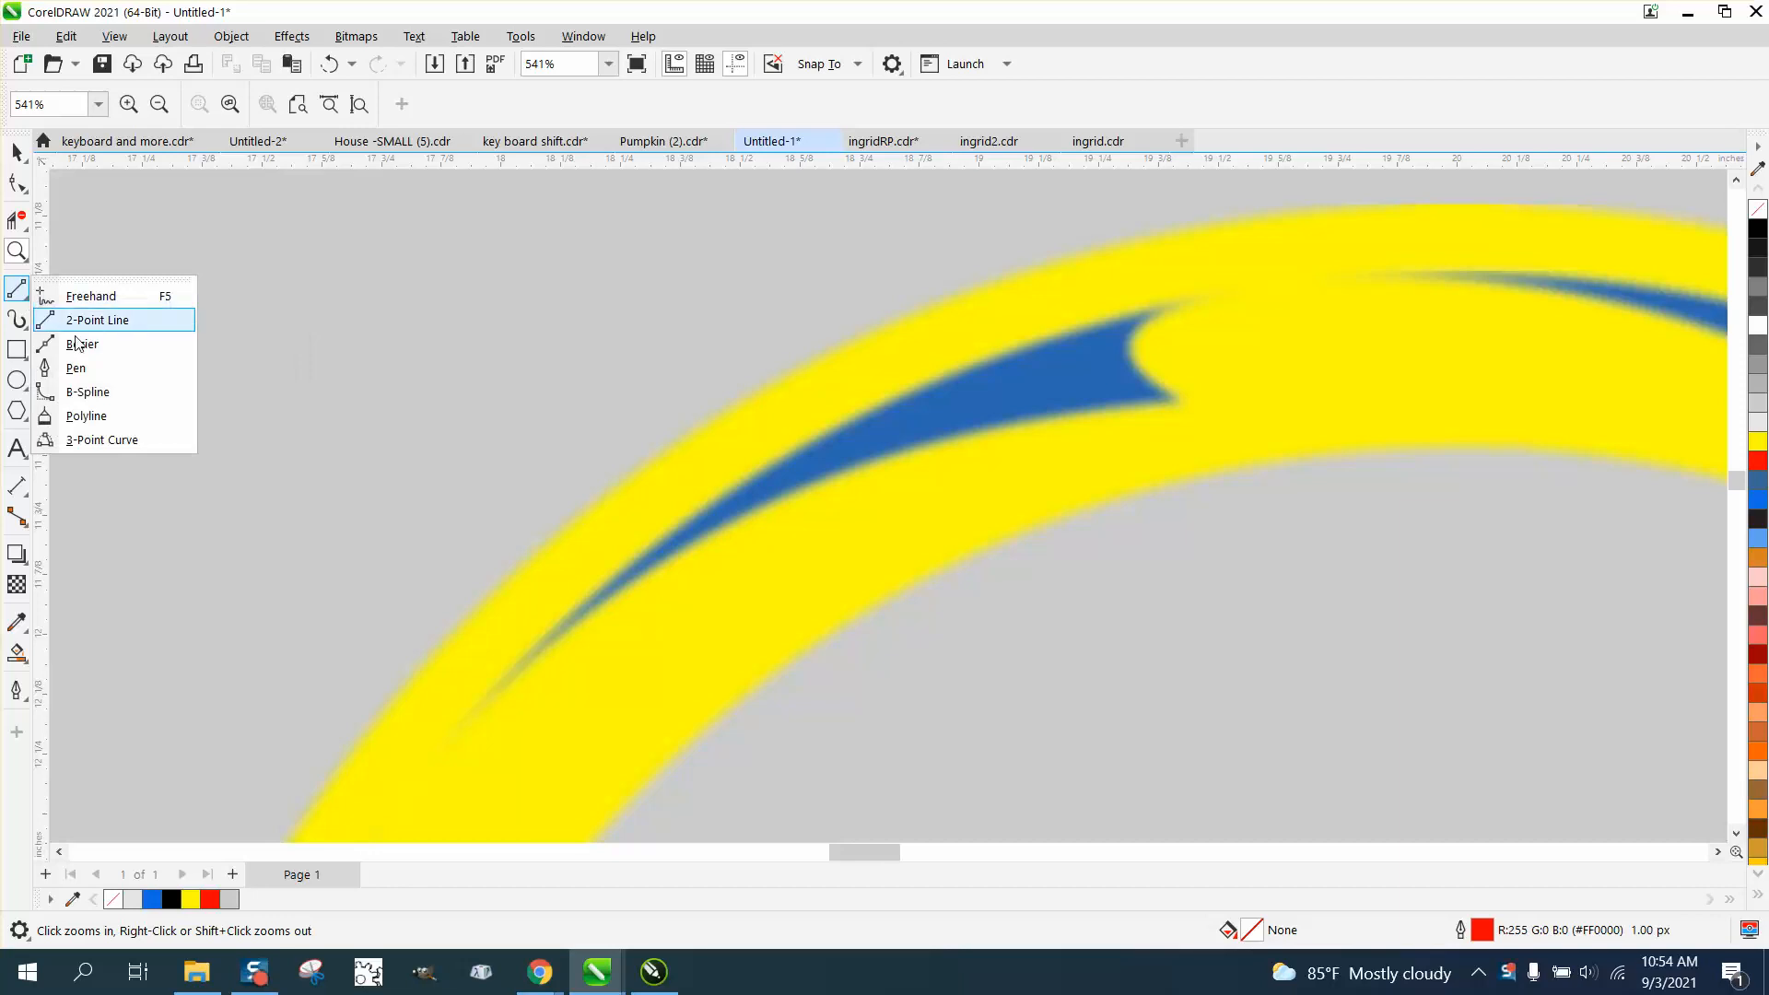
left_click(97, 321)
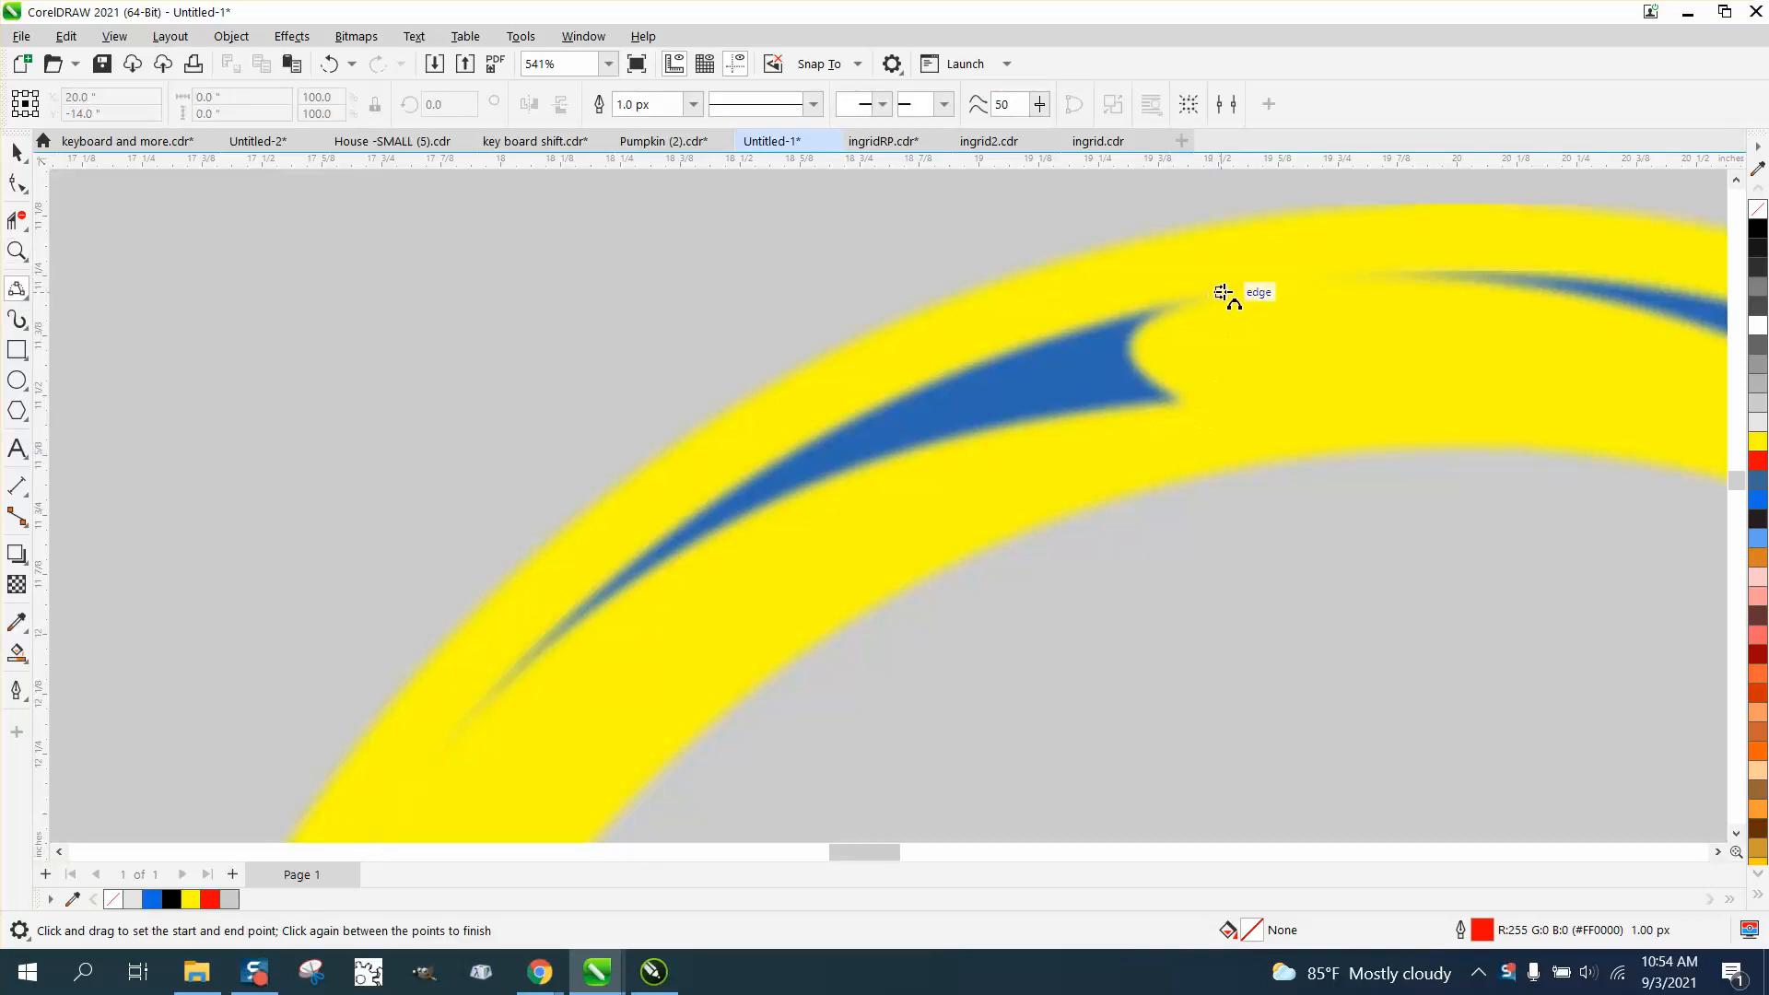
left_click_drag(1225, 299, 446, 733)
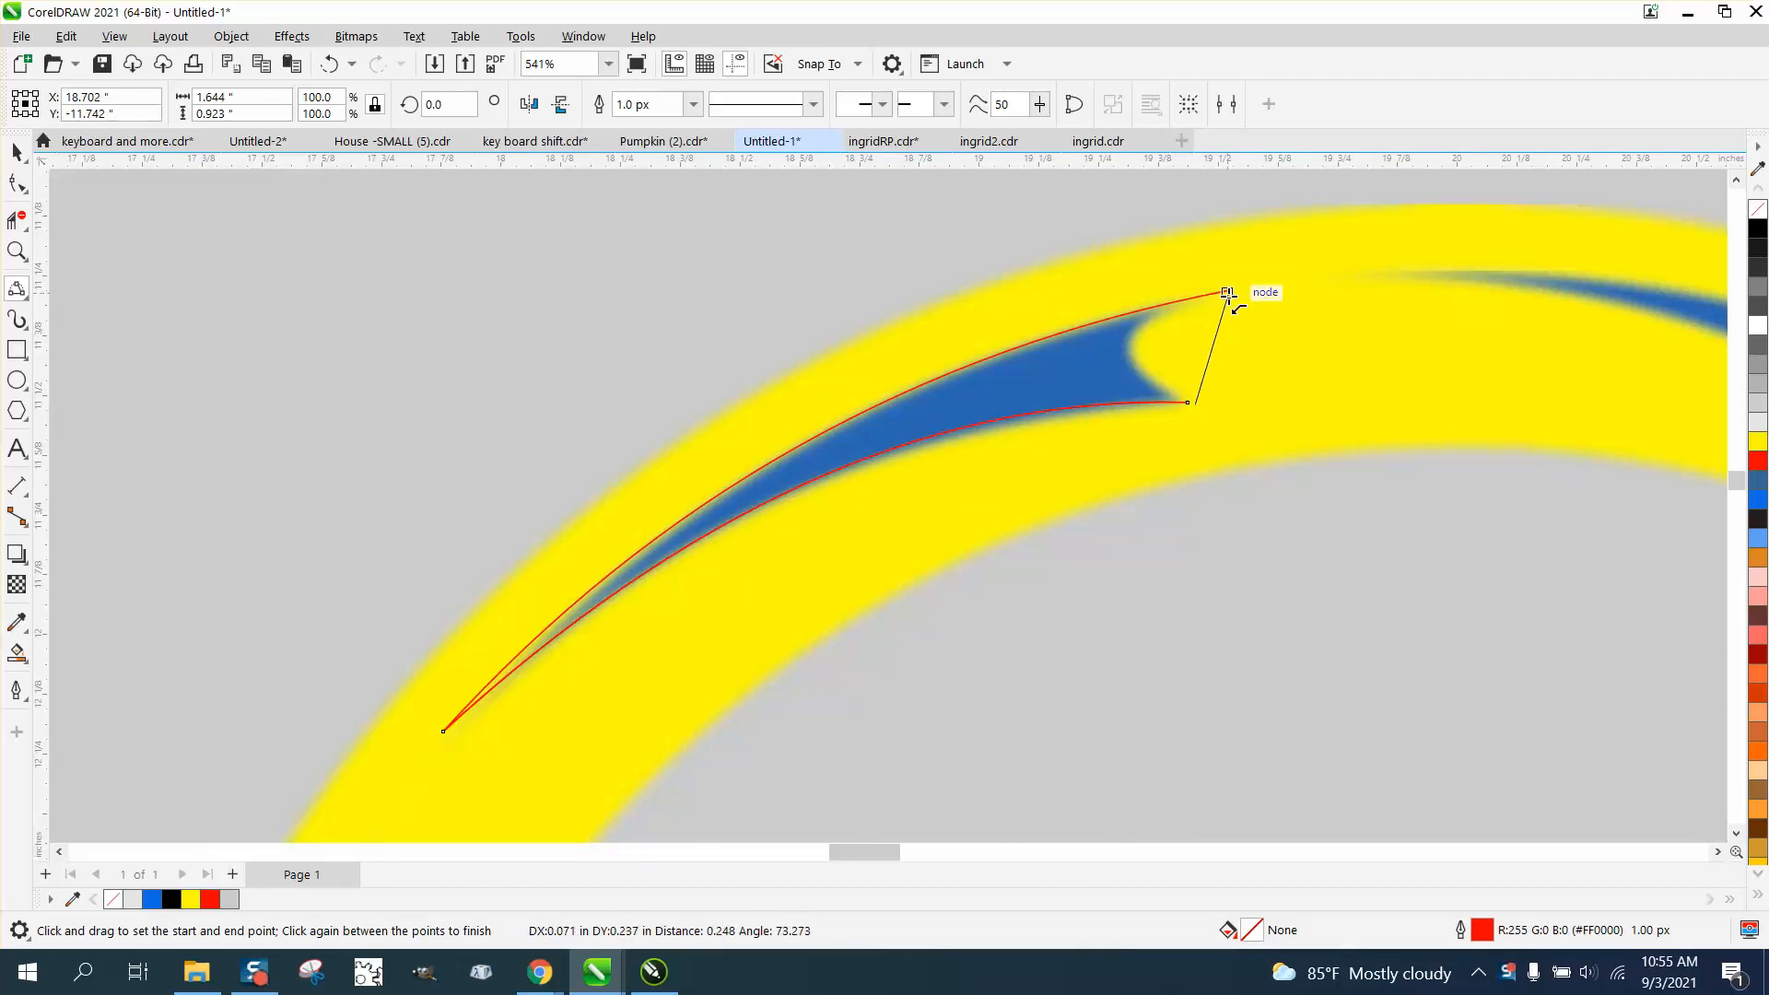
mouse_move(1132, 348)
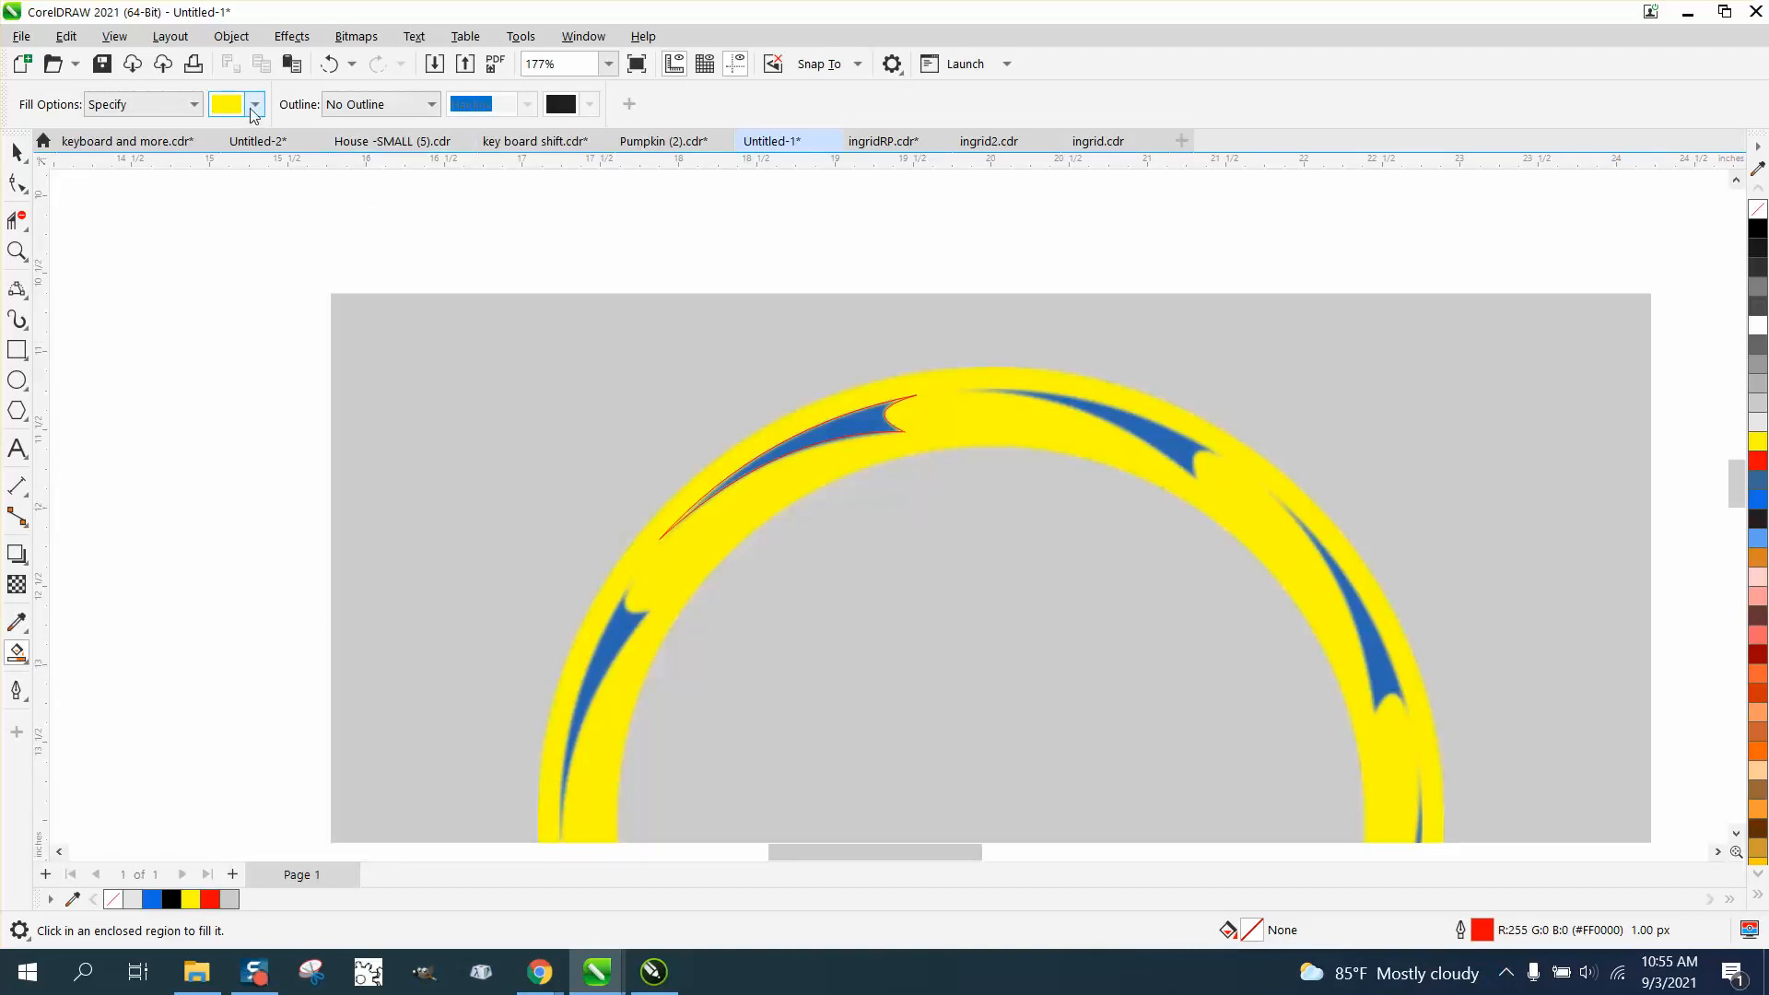
Step: Fill the enclosed upper-left swoosh region with red using Smart Fill
left_click(255, 104)
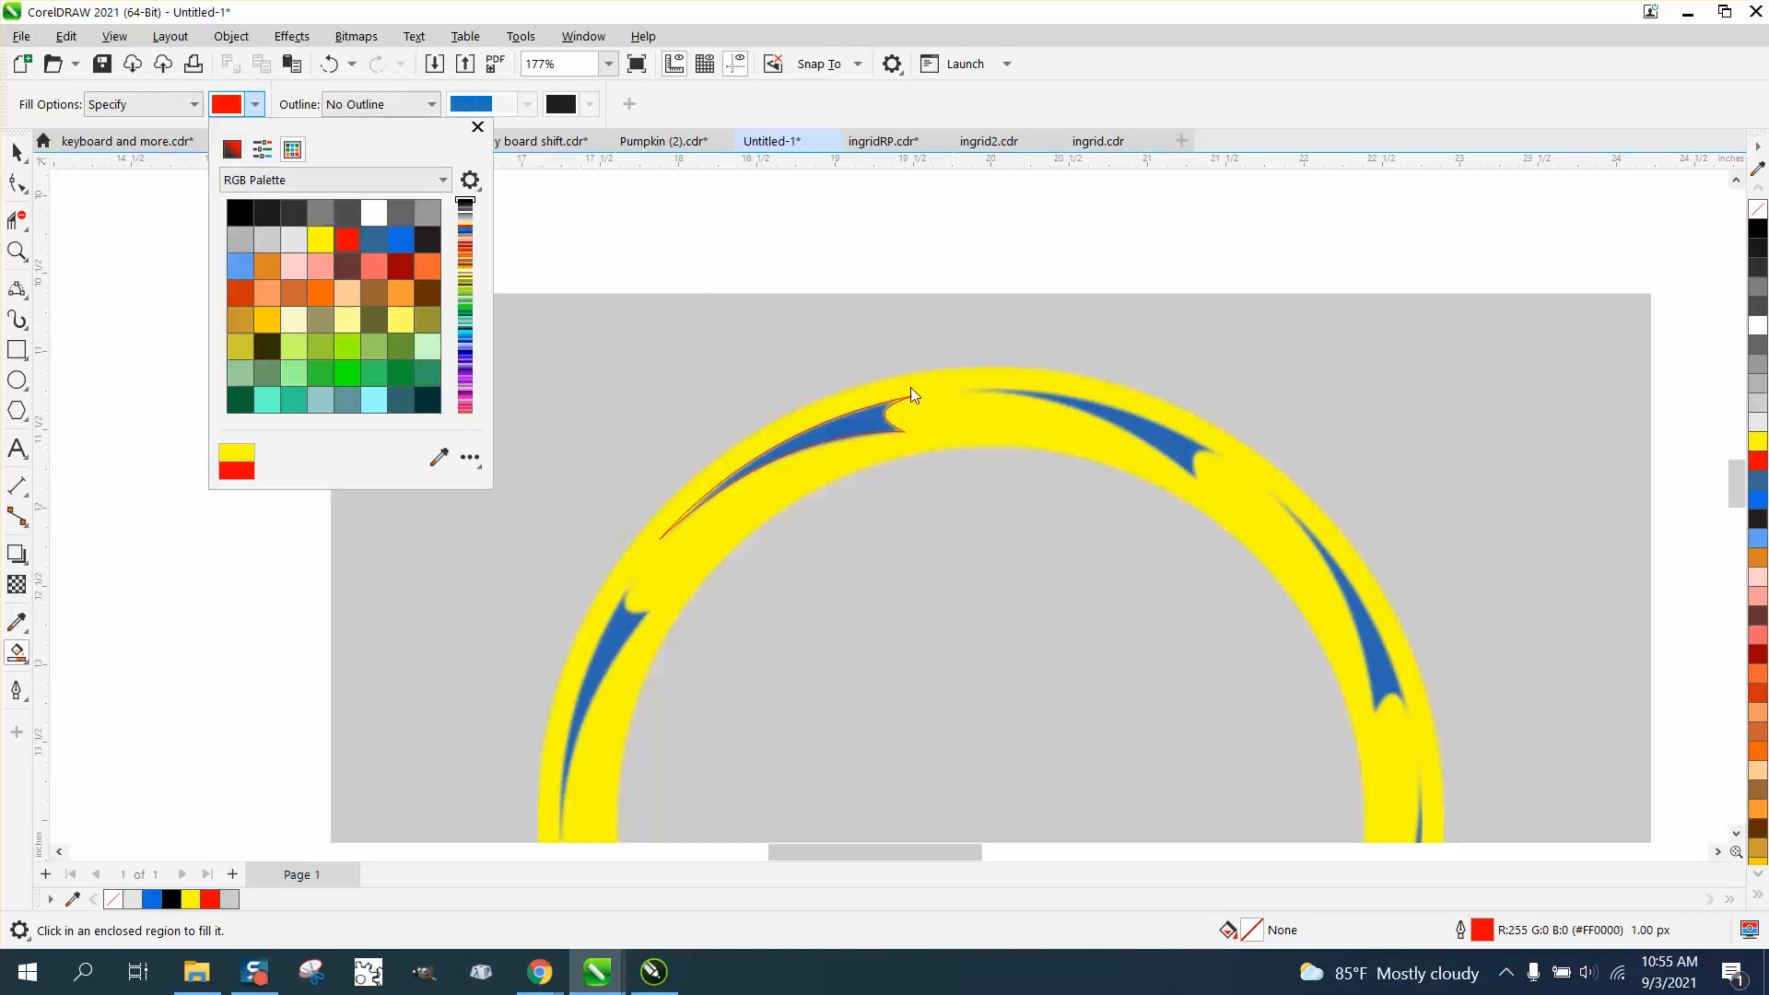
left_click(858, 423)
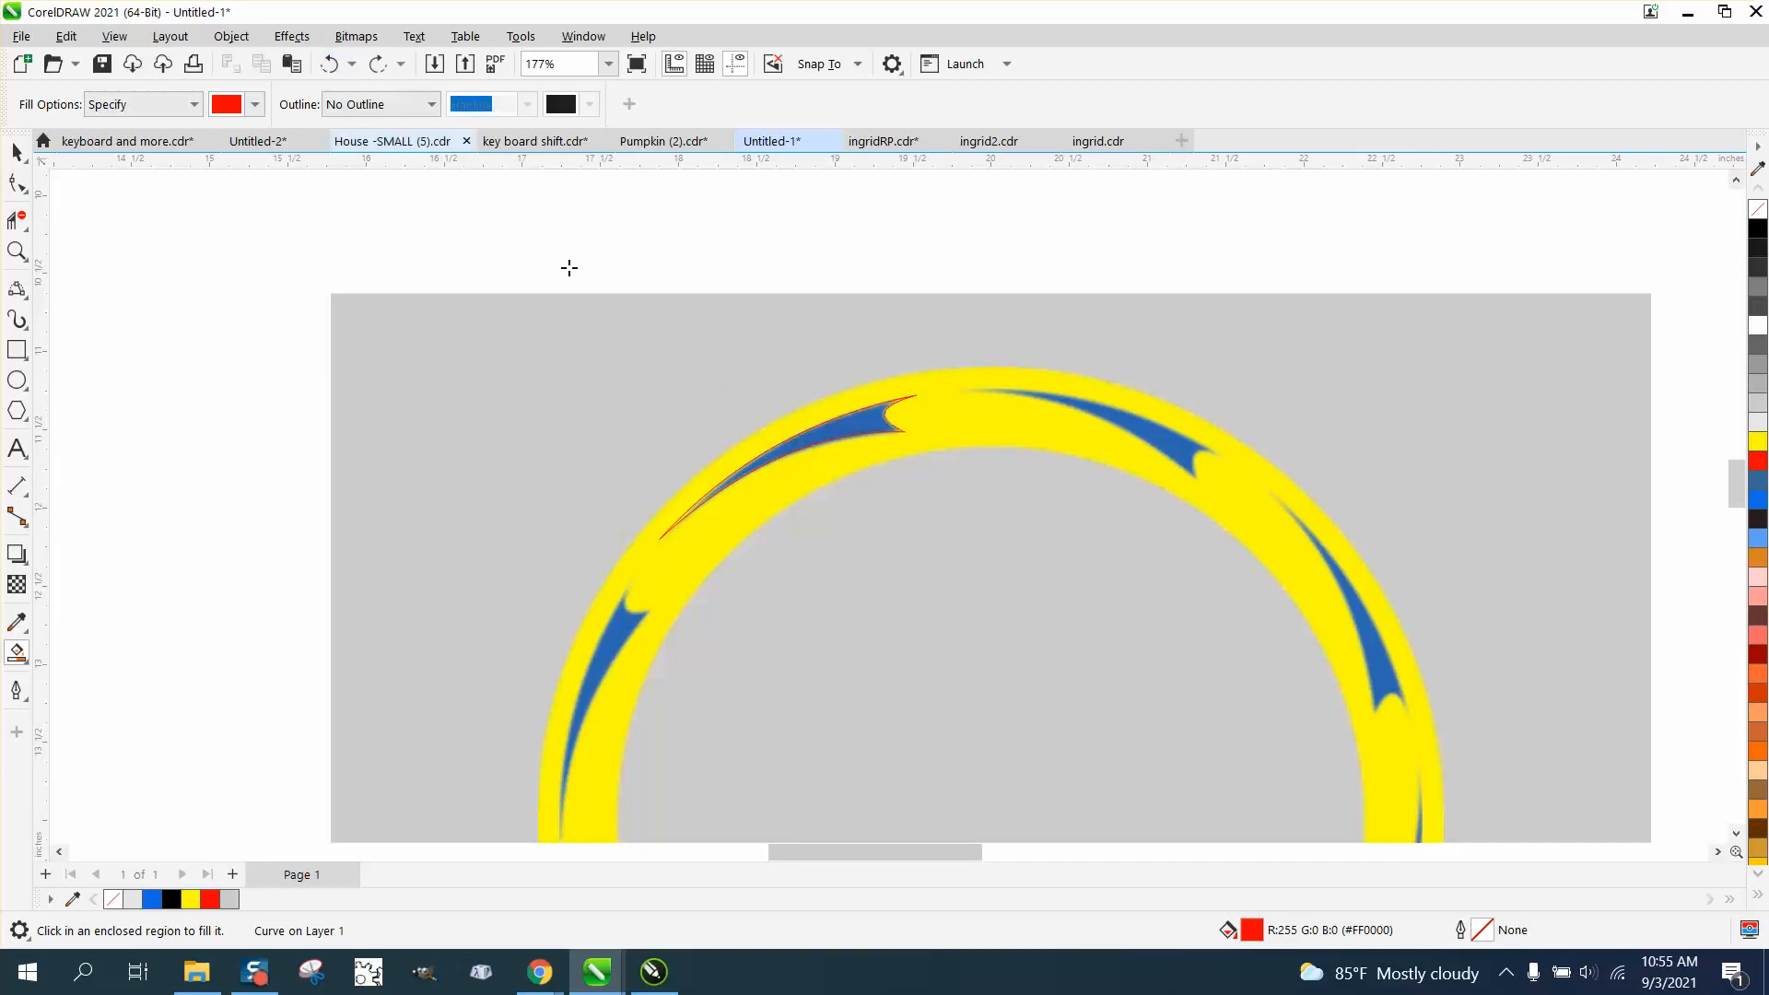
left_click(16, 251)
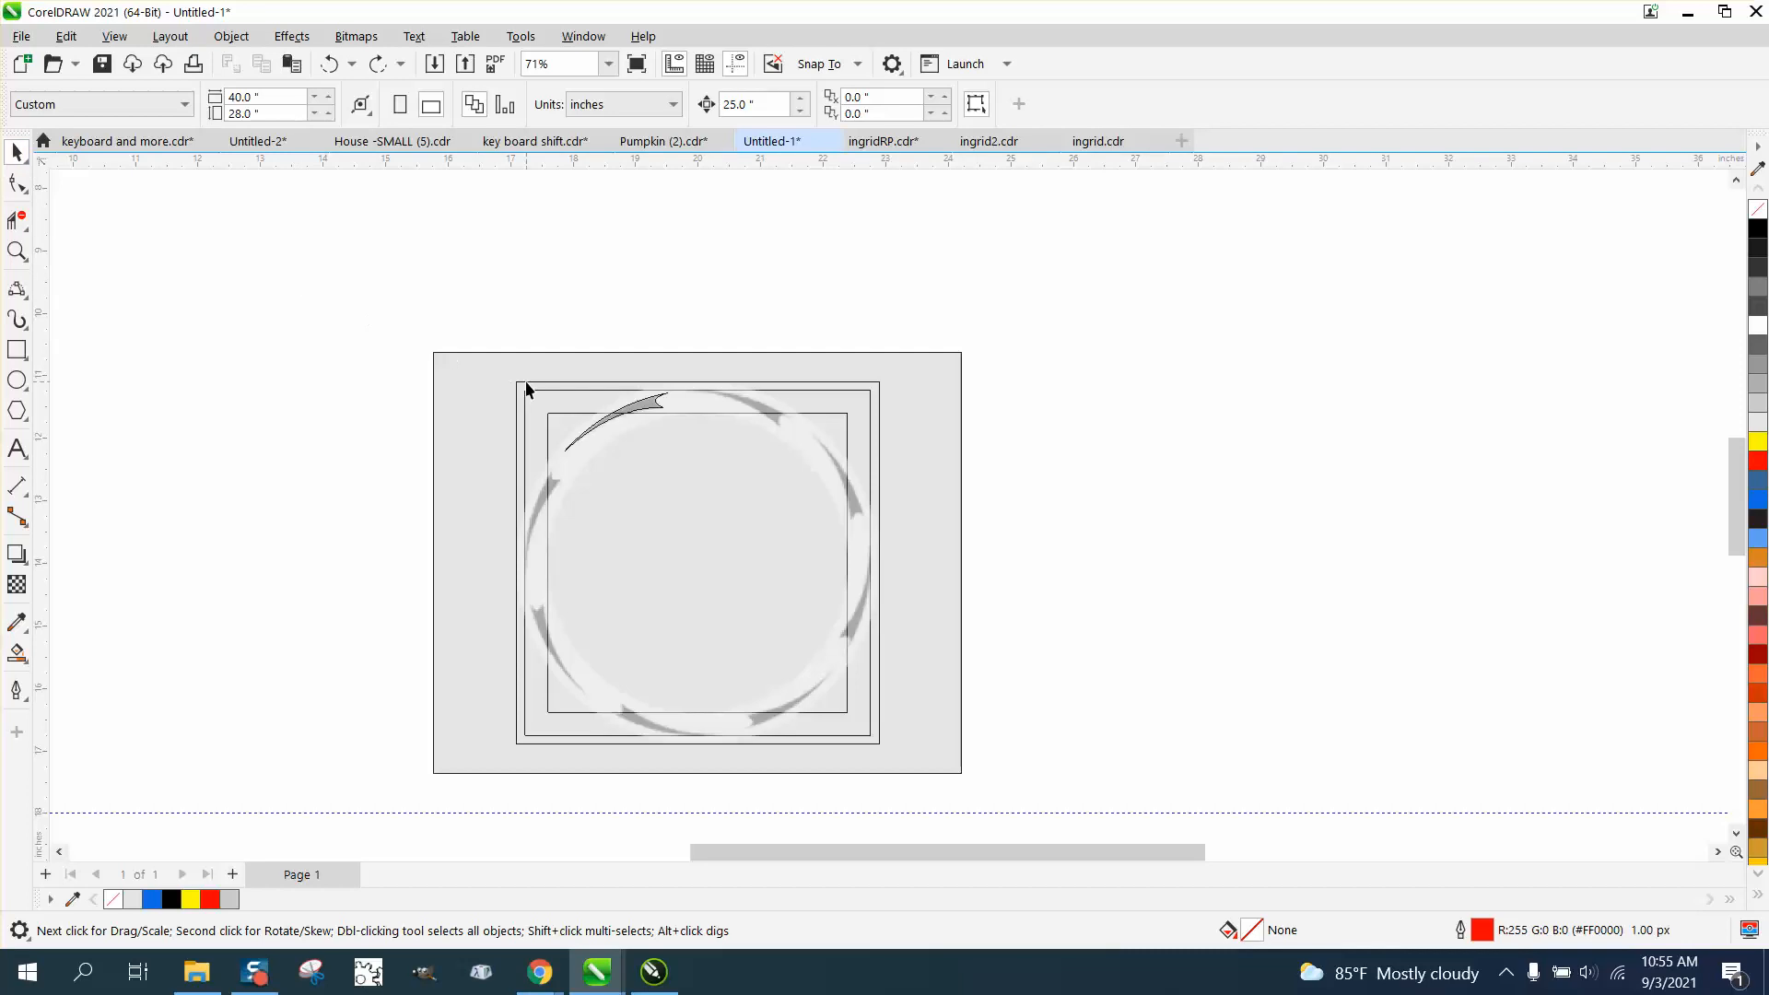
Step: Select all ring artwork, apply Object > Break Apart to the nine objects, and zoom in
left_click(534, 388)
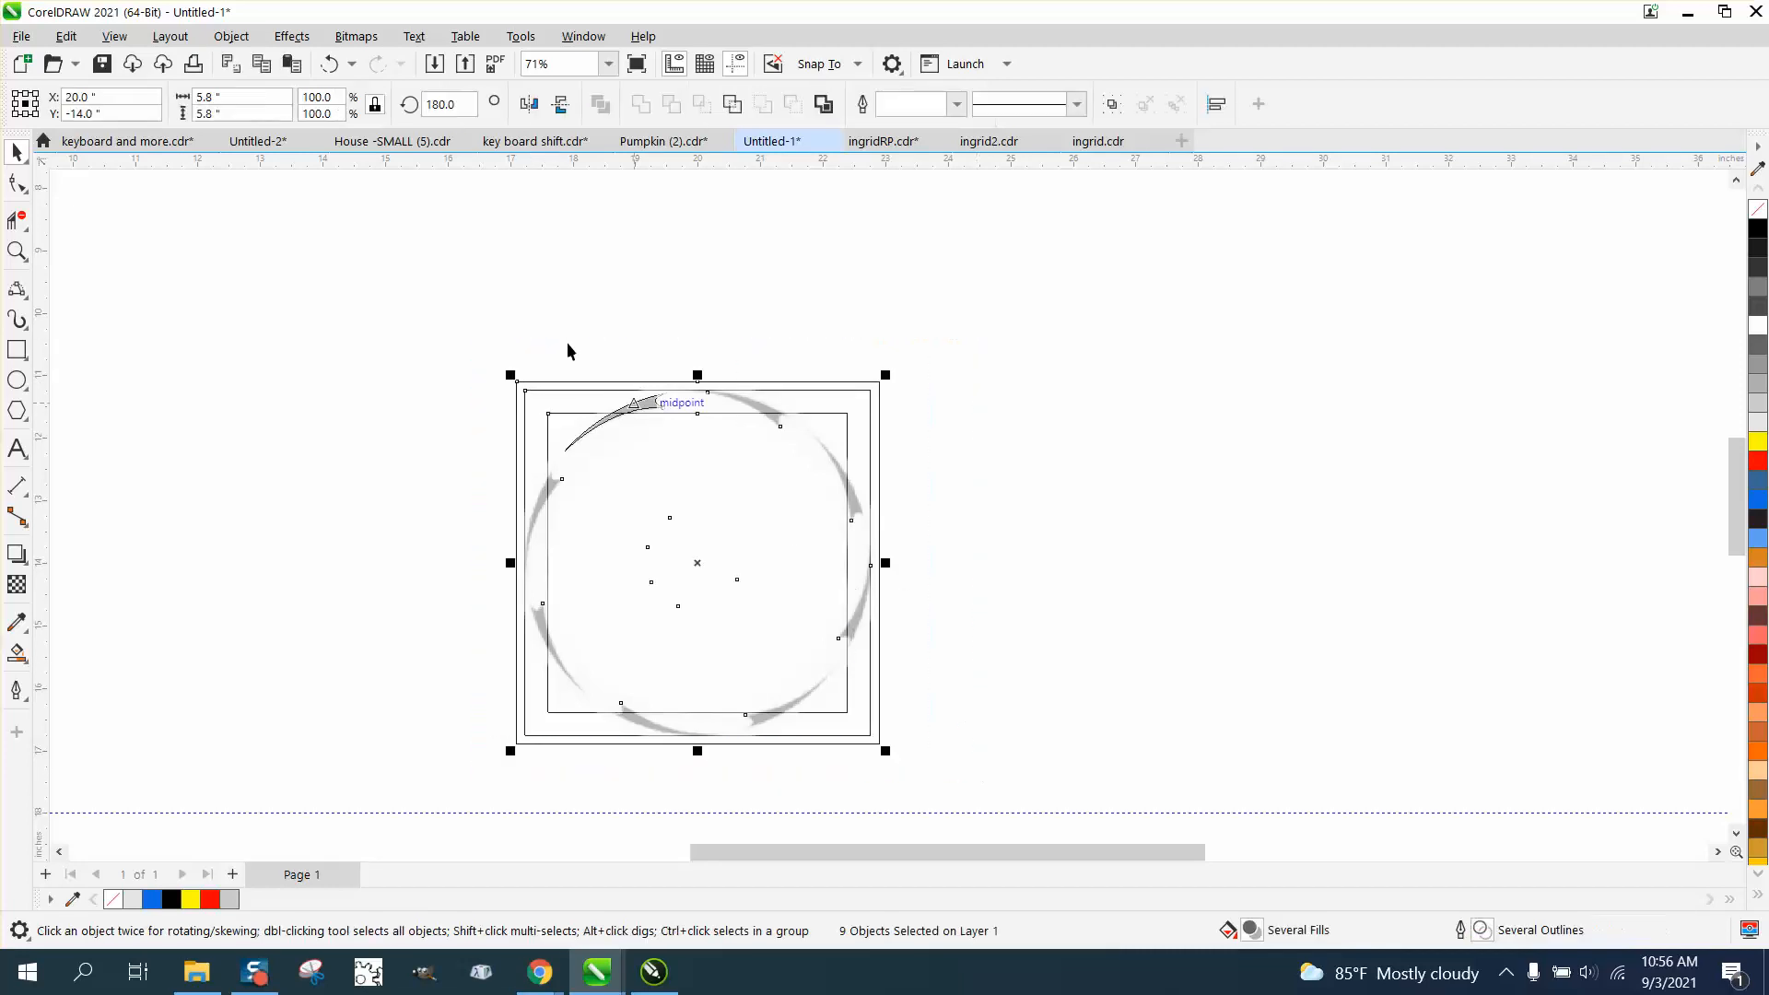
left_click(231, 36)
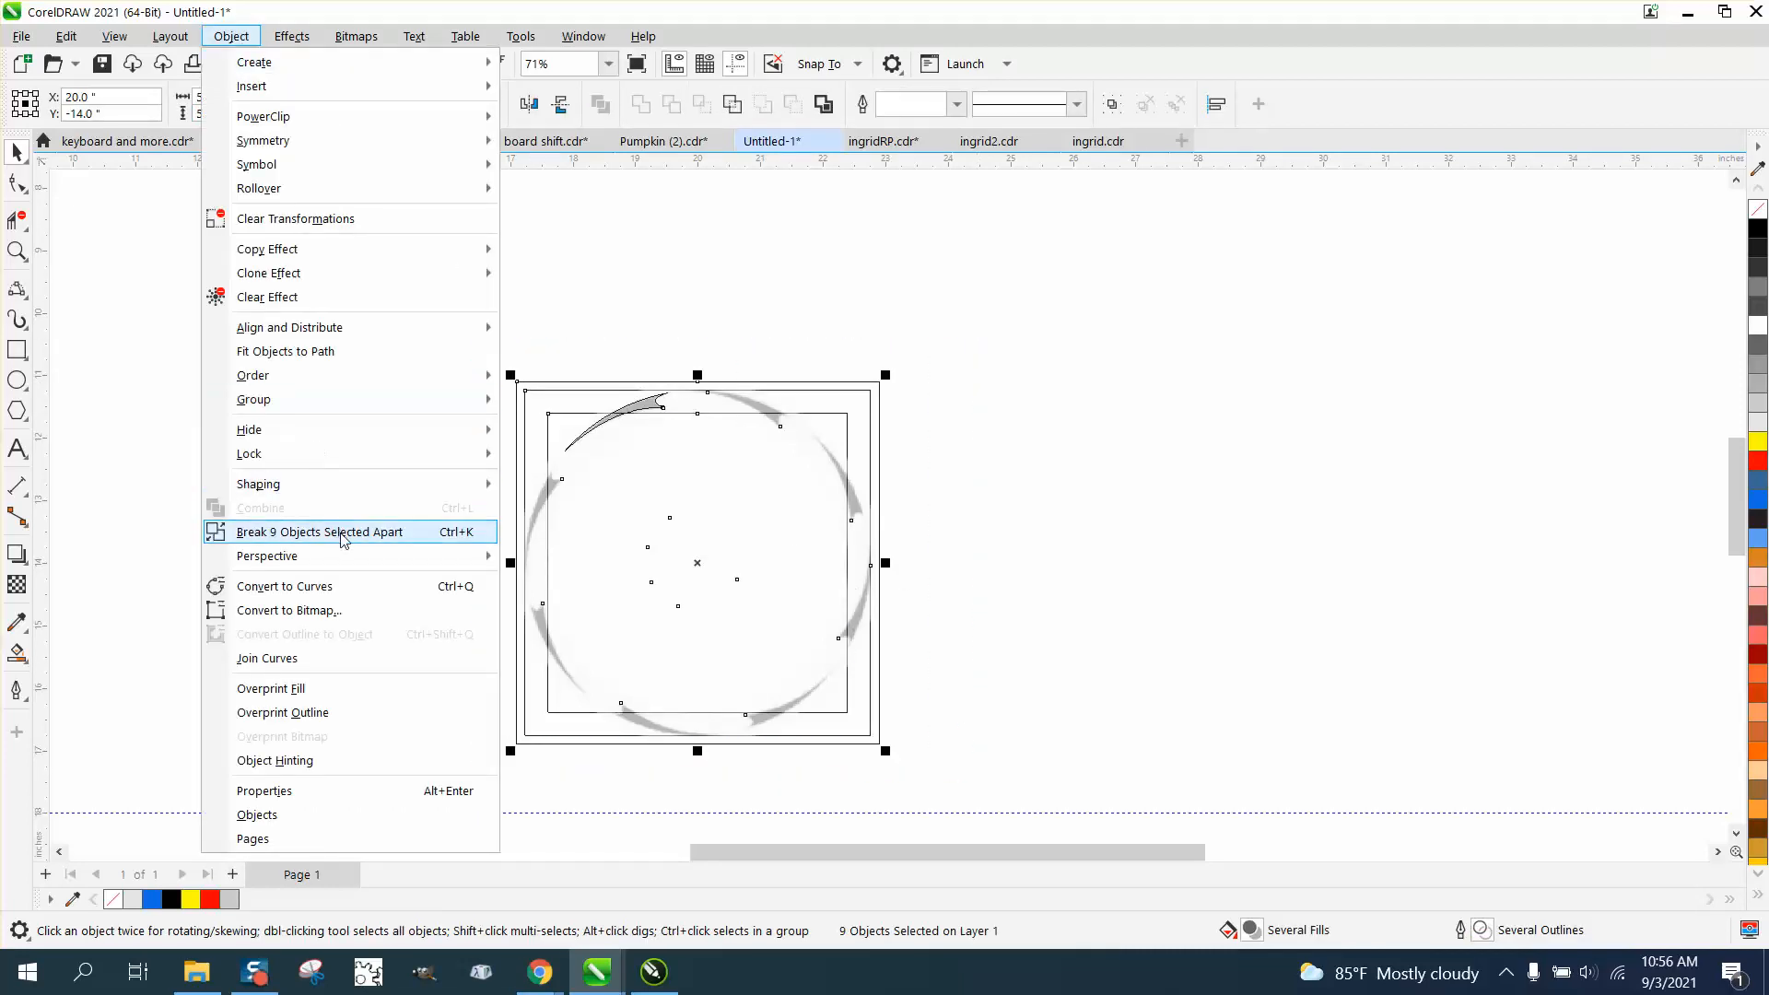
left_click(320, 532)
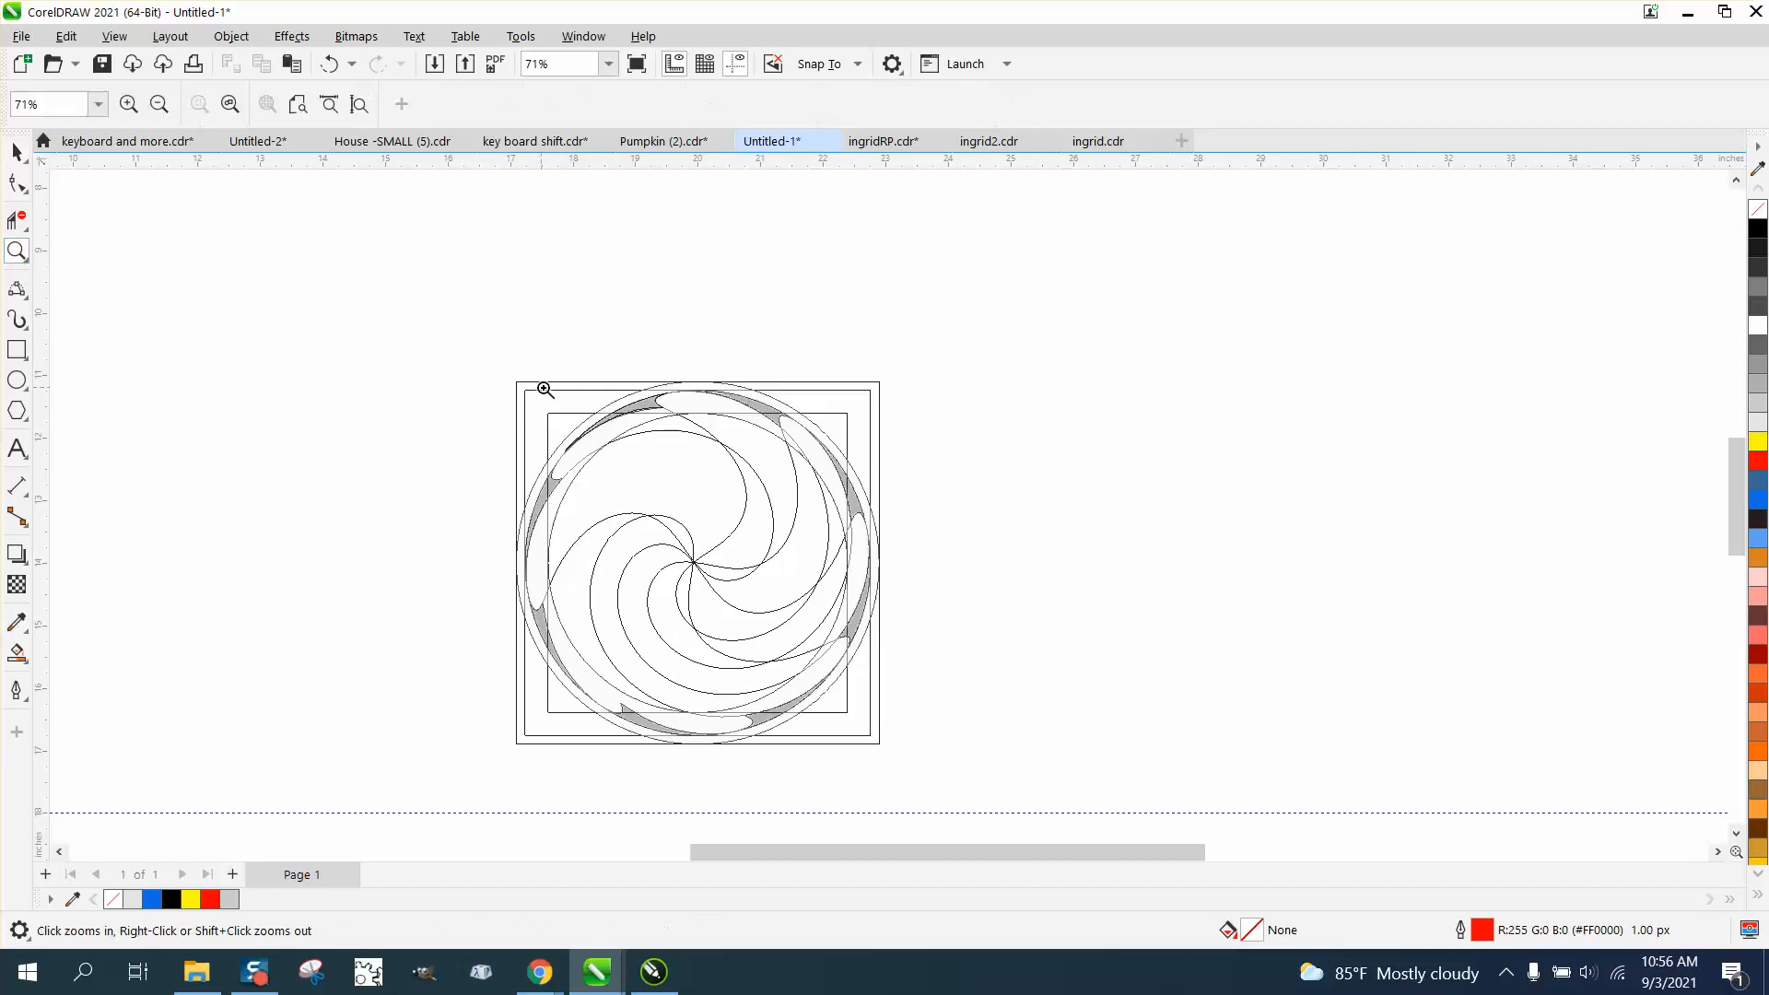
left_click(543, 388)
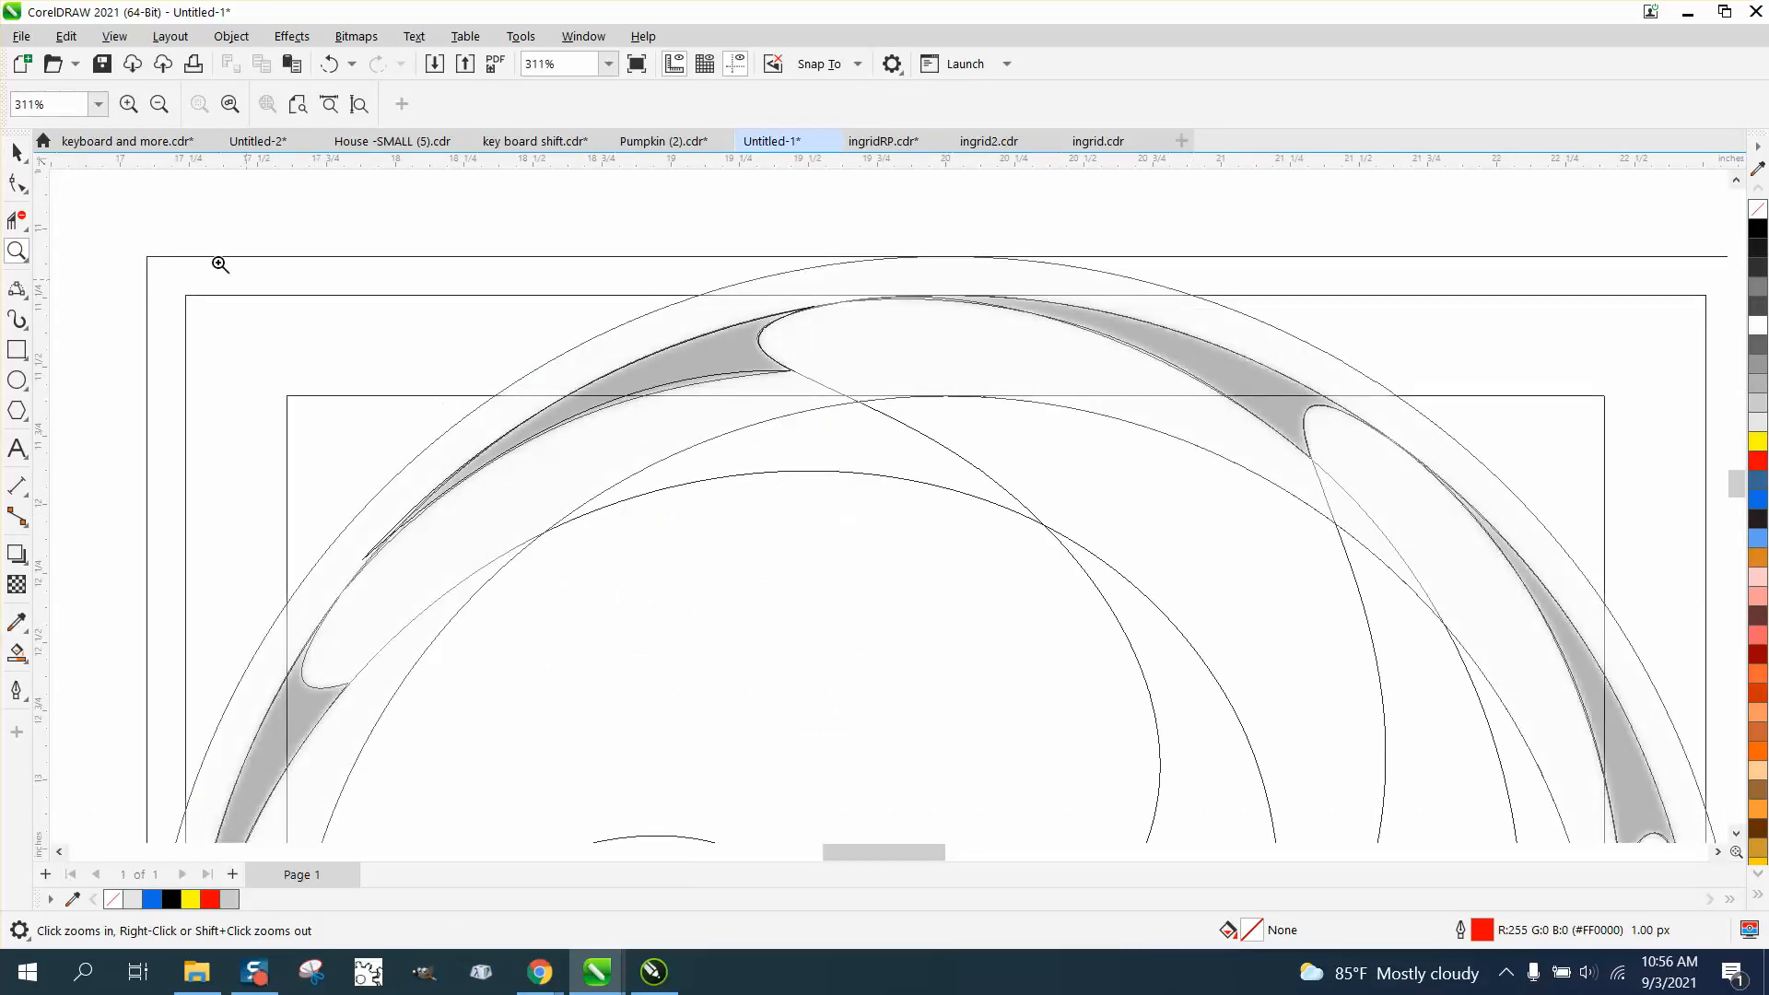
left_click(17, 151)
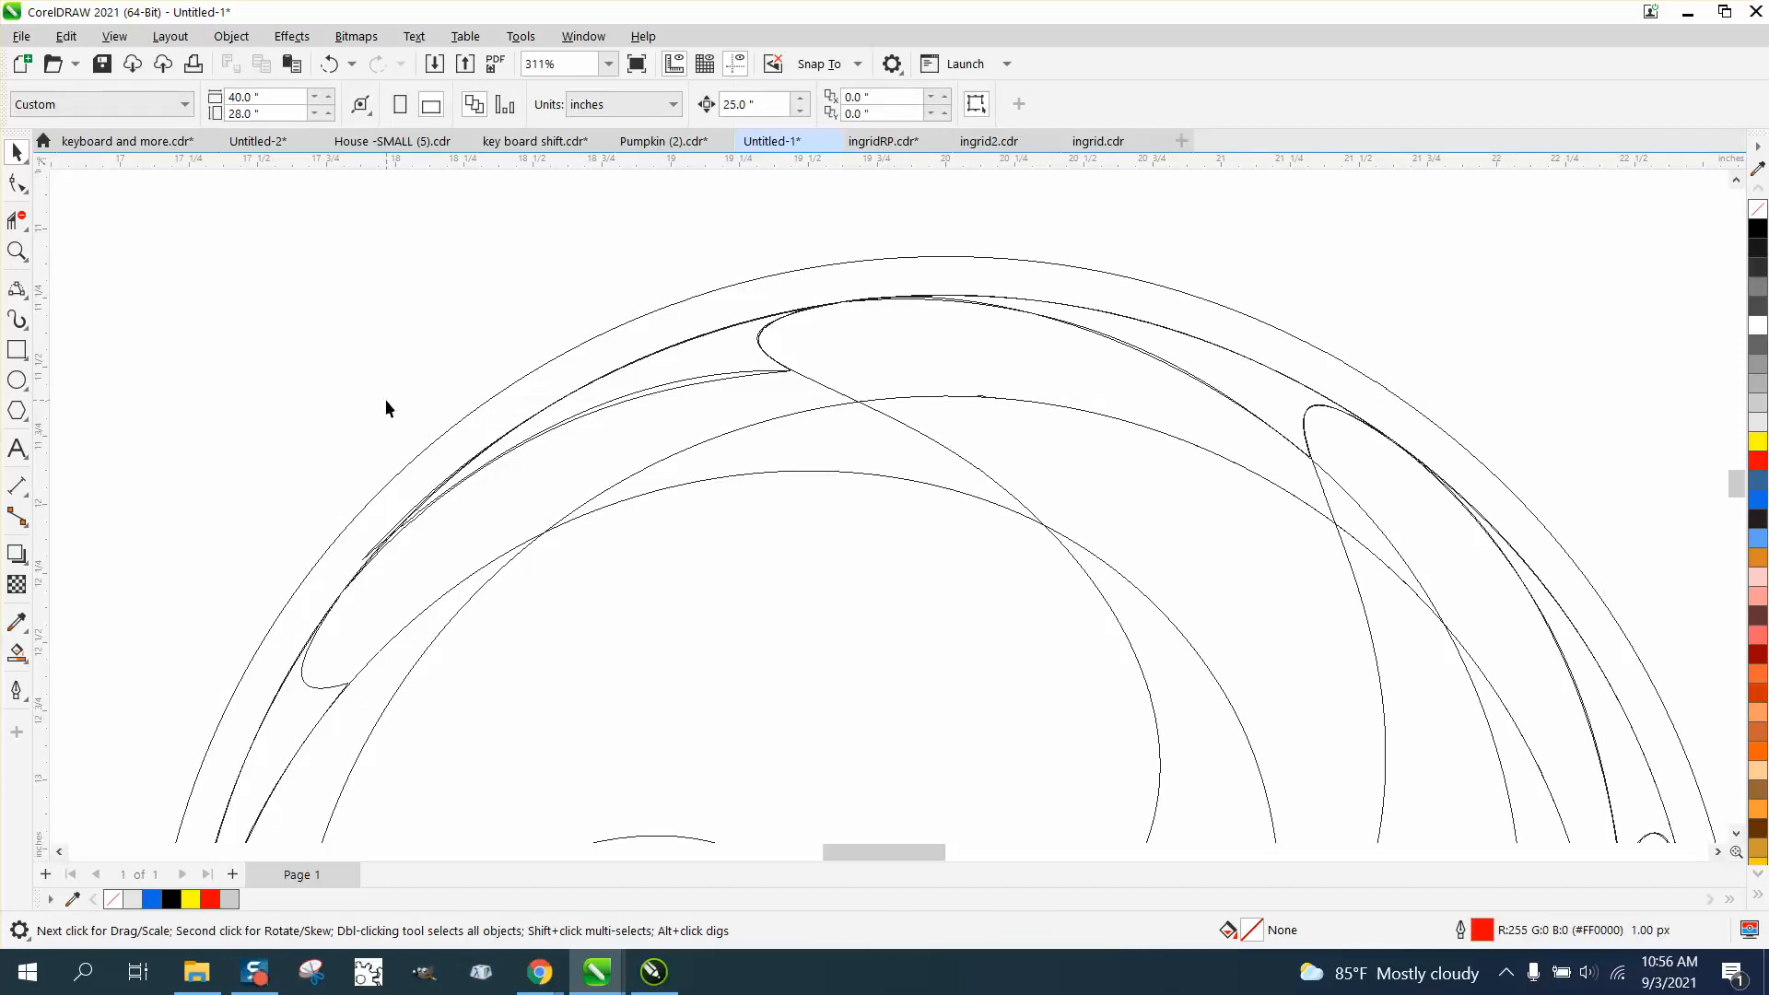
mouse_move(723, 387)
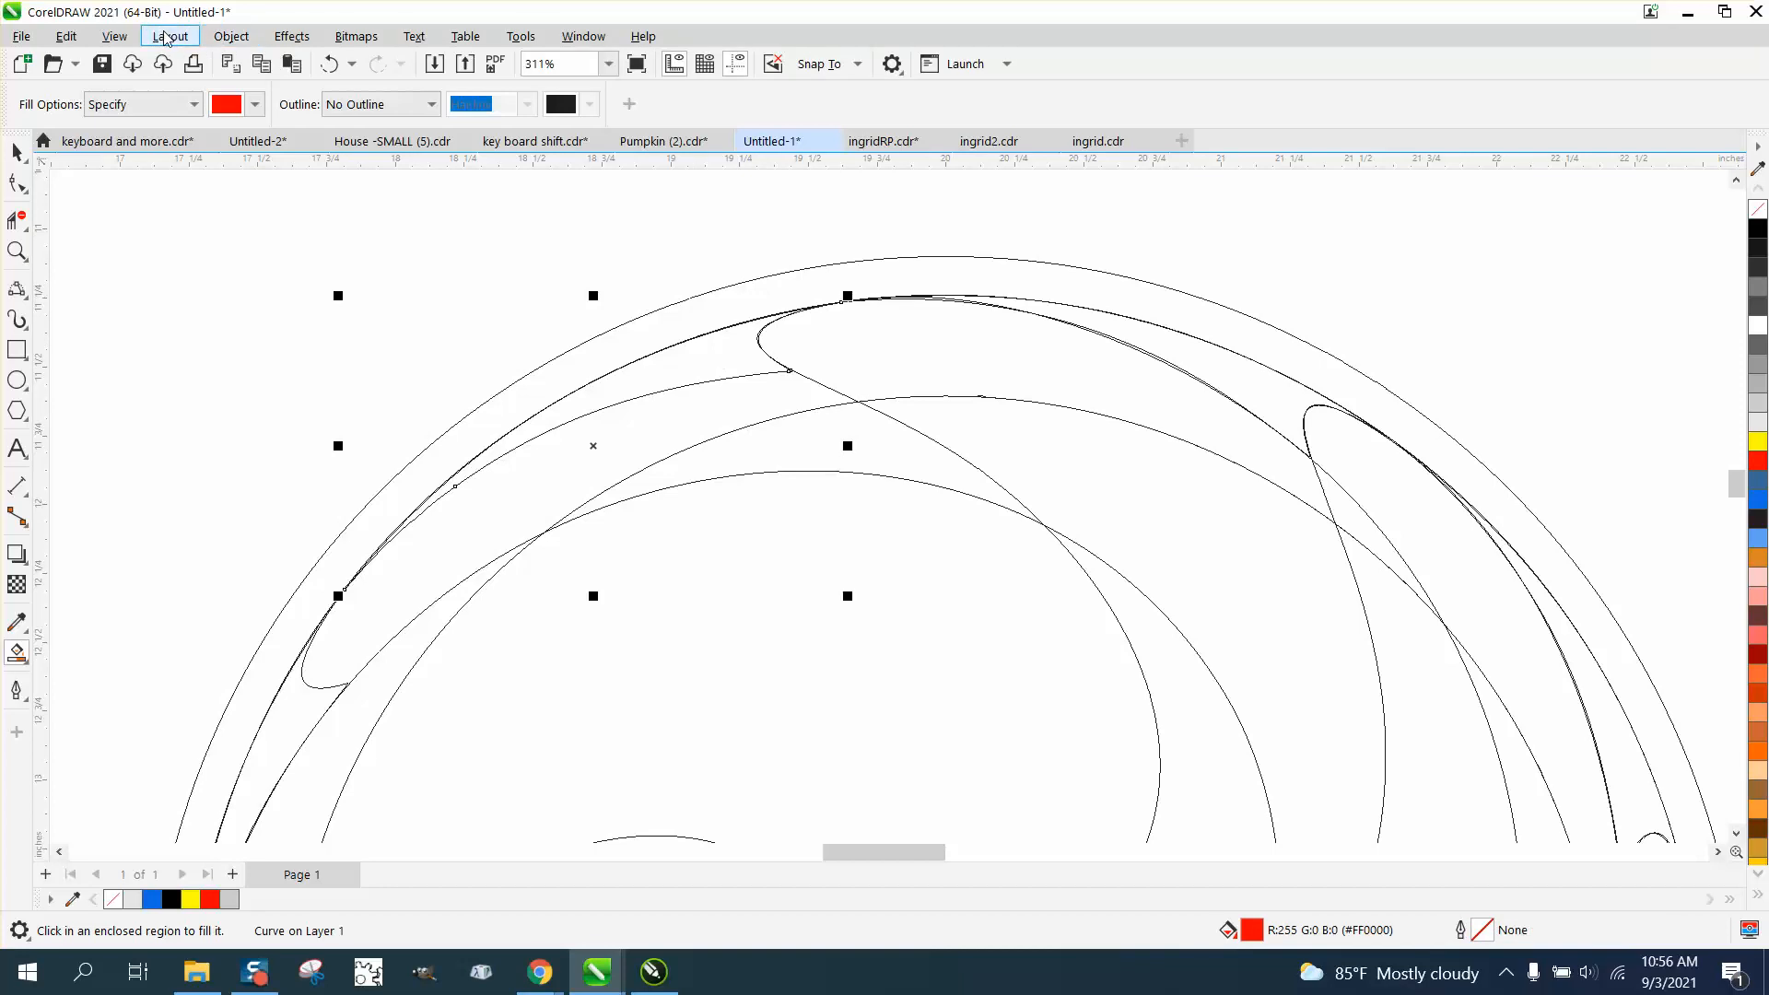
Step: Switch the display from wireframe to View > Normal
left_click(113, 36)
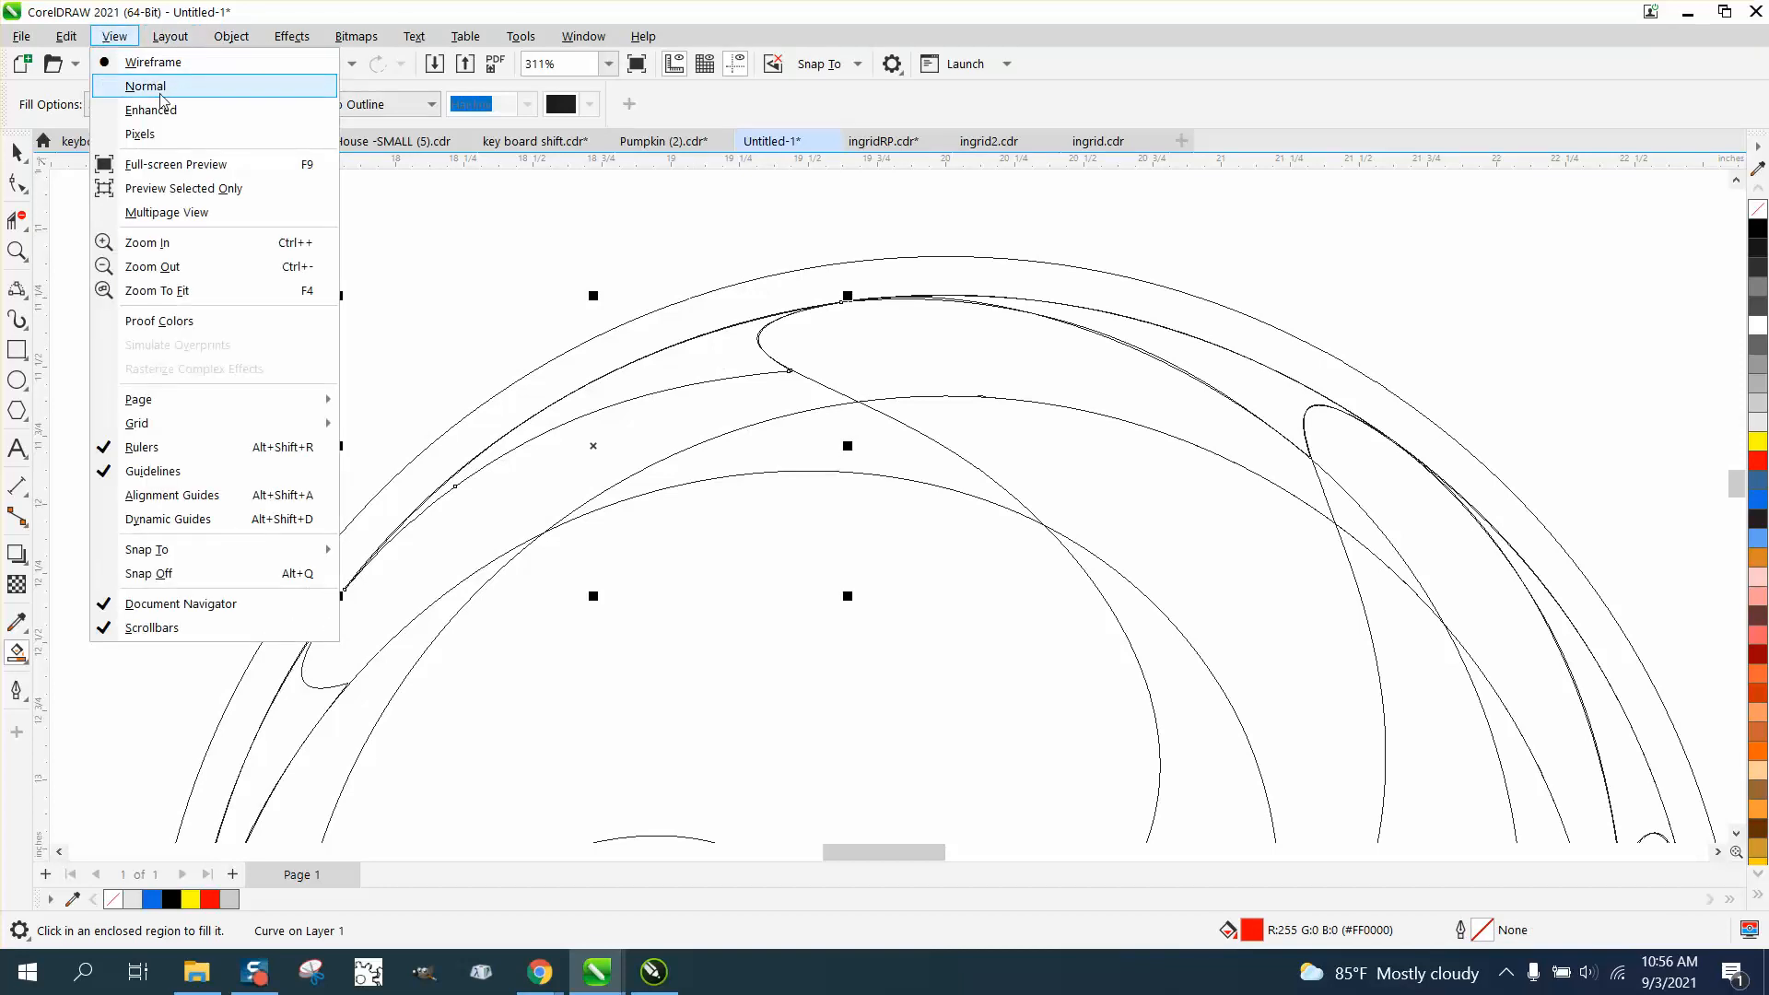
left_click(146, 85)
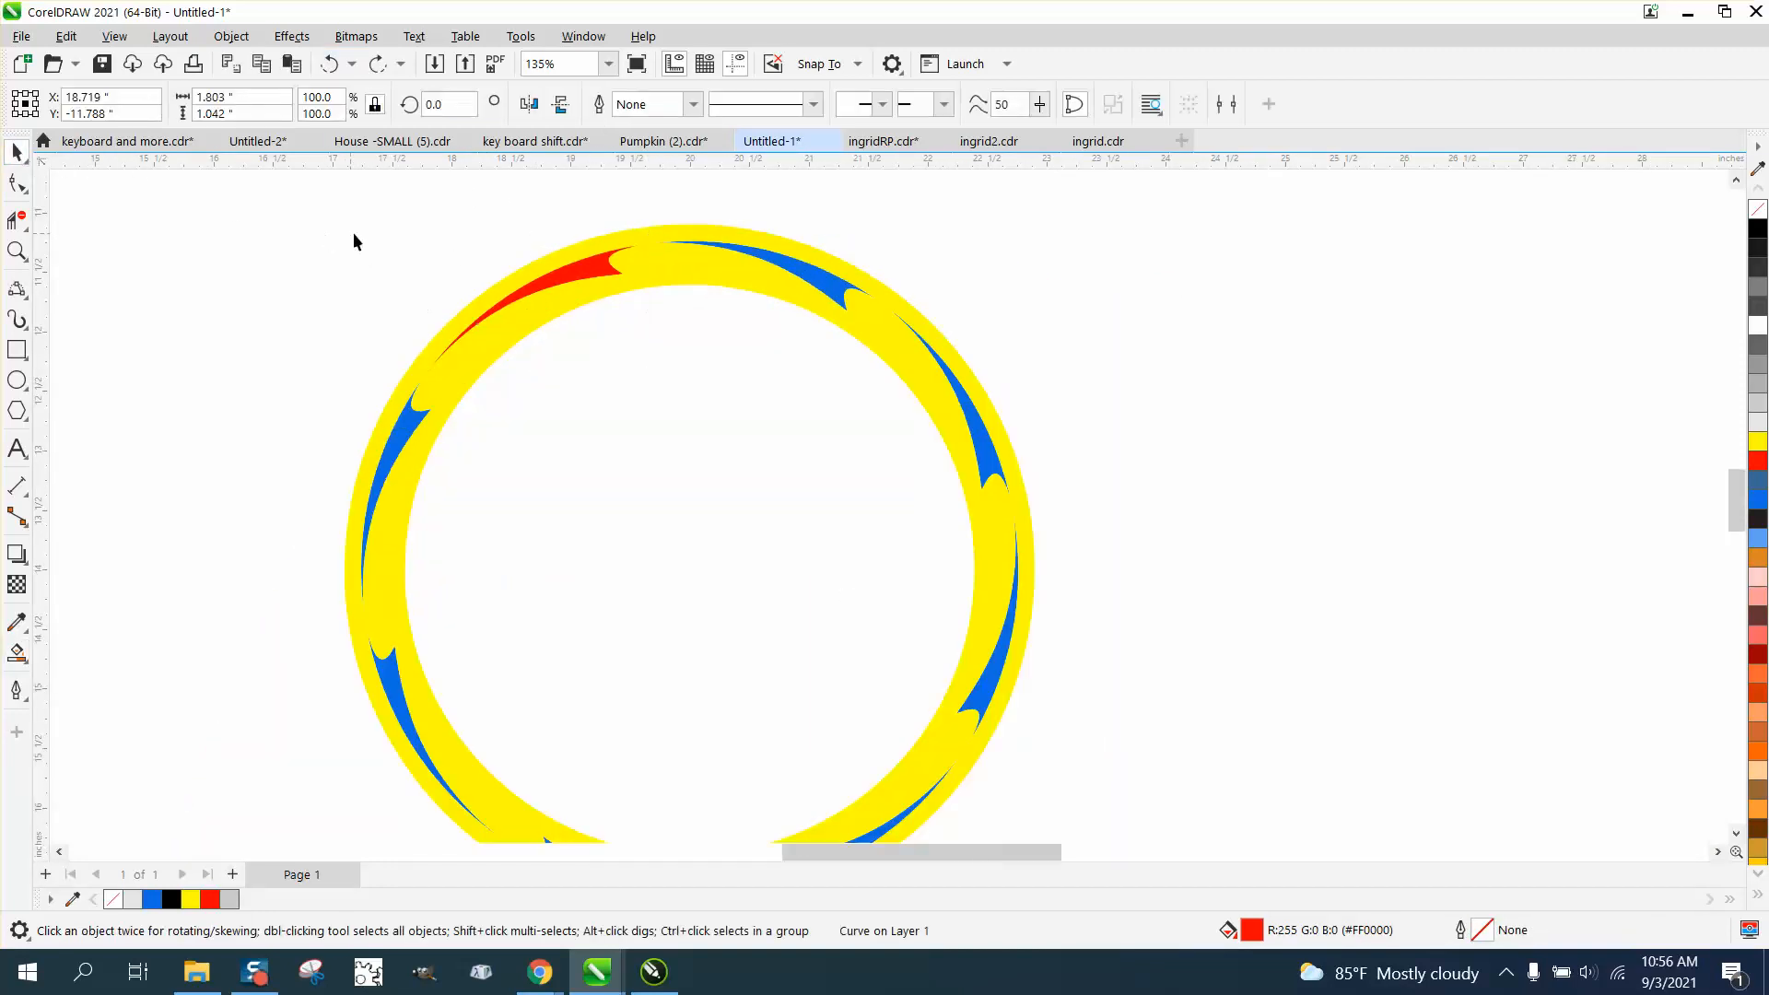
Step: Deselect everything and enter 6 in the Nudge Distance box
left_click(760, 250)
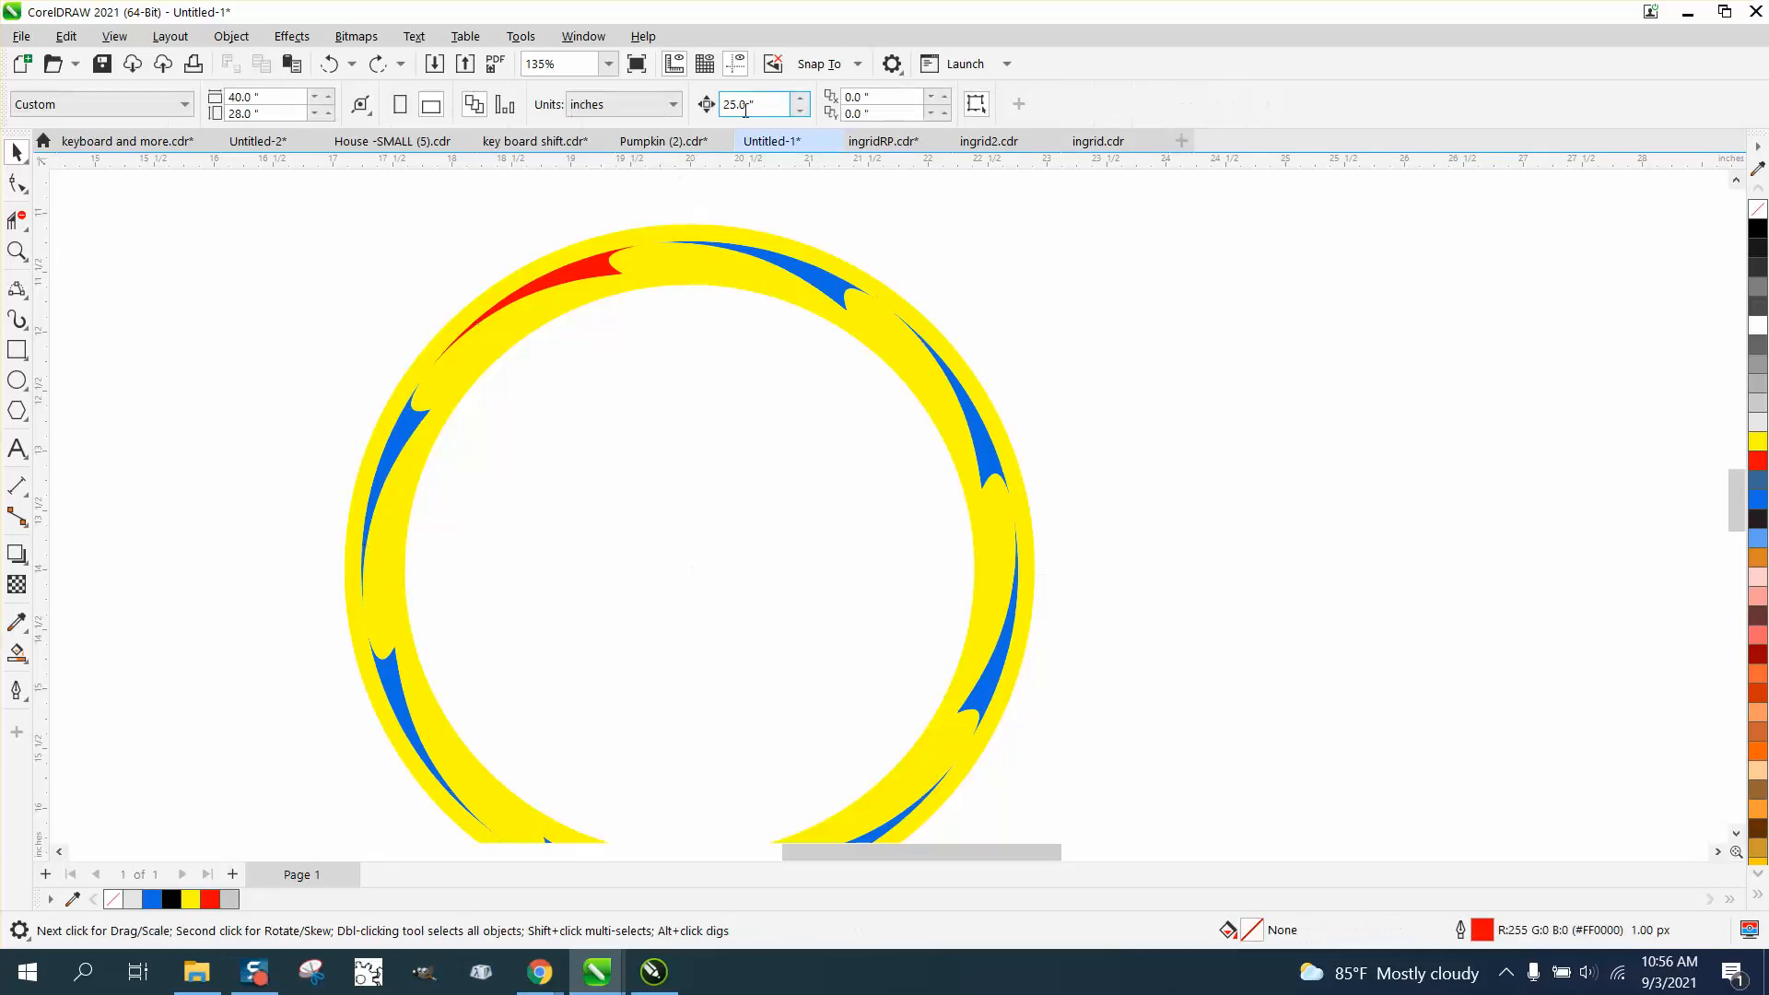
type("6")
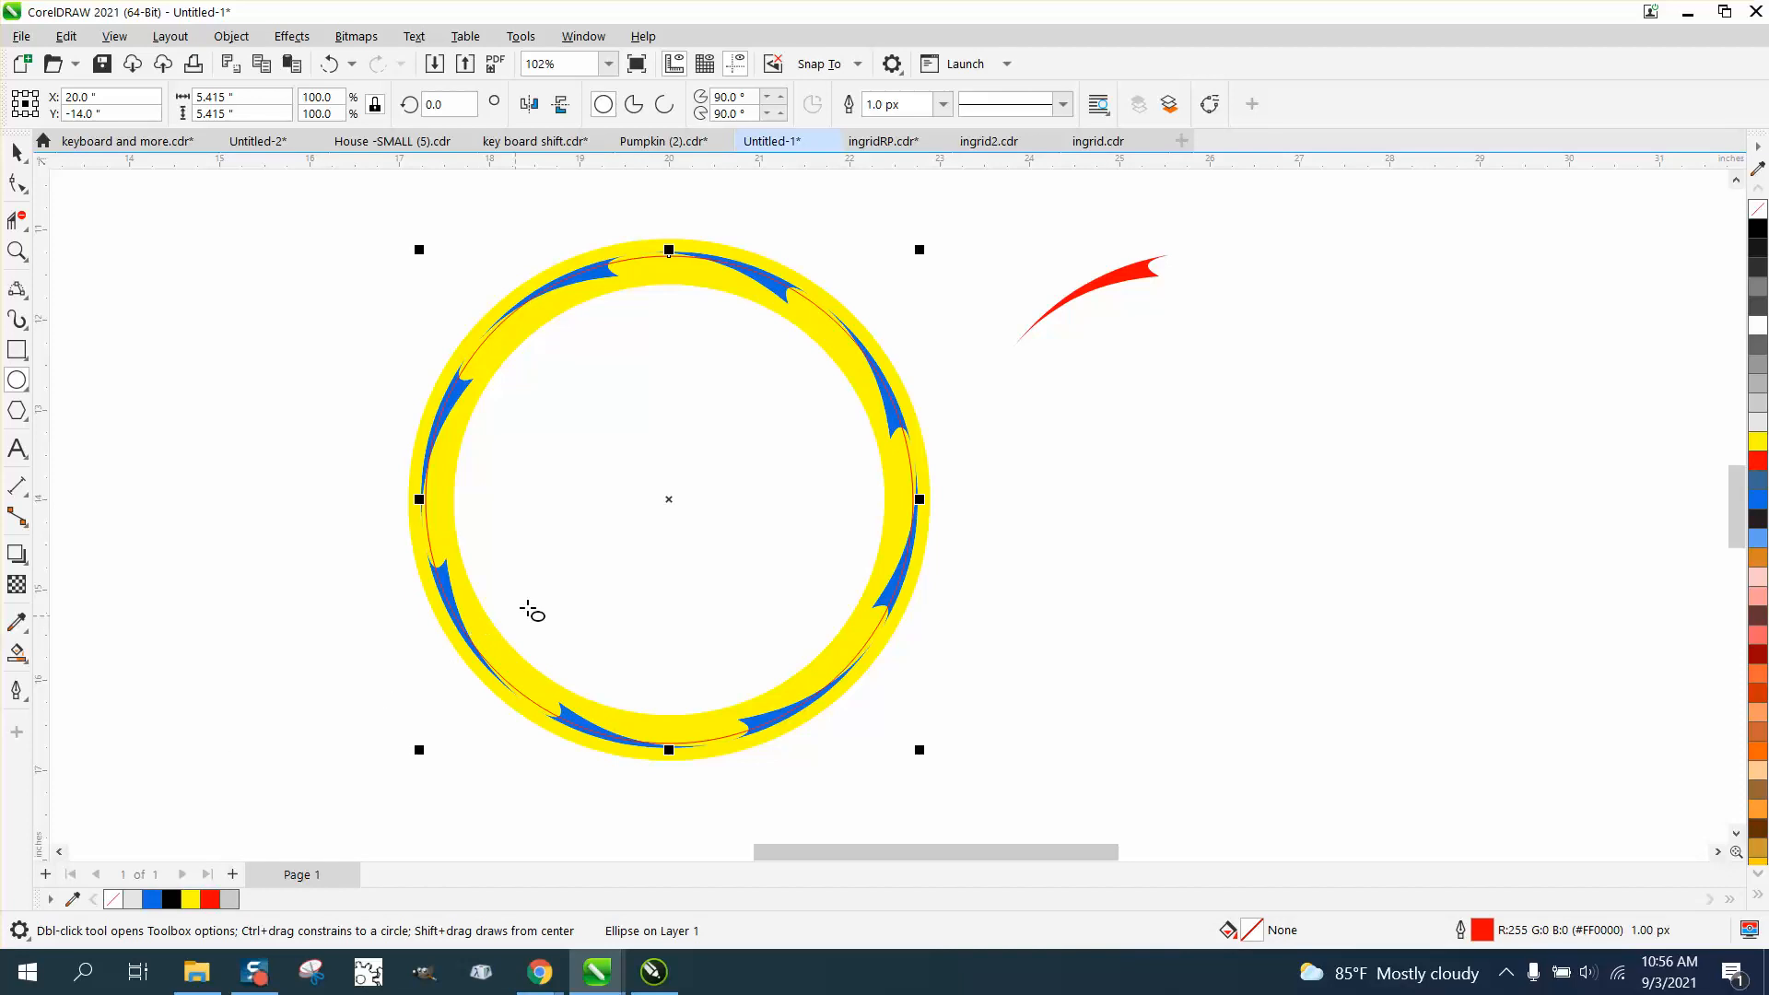
mouse_move(935, 259)
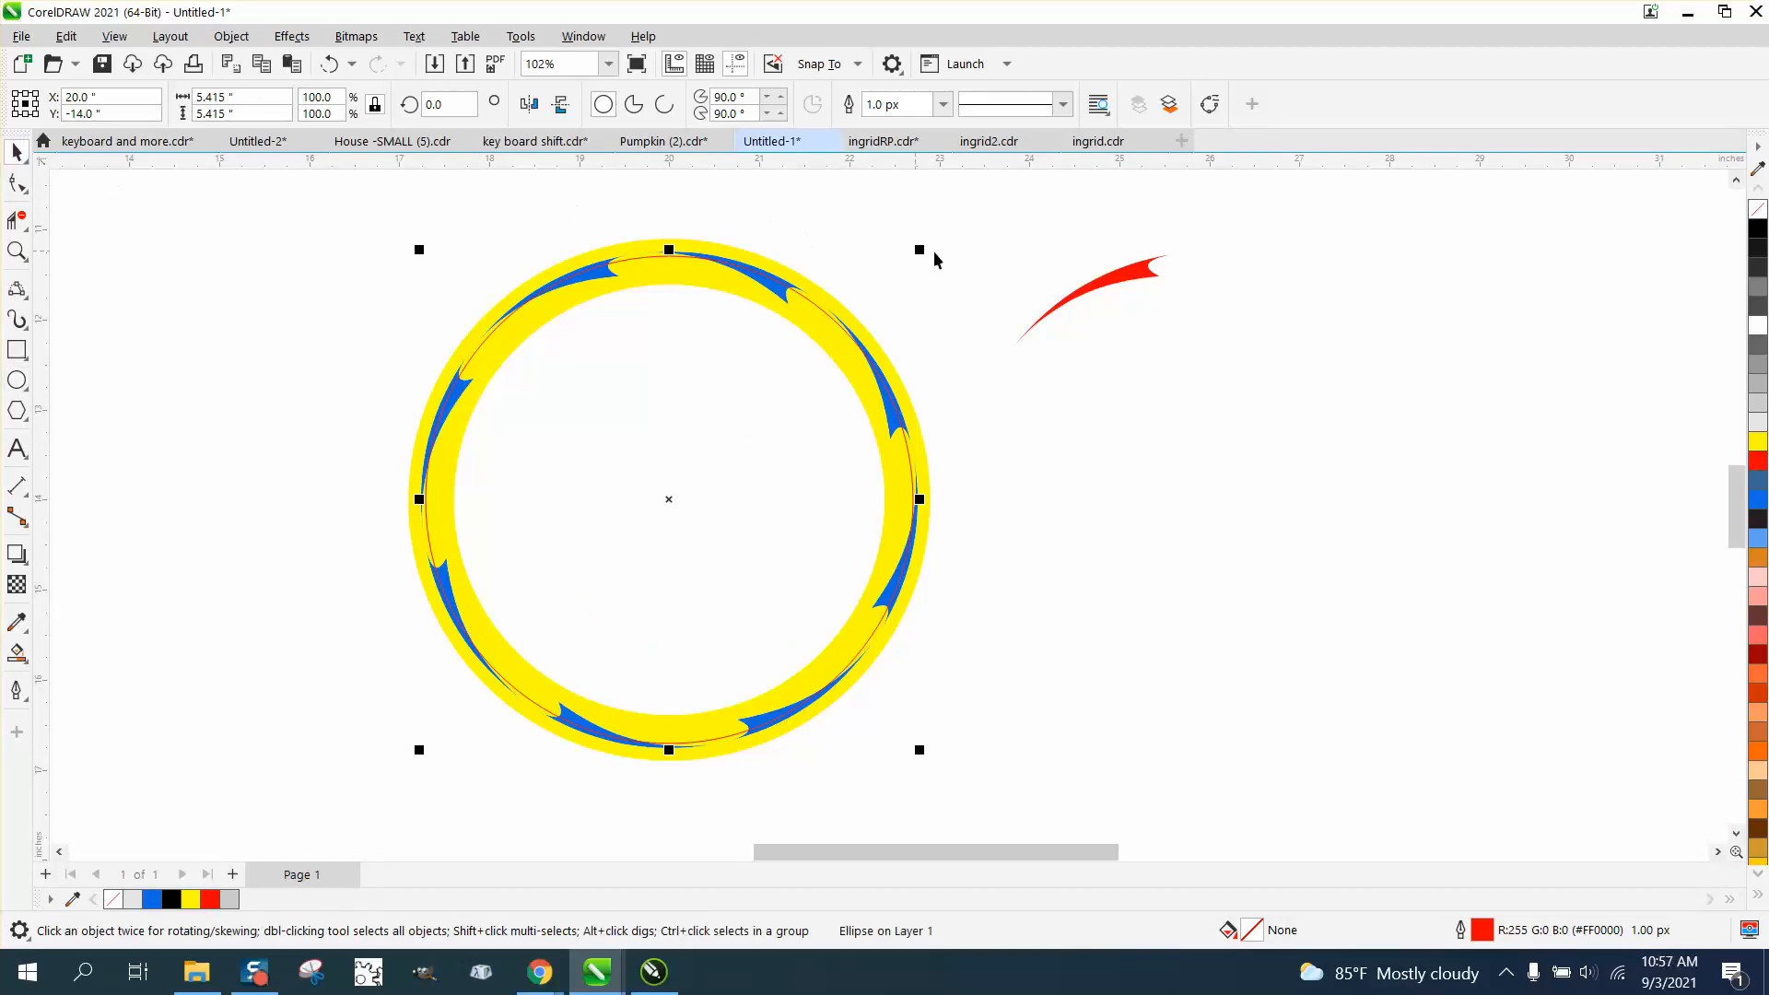
Step: Enlarge the new circle to about 105 percent to form the concentric pair
left_click_drag(919, 248, 940, 234)
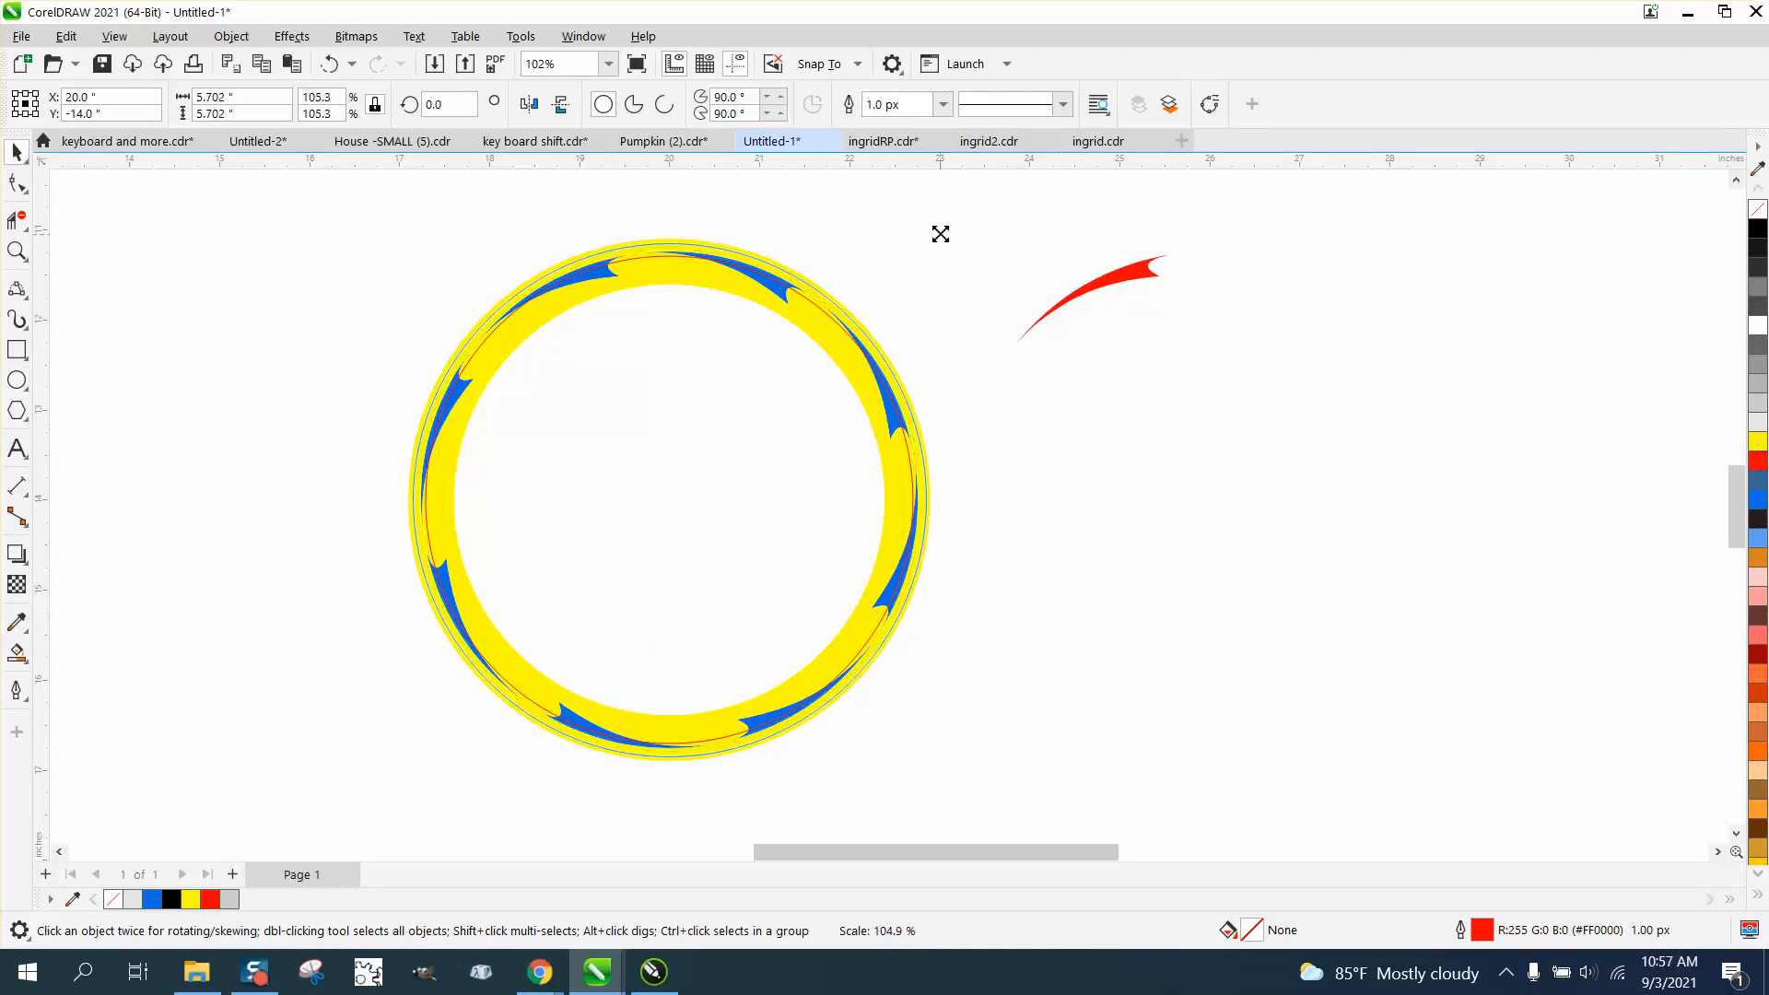
left_click(668, 497)
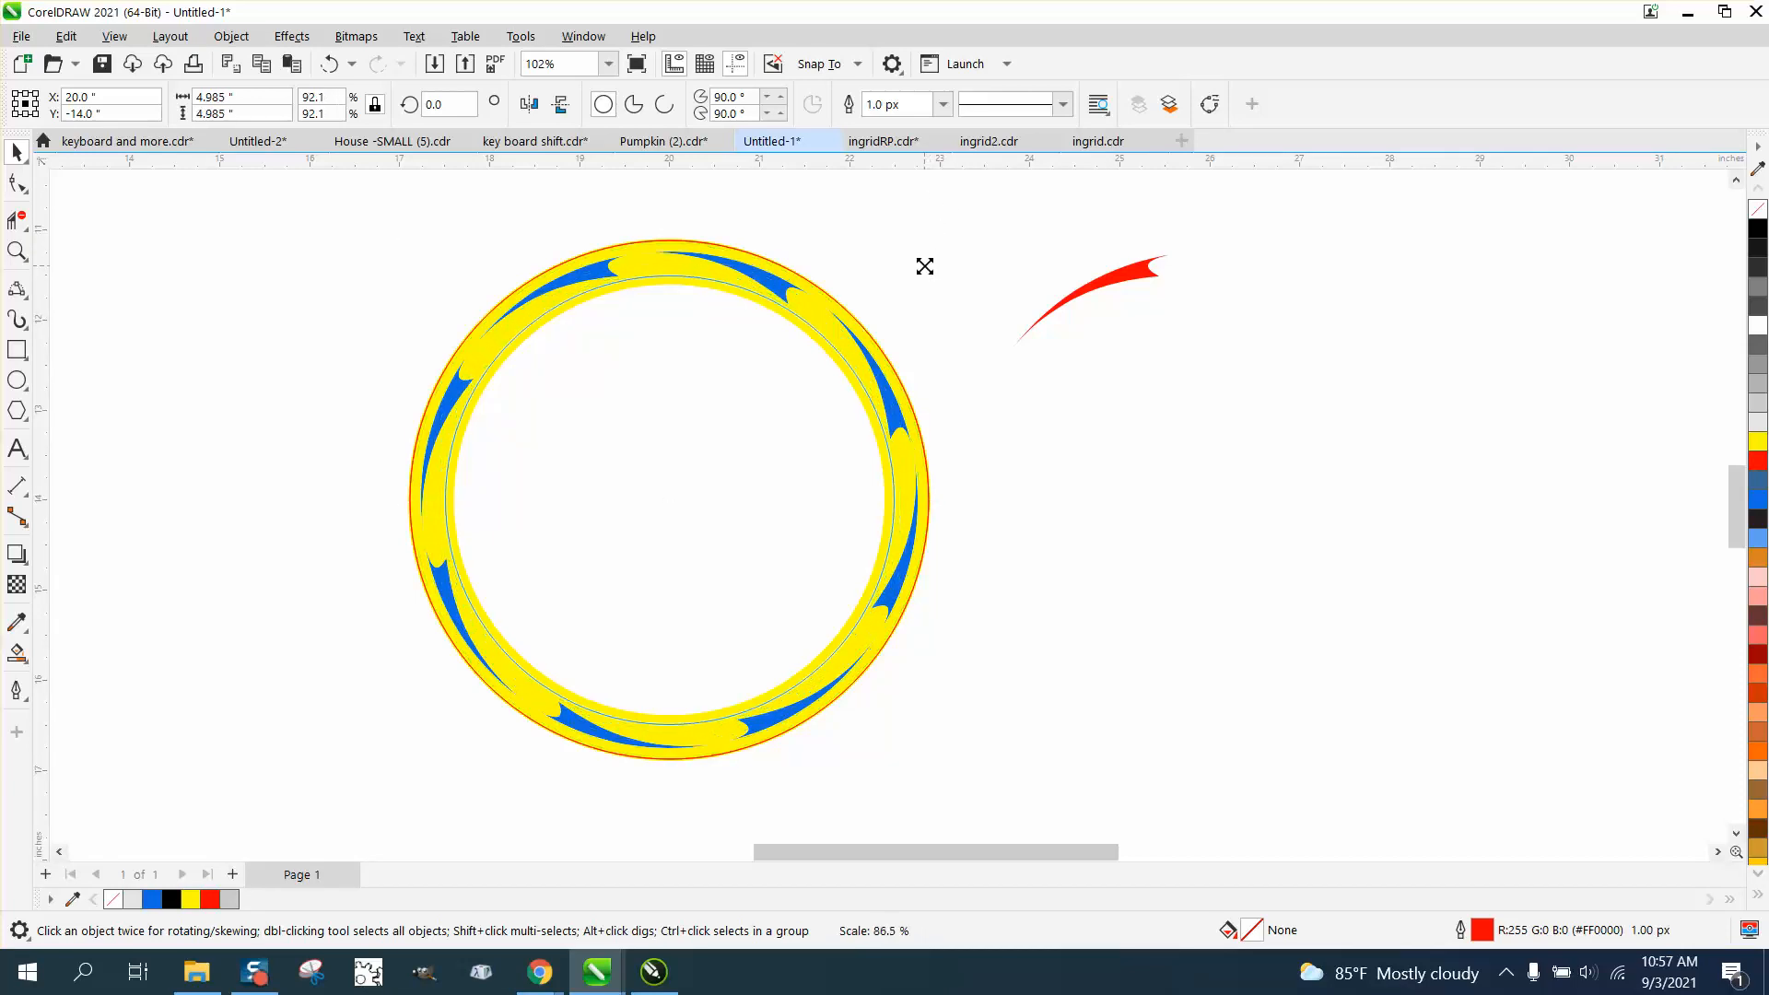
left_click(668, 497)
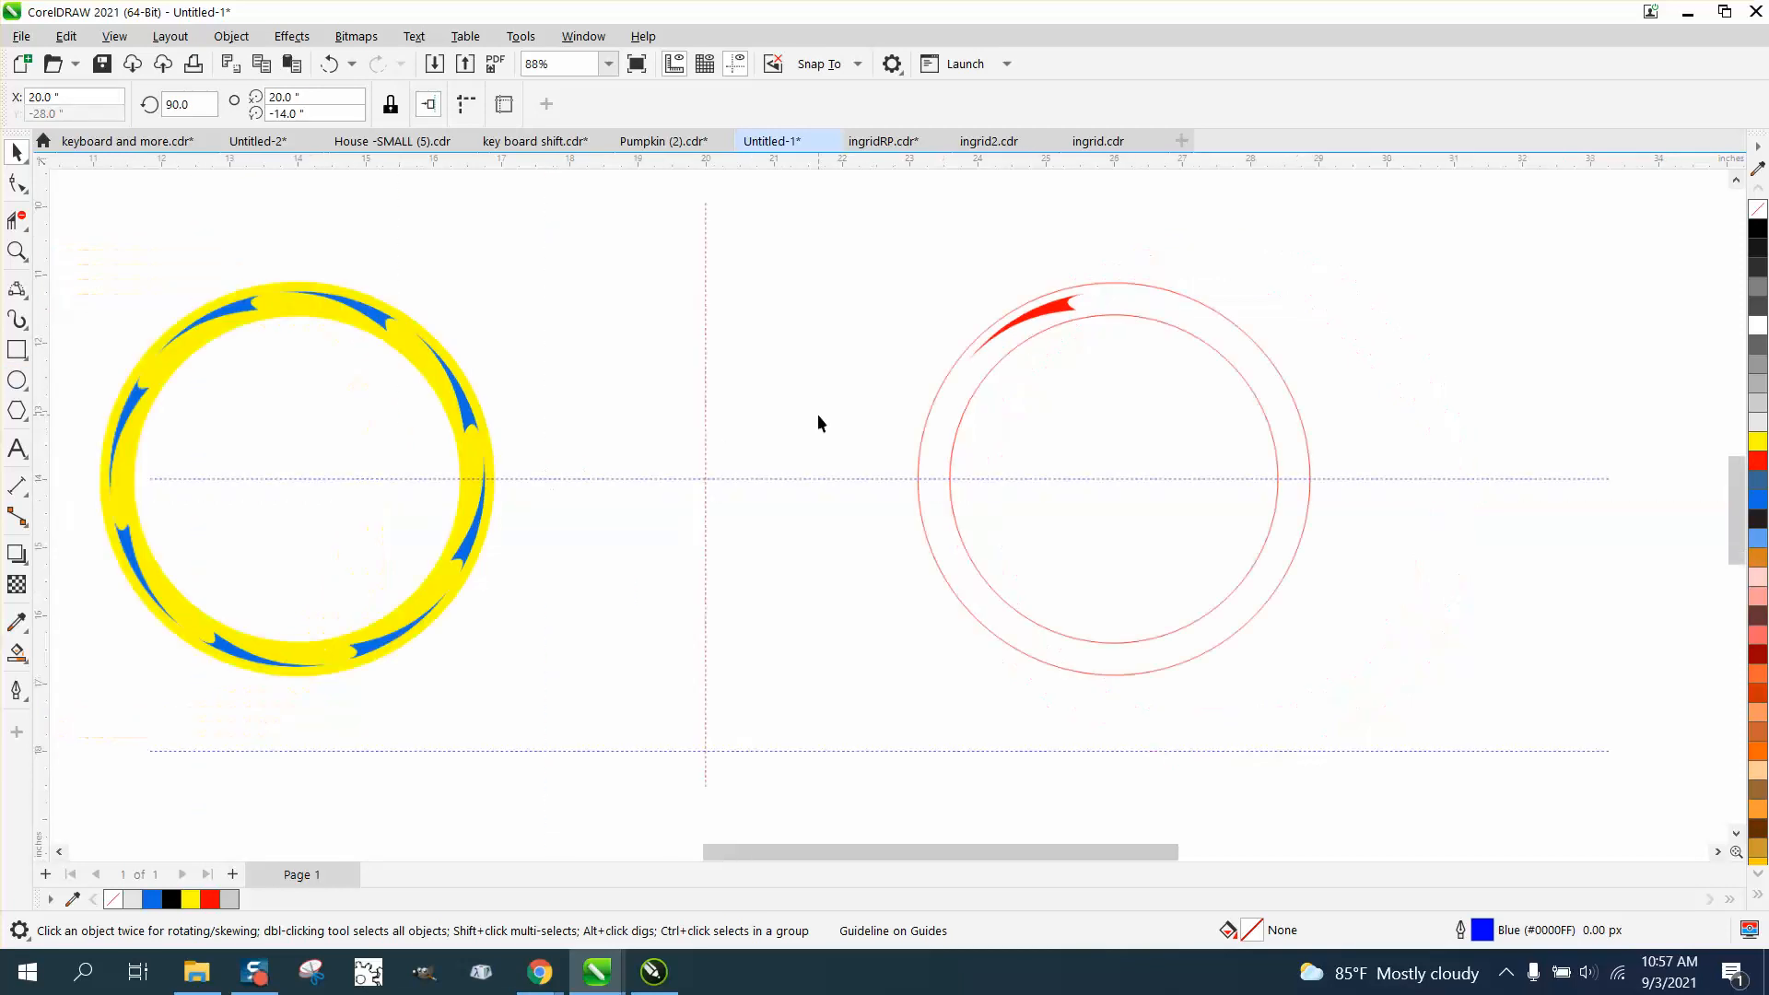
Step: Move the circles and red swoosh beside the original ring and ready the swoosh for rotating
left_click(1111, 479)
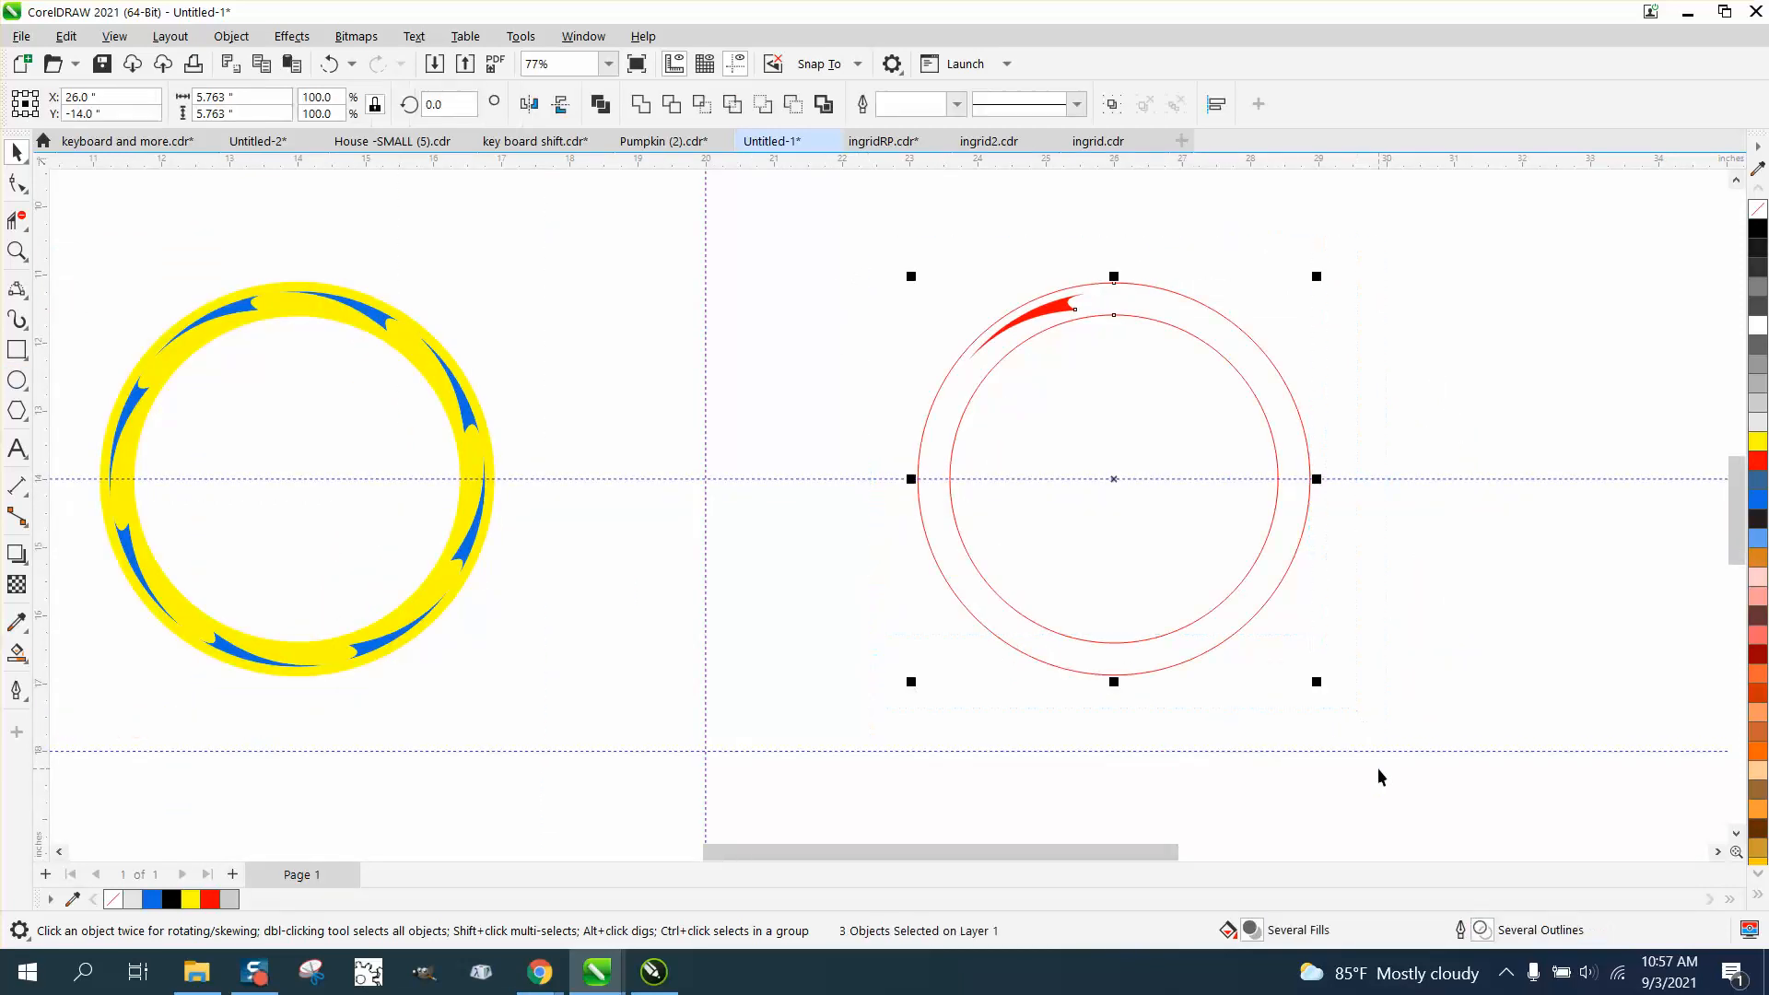
left_click_drag(1114, 479, 705, 479)
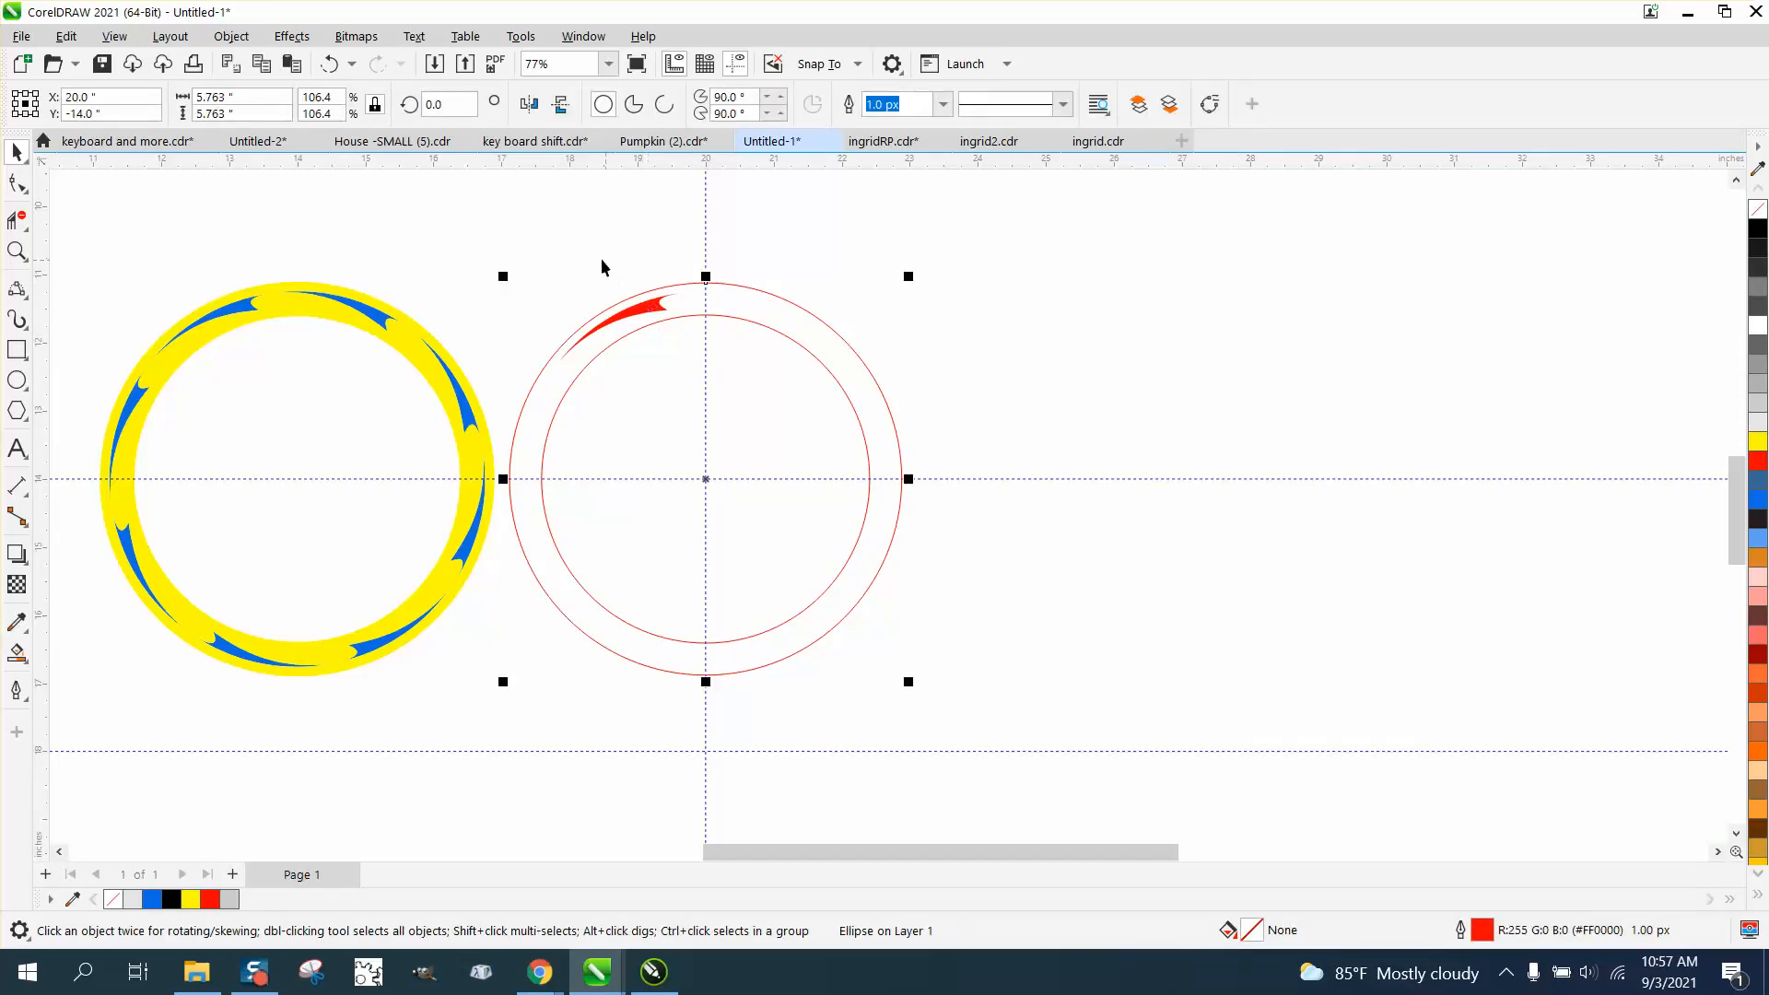
left_click(626, 305)
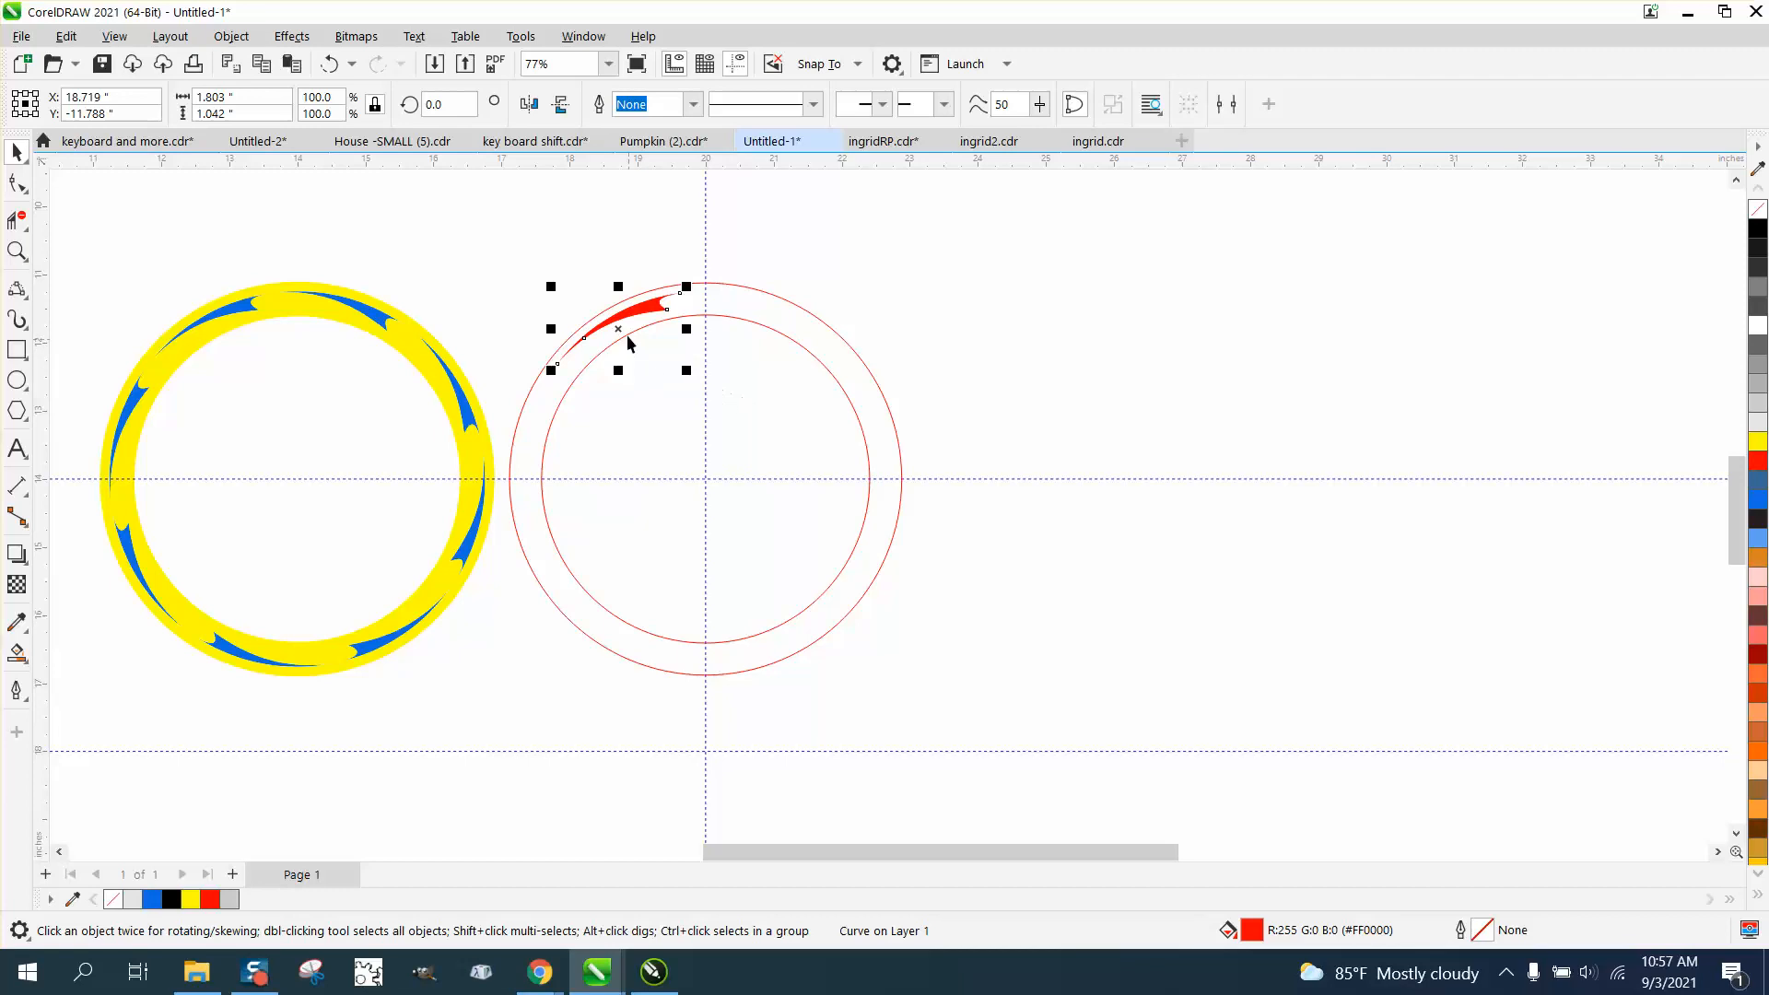
left_click(618, 328)
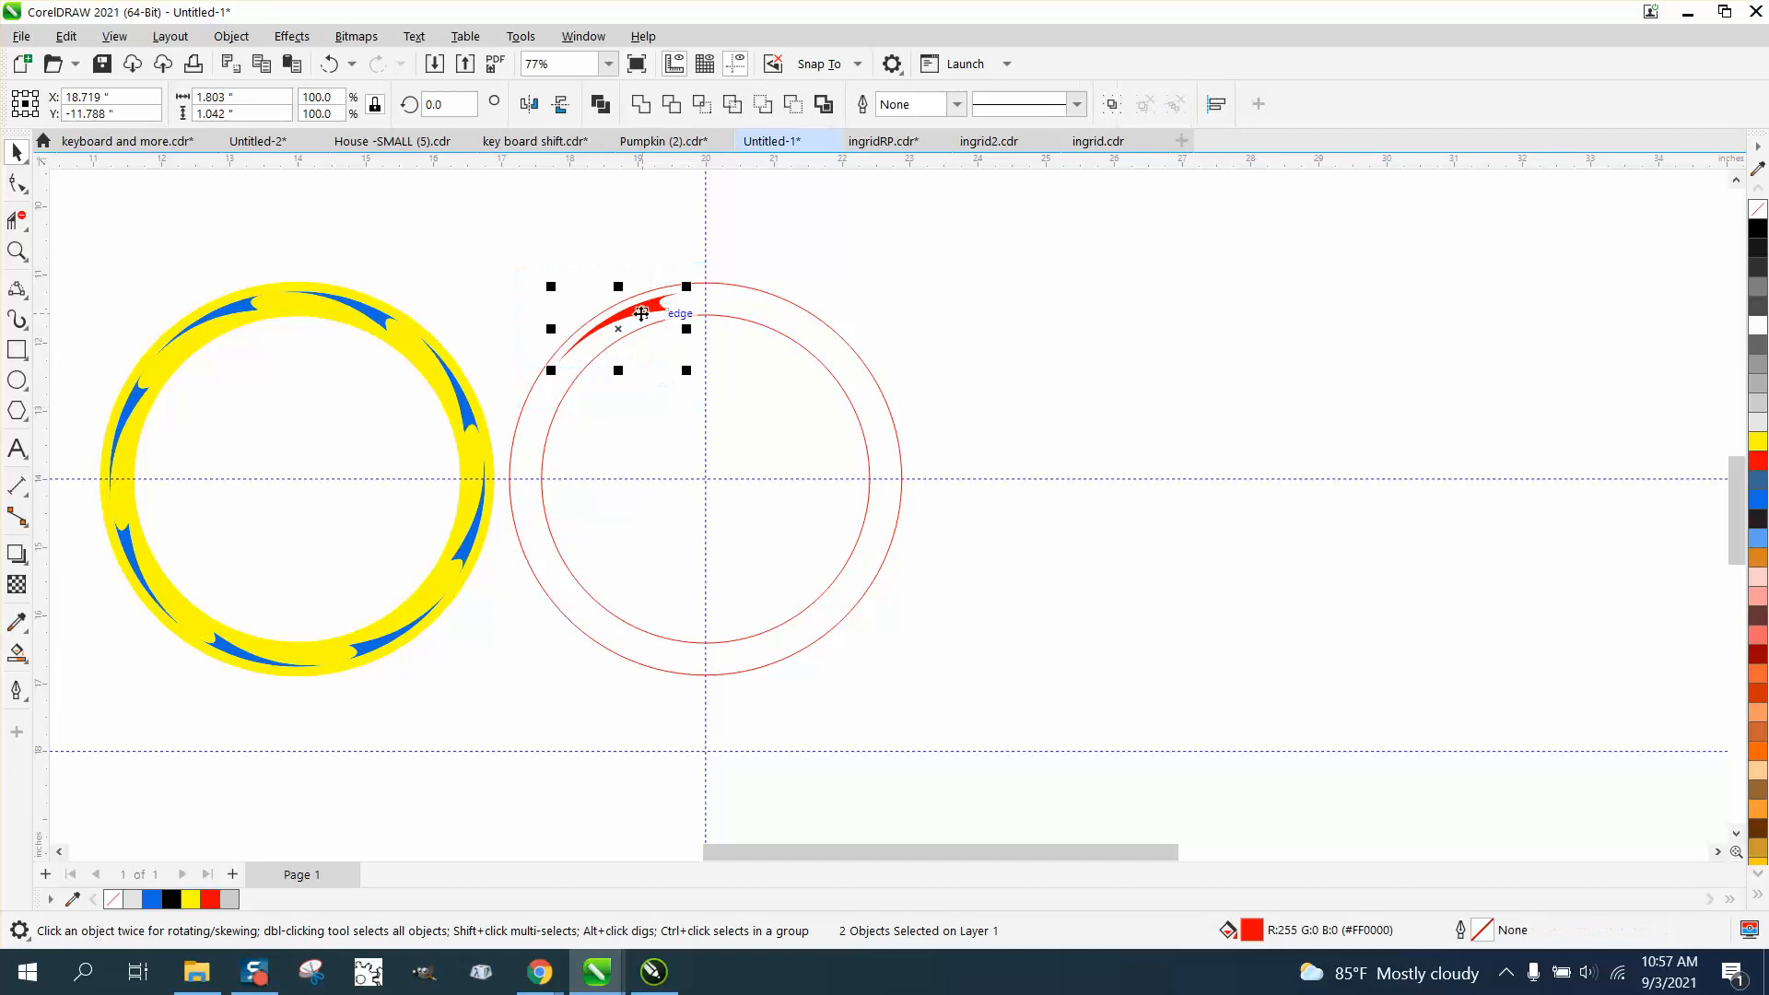
left_click(617, 327)
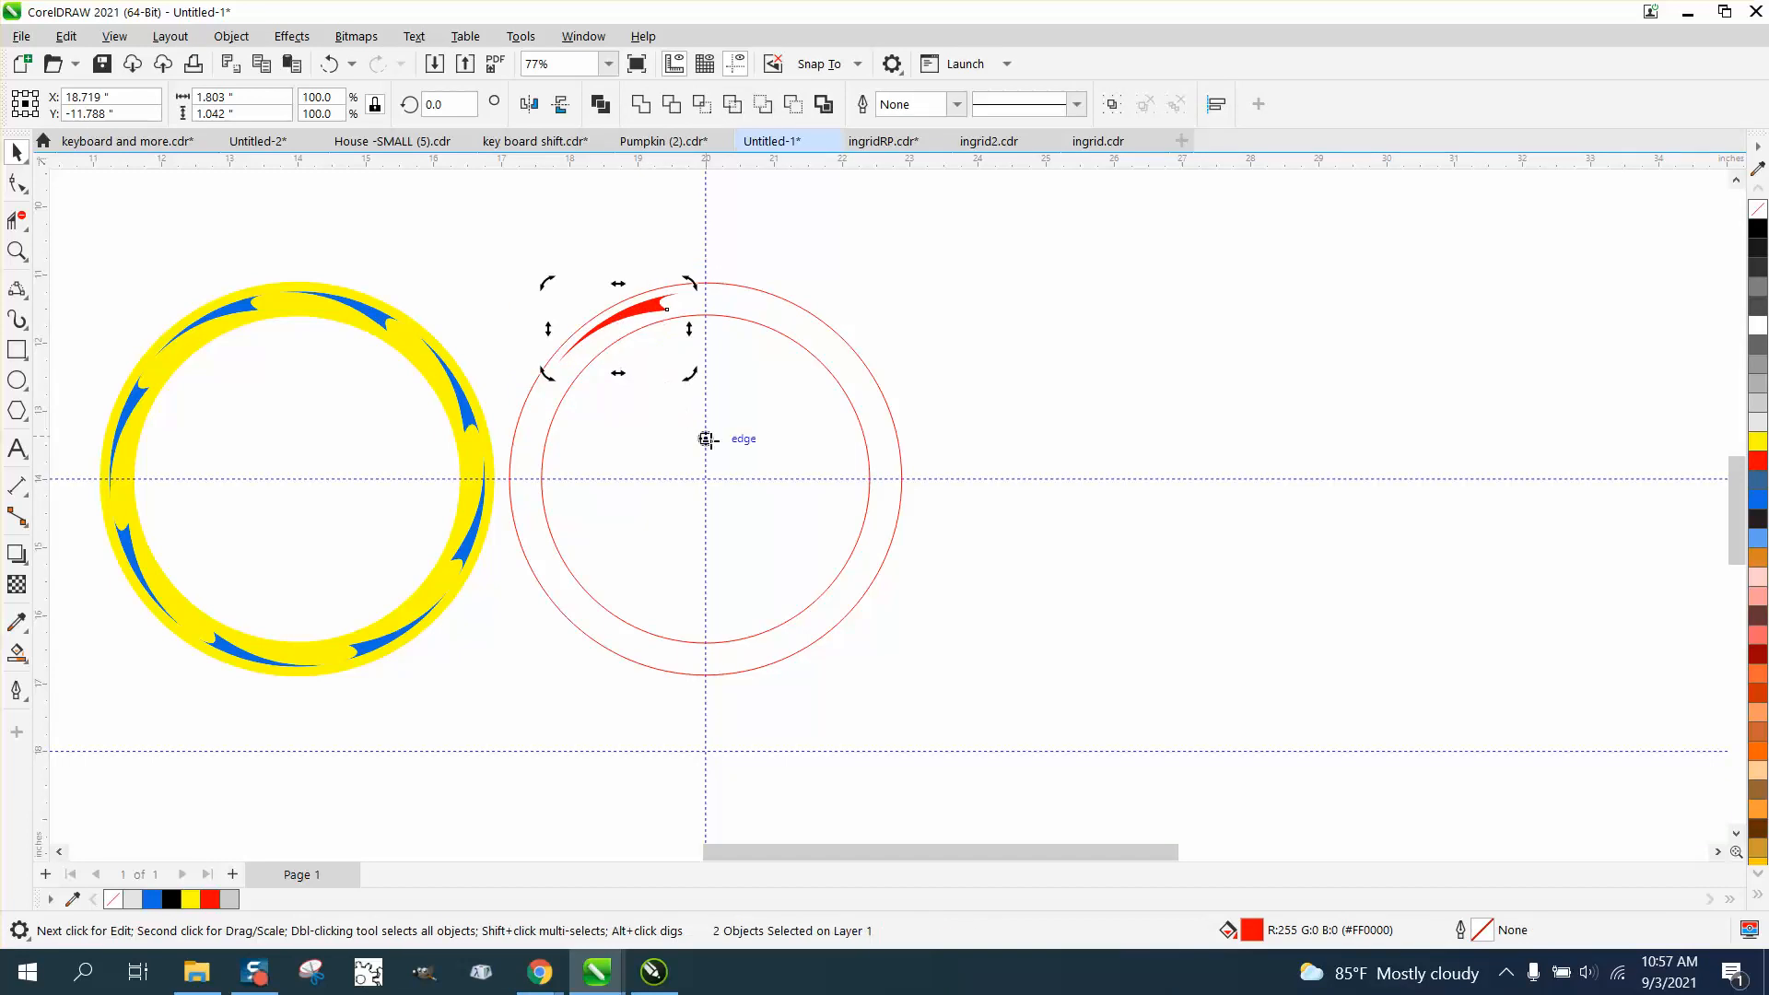
mouse_move(805, 298)
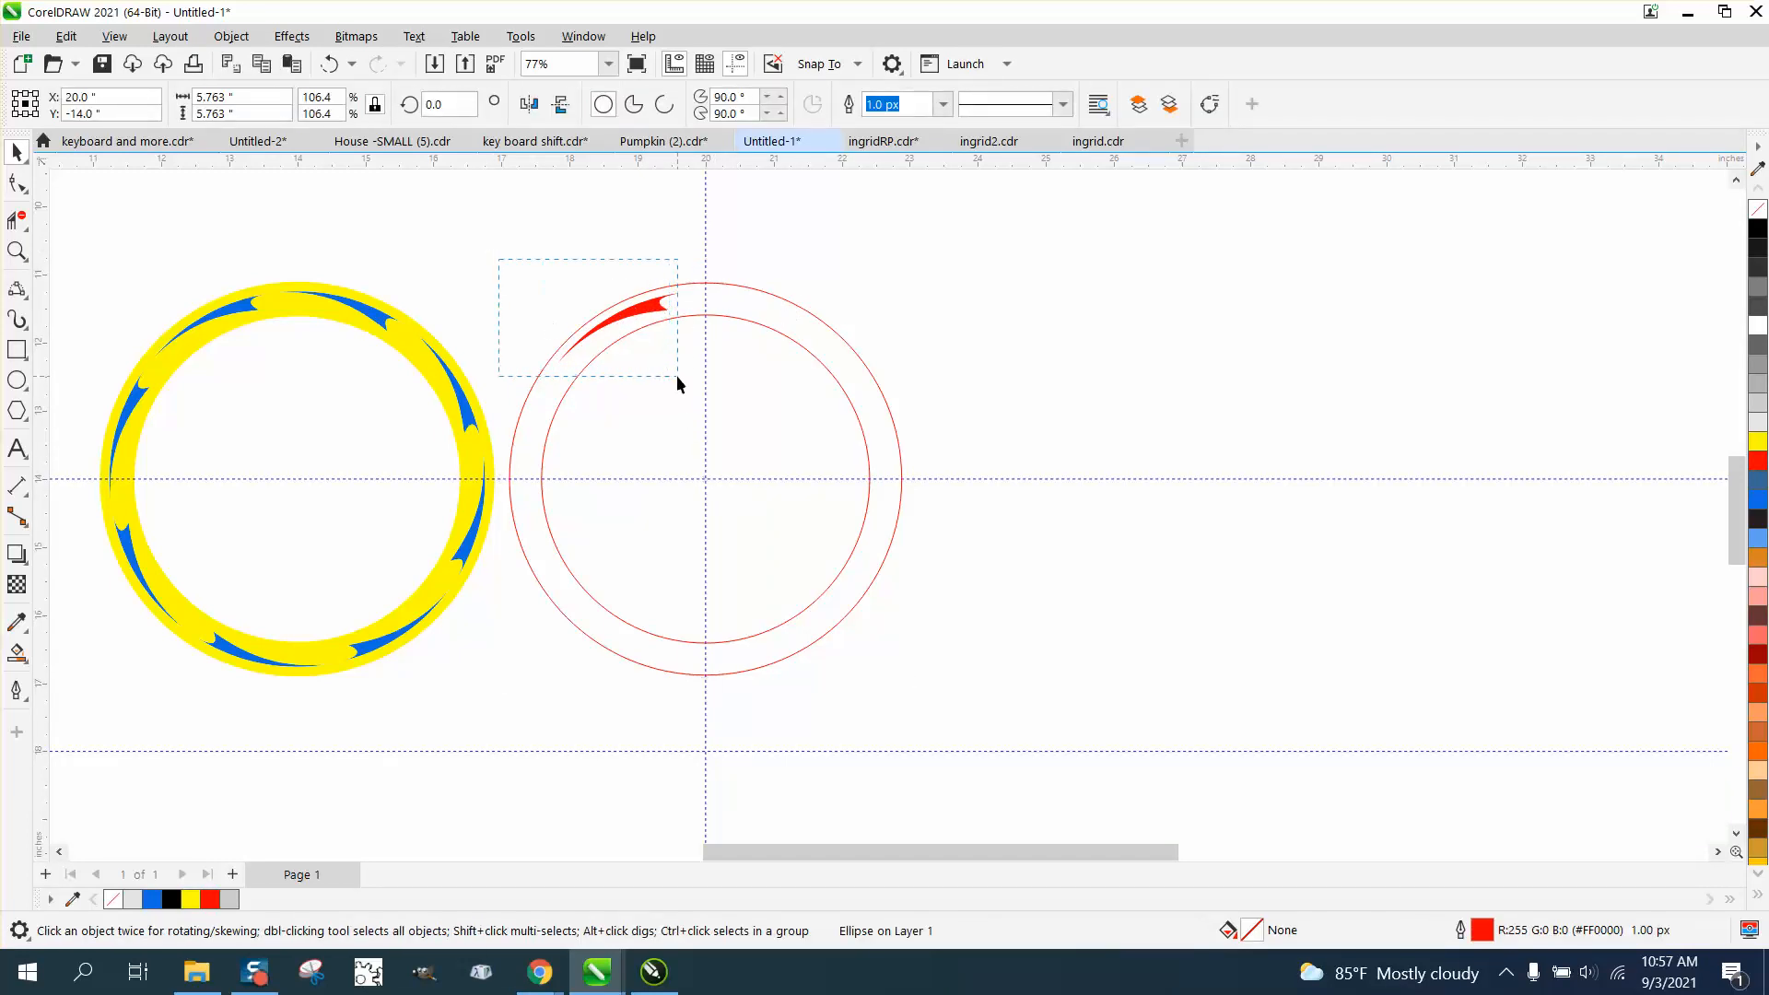
Step: Rotate duplicate swooshes around the circle centre using angles 22.5 and 225.0
left_click(626, 310)
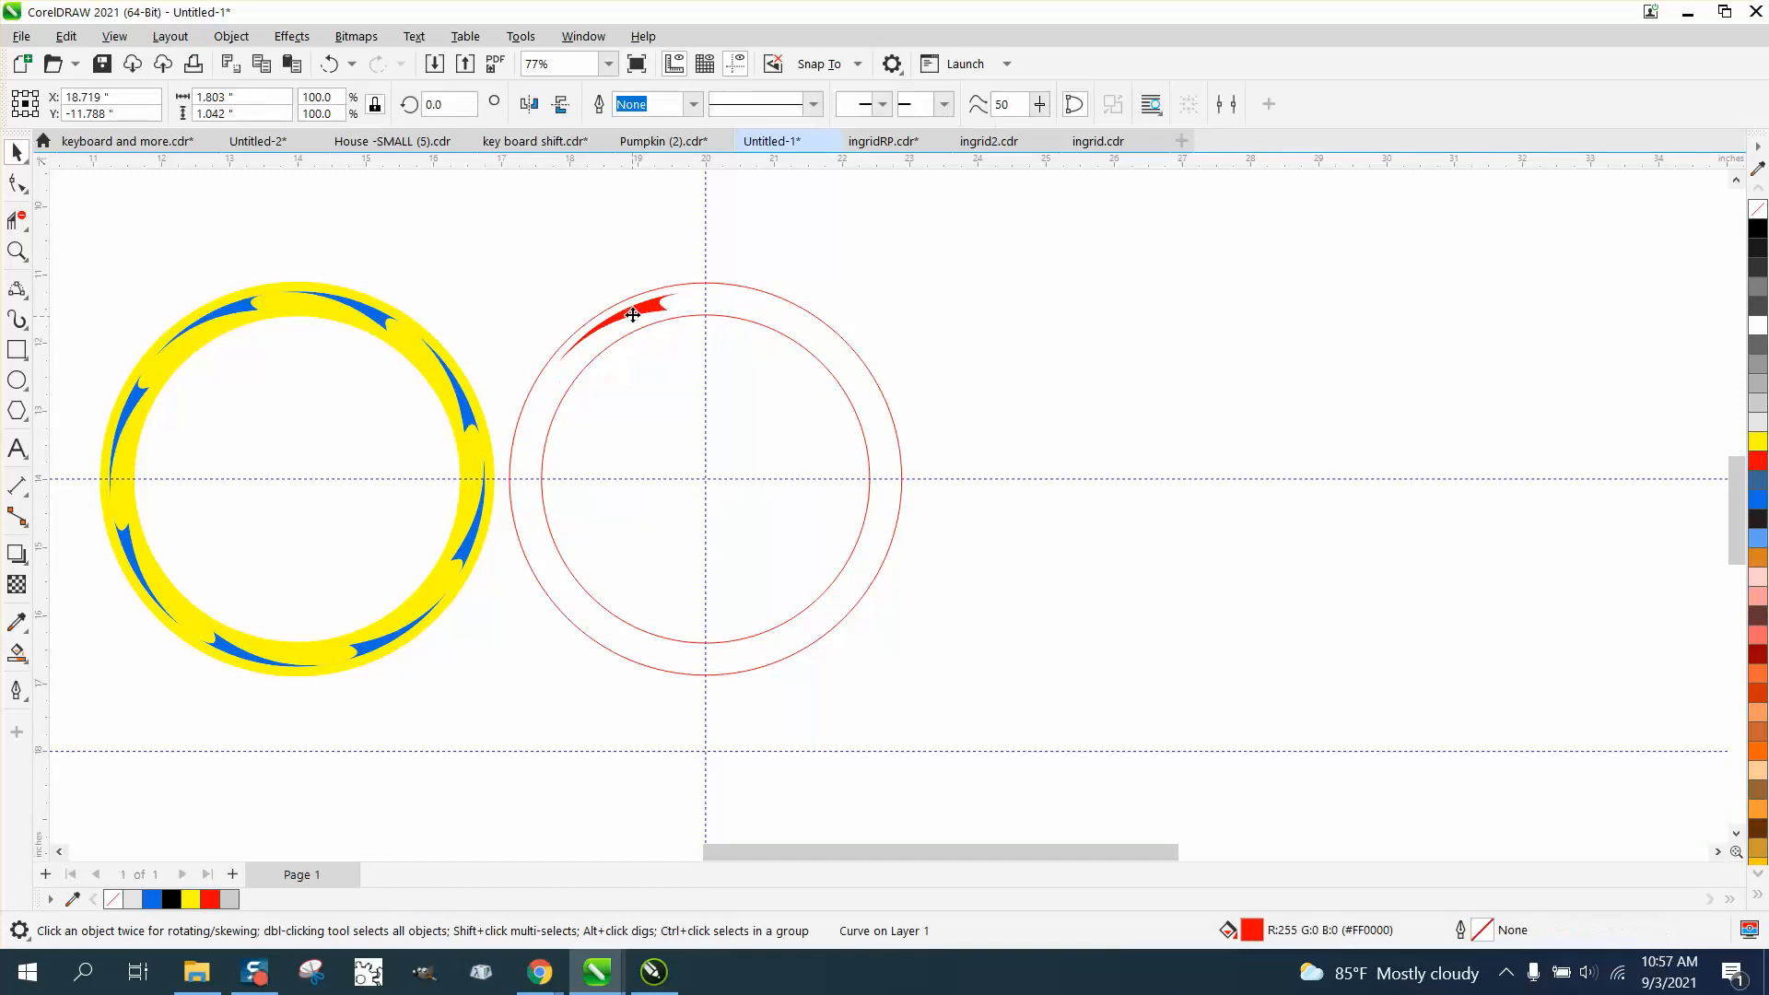
left_click(629, 313)
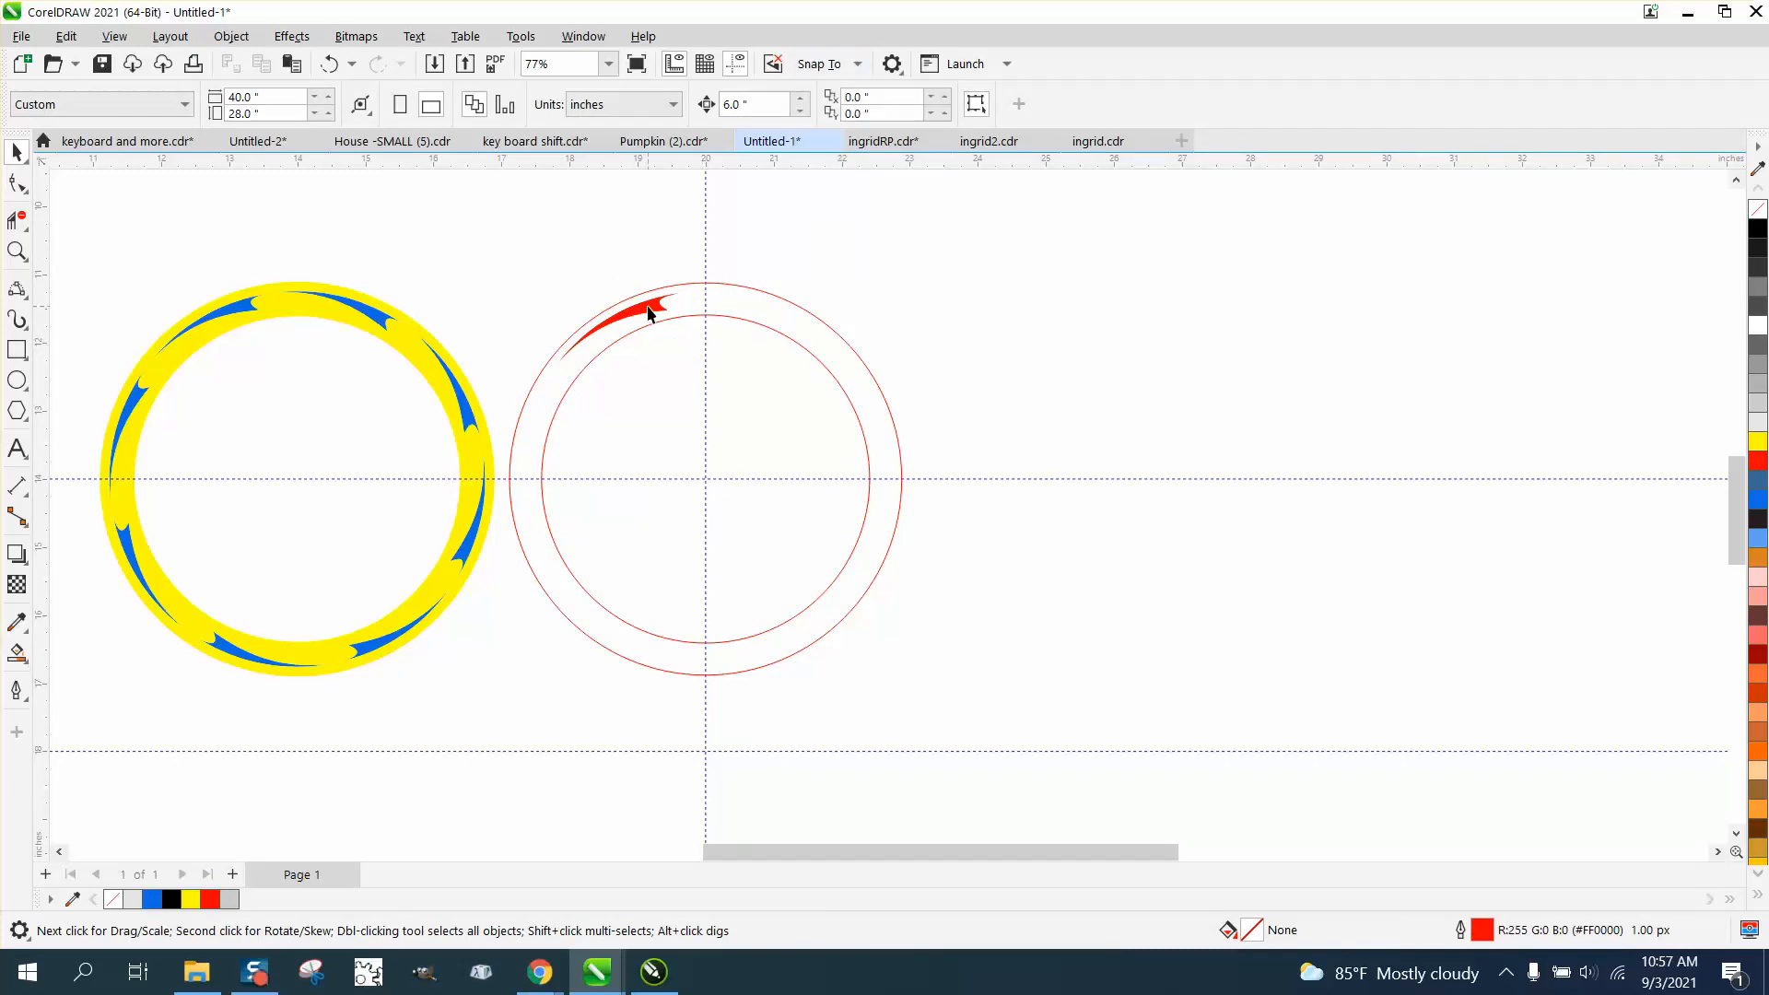
left_click(643, 314)
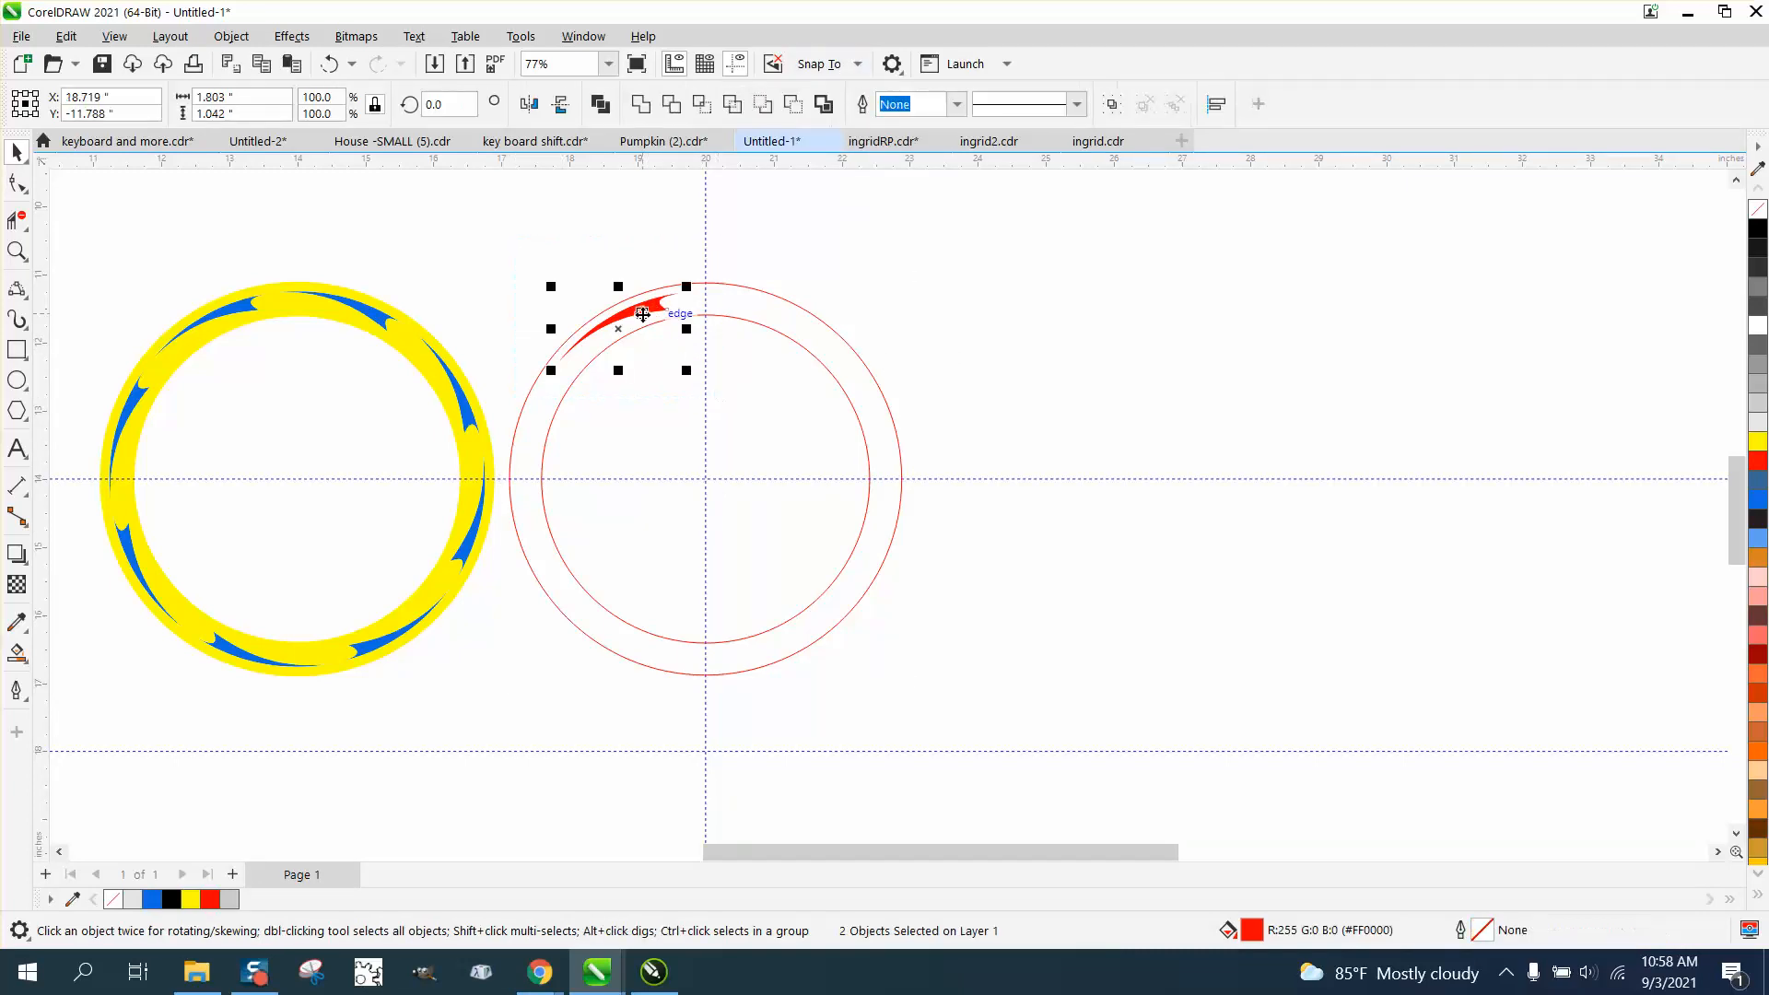
left_click(640, 314)
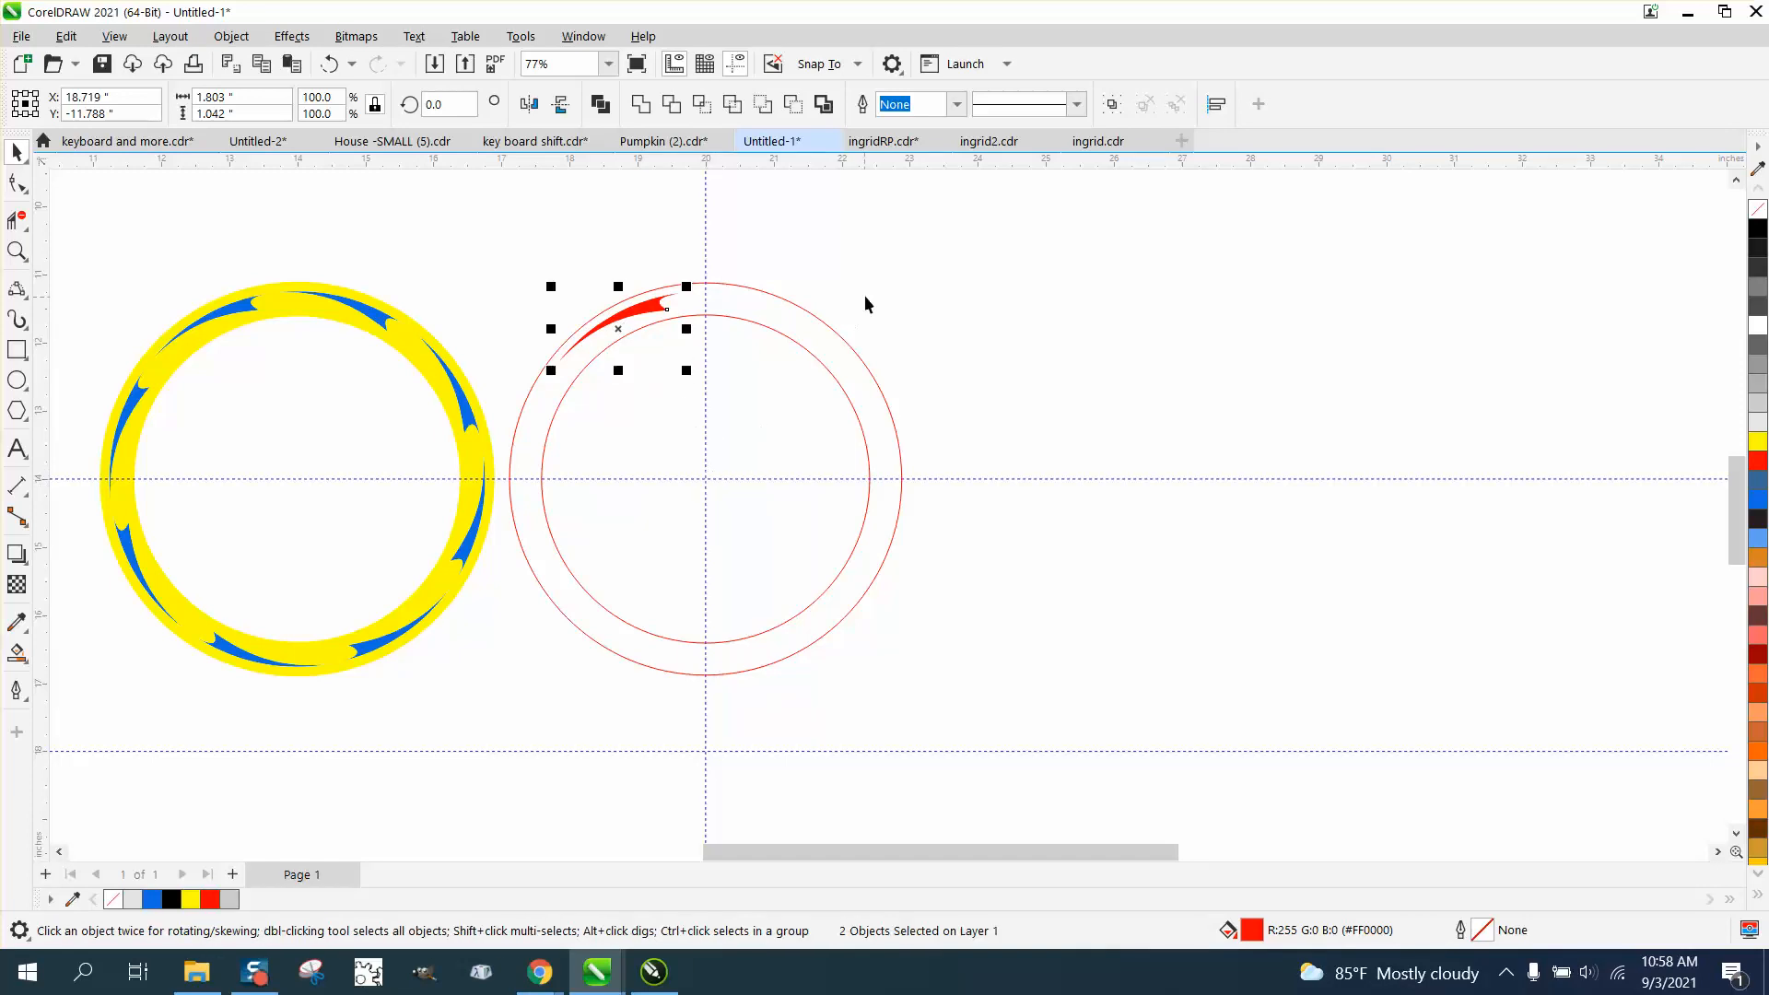
left_click(618, 329)
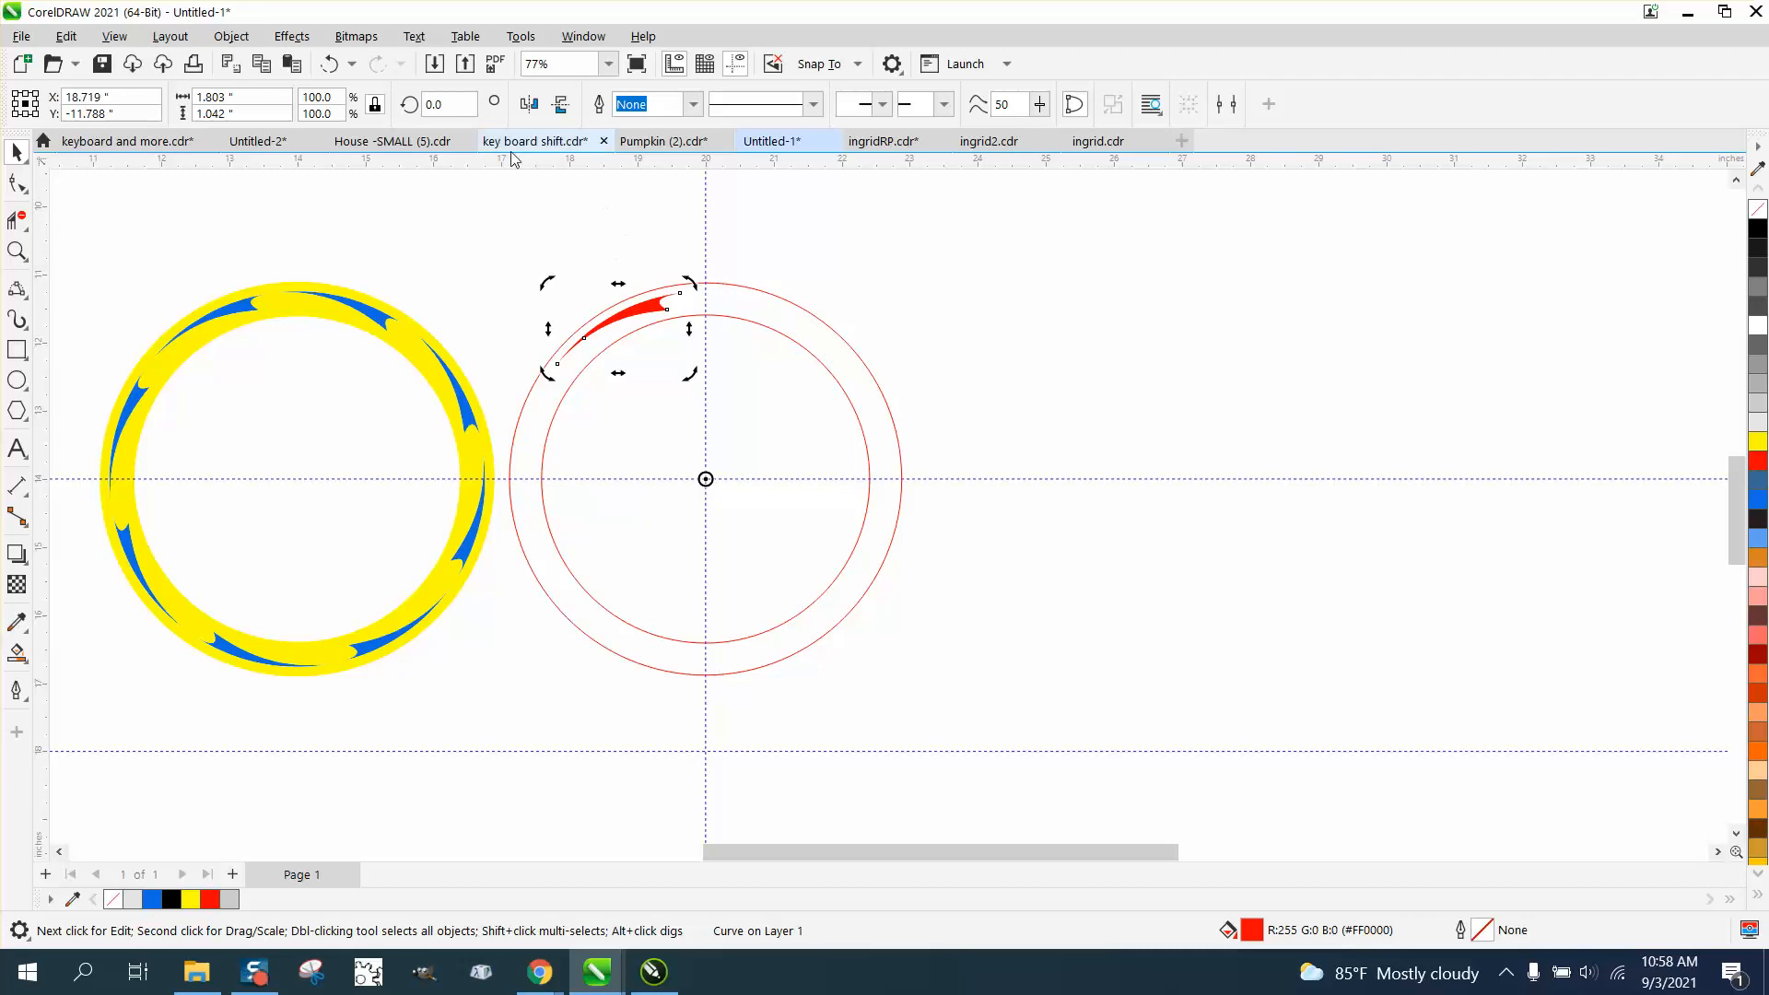
mouse_move(537, 140)
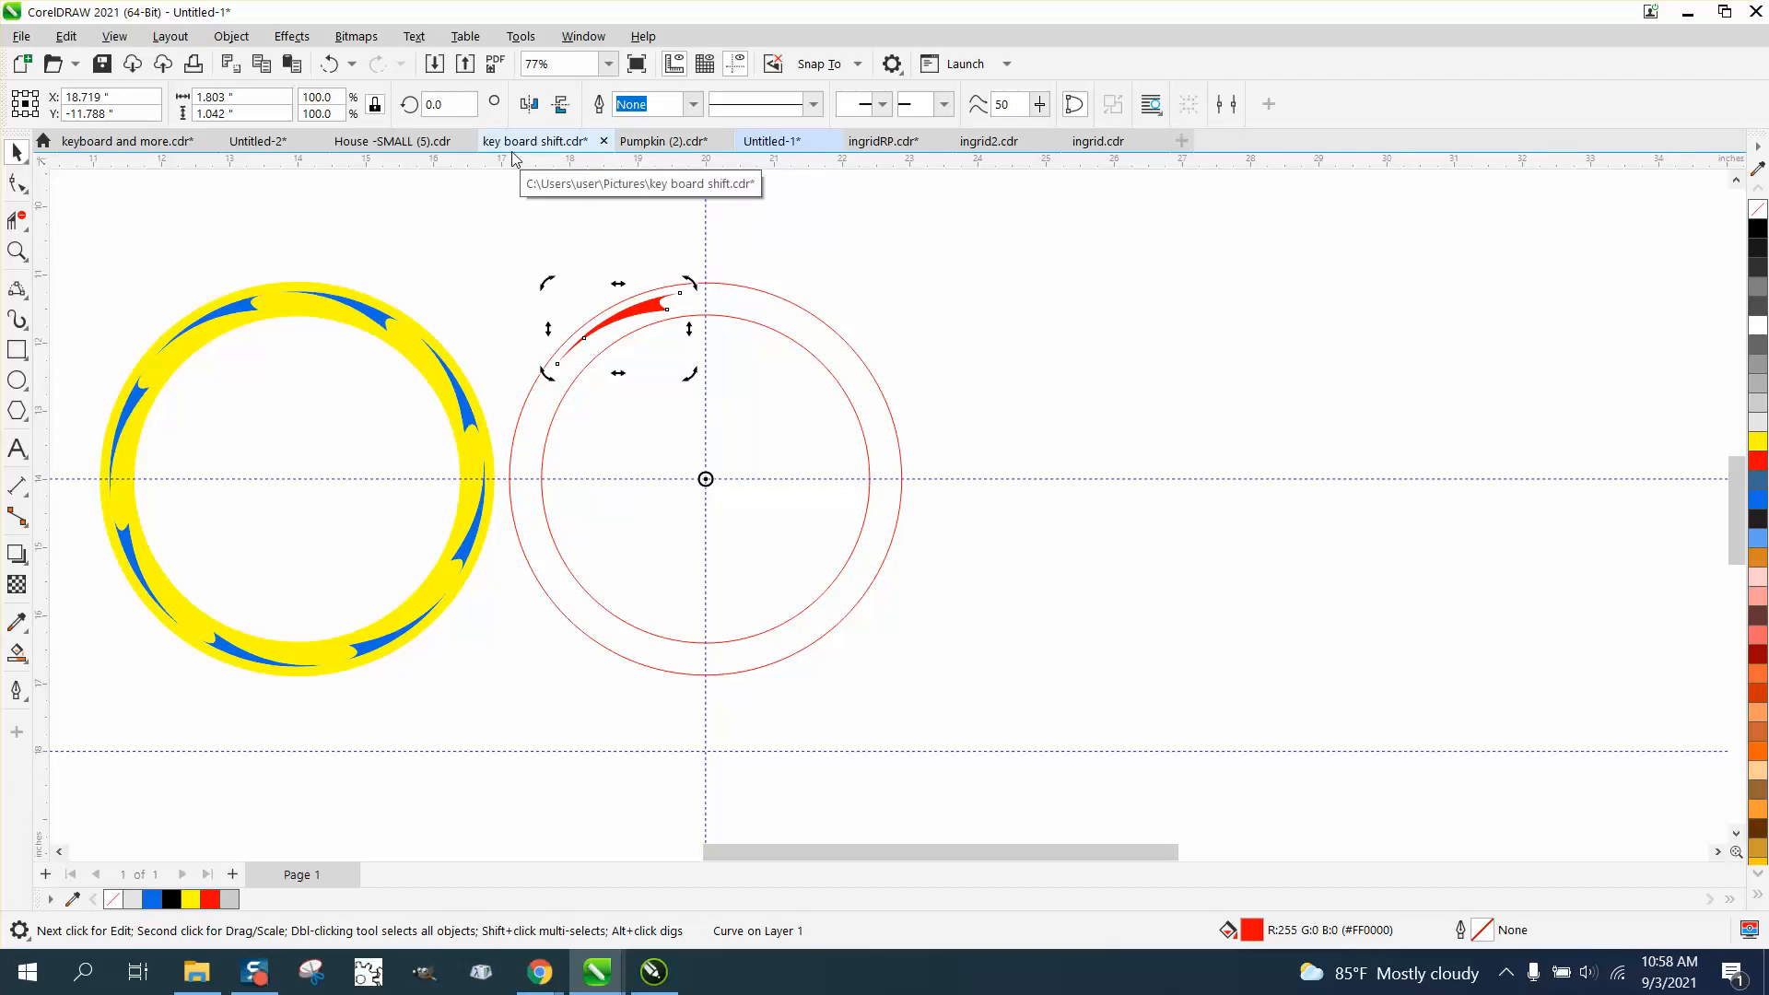
mouse_move(446, 104)
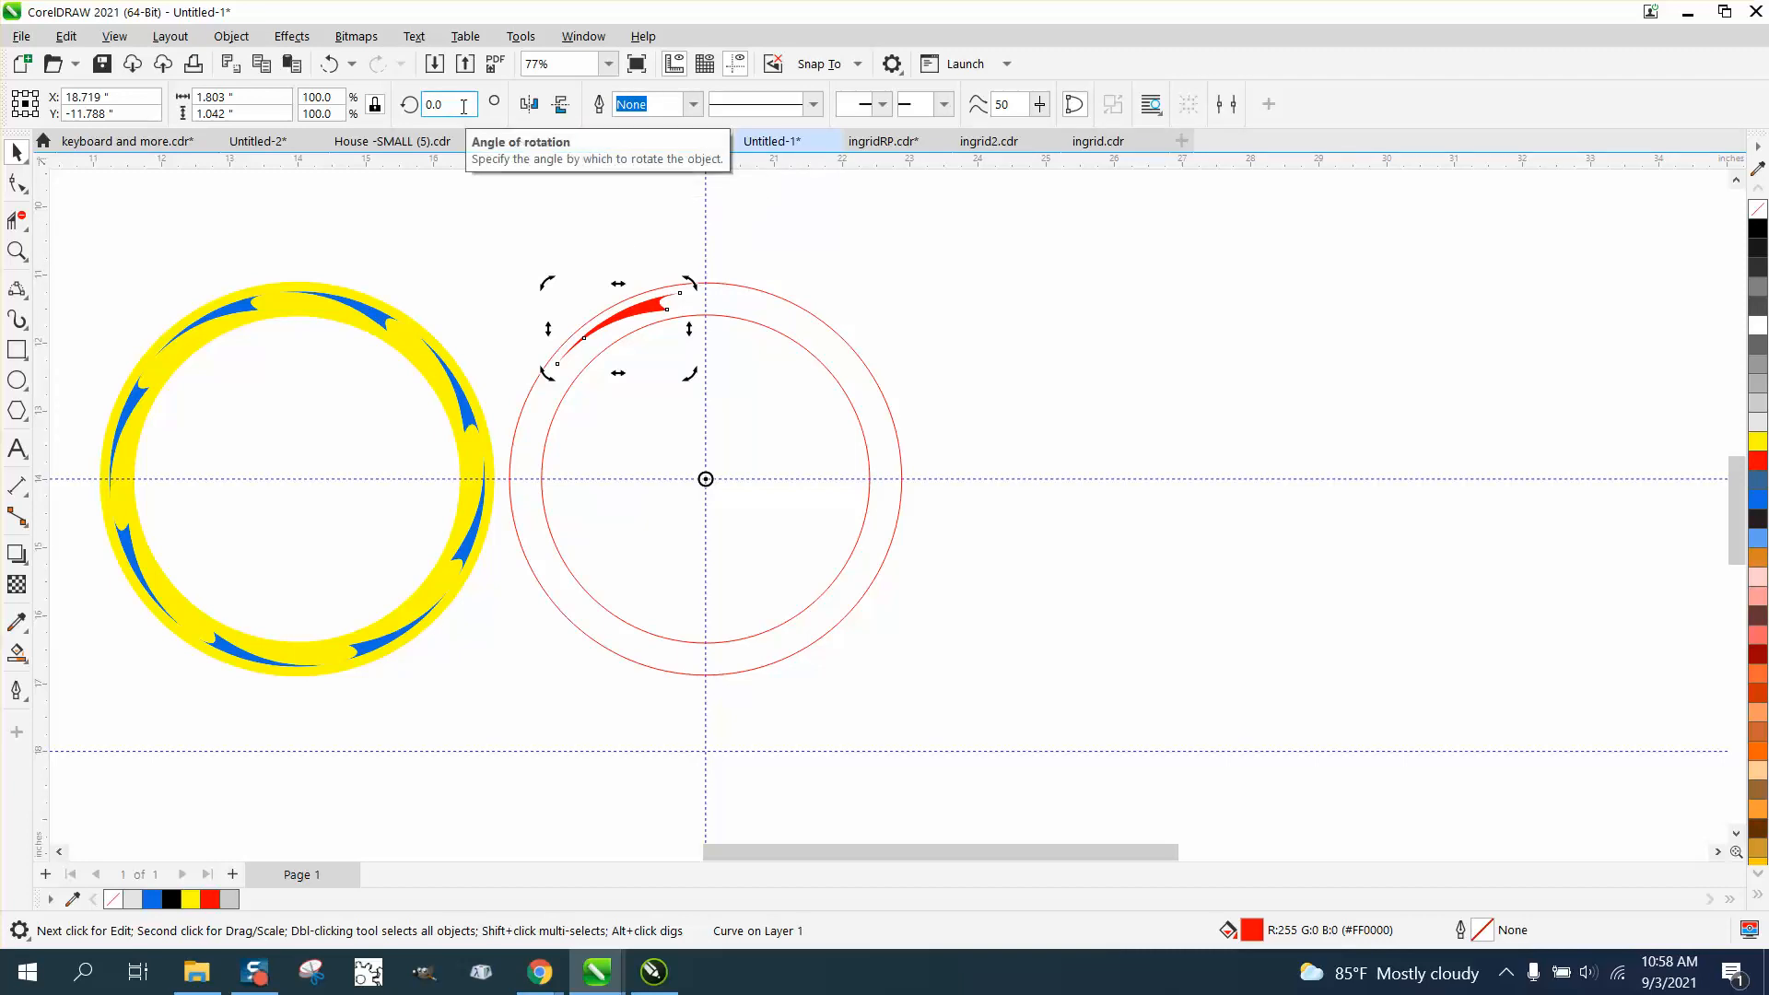
type("22.5")
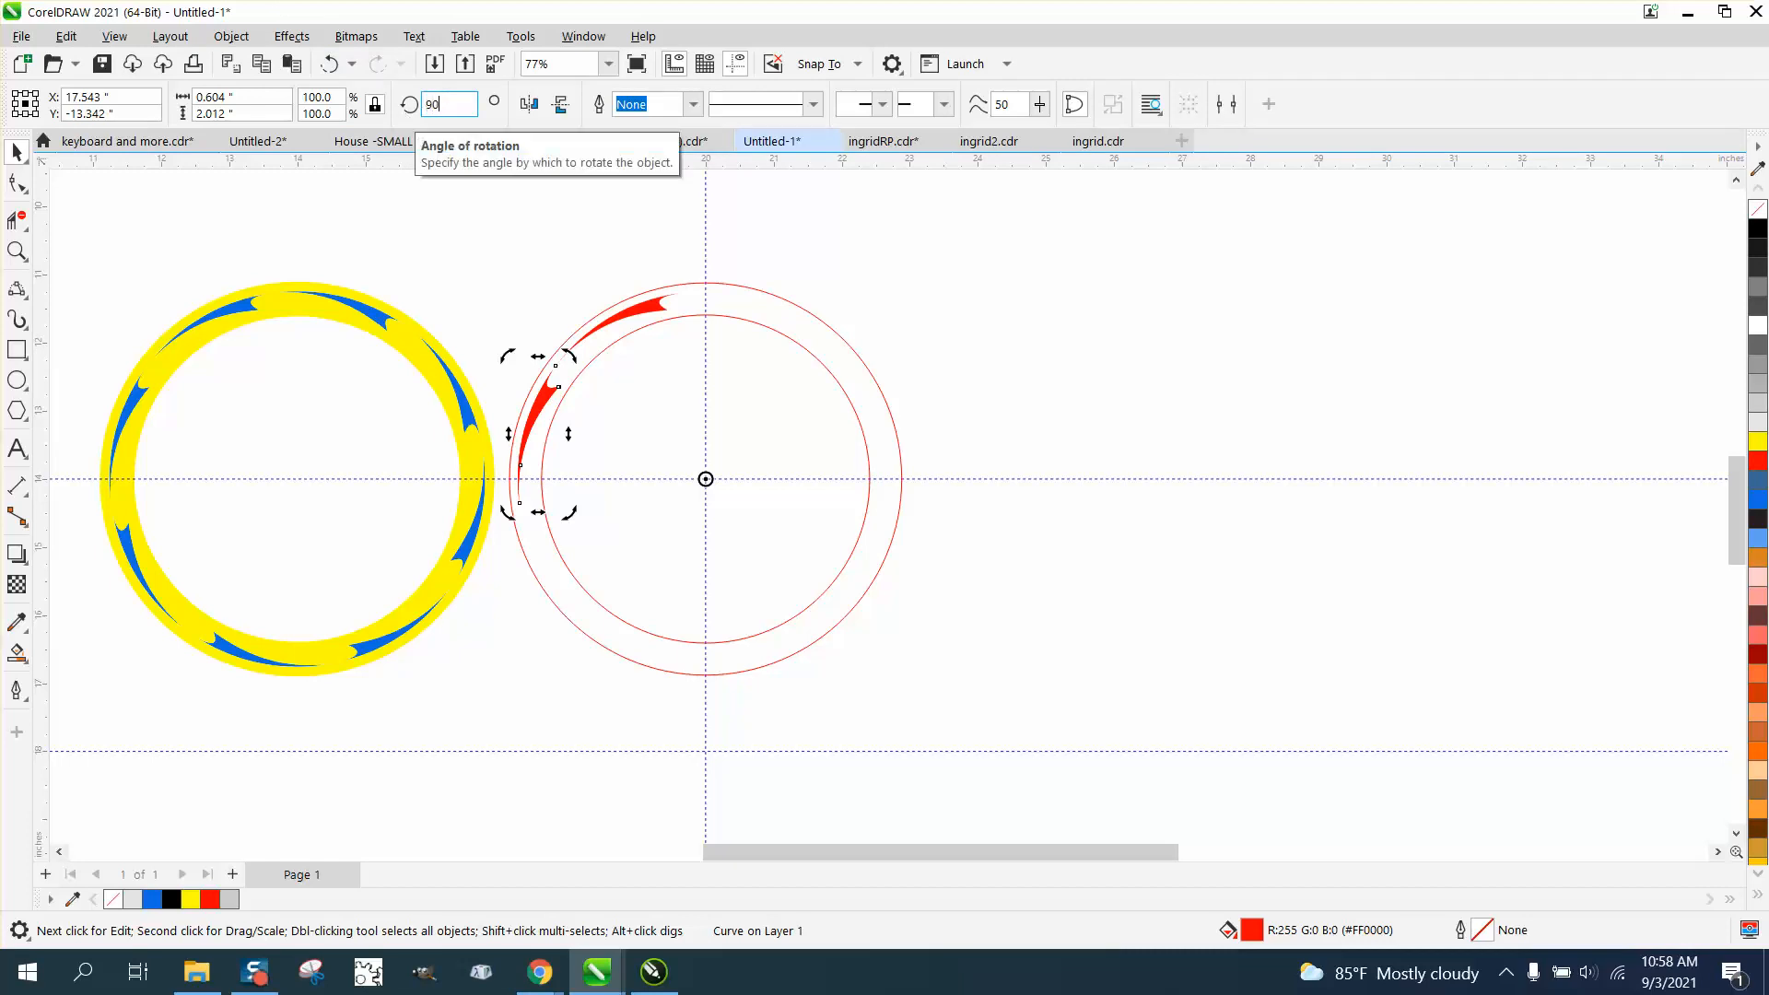
type("225.0")
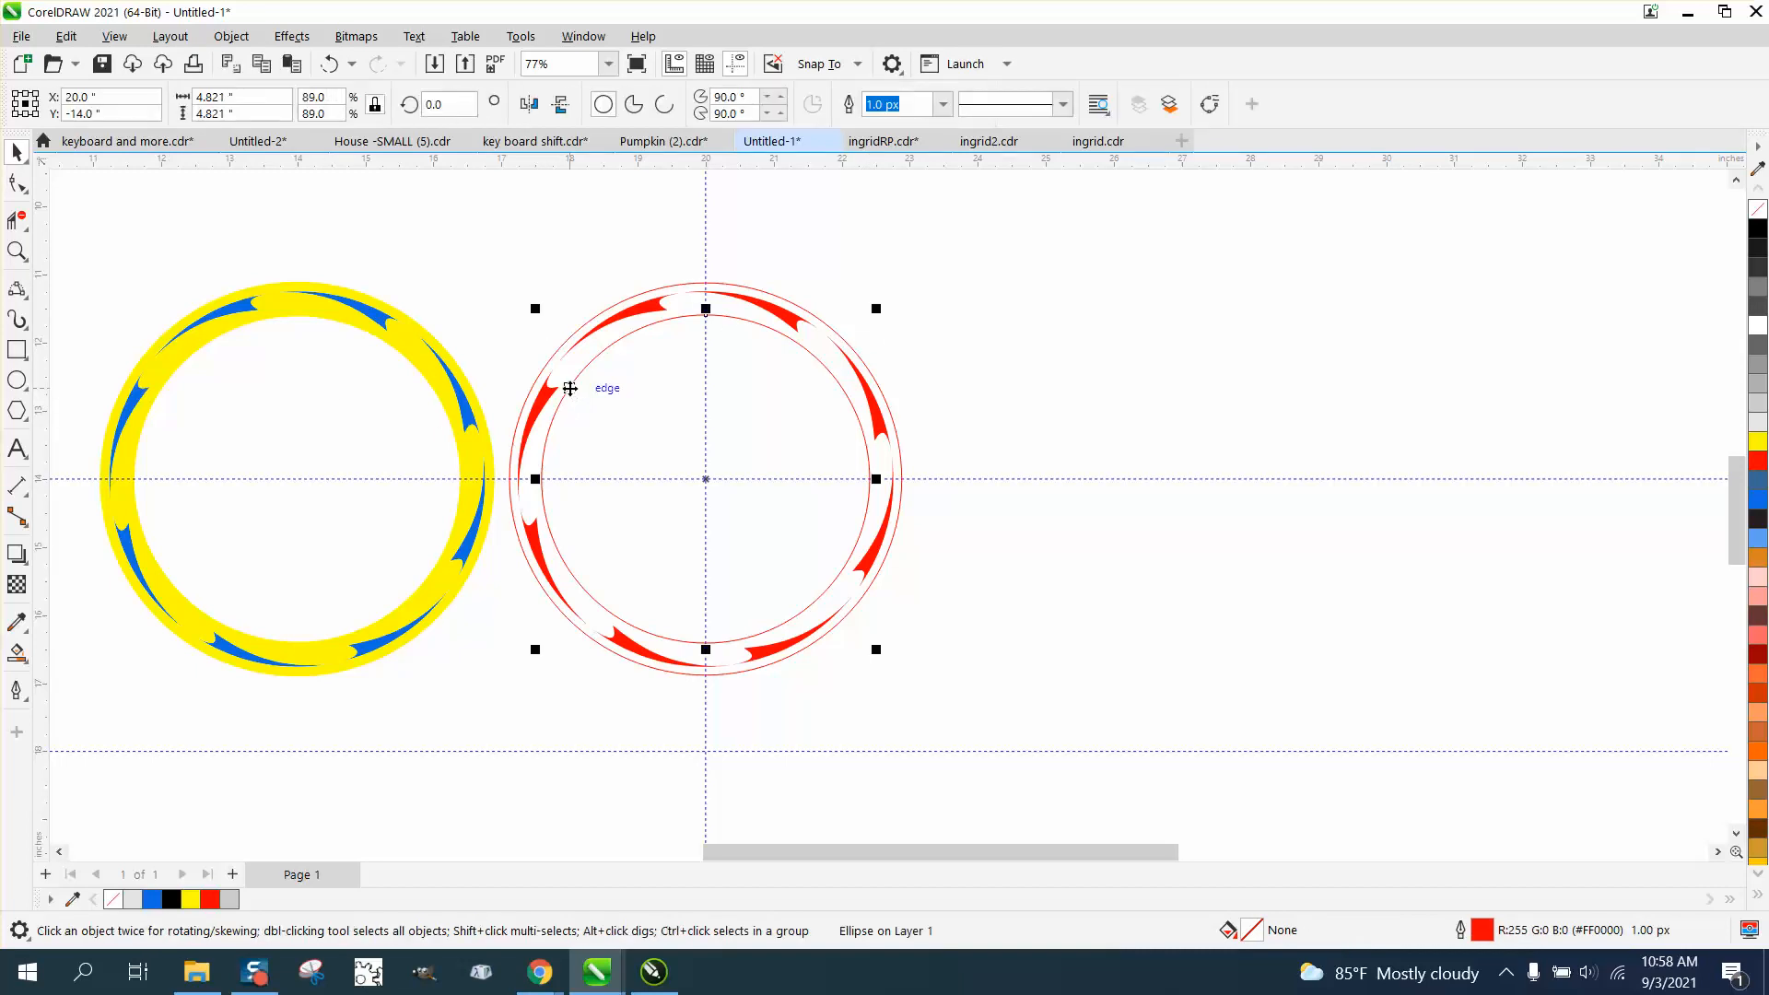
Step: Move the circles right, Smart Fill the band between them yellow, and send it to the back
left_click_drag(705, 479, 1114, 479)
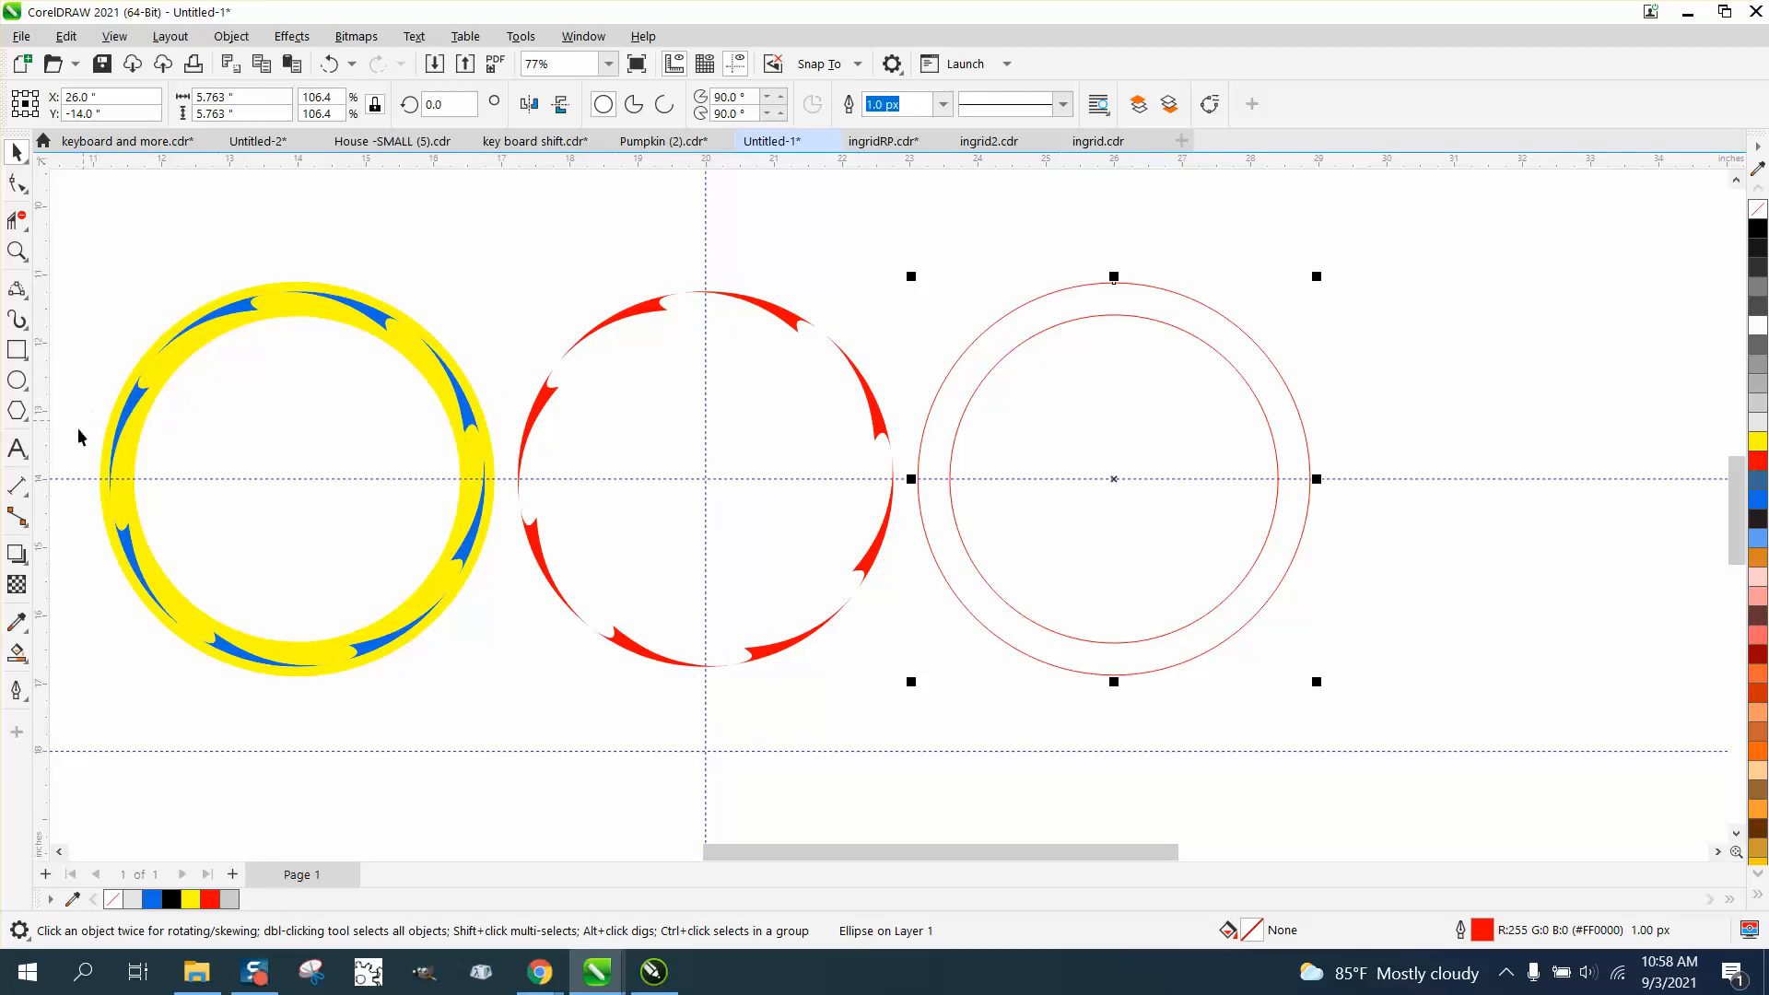
left_click(17, 652)
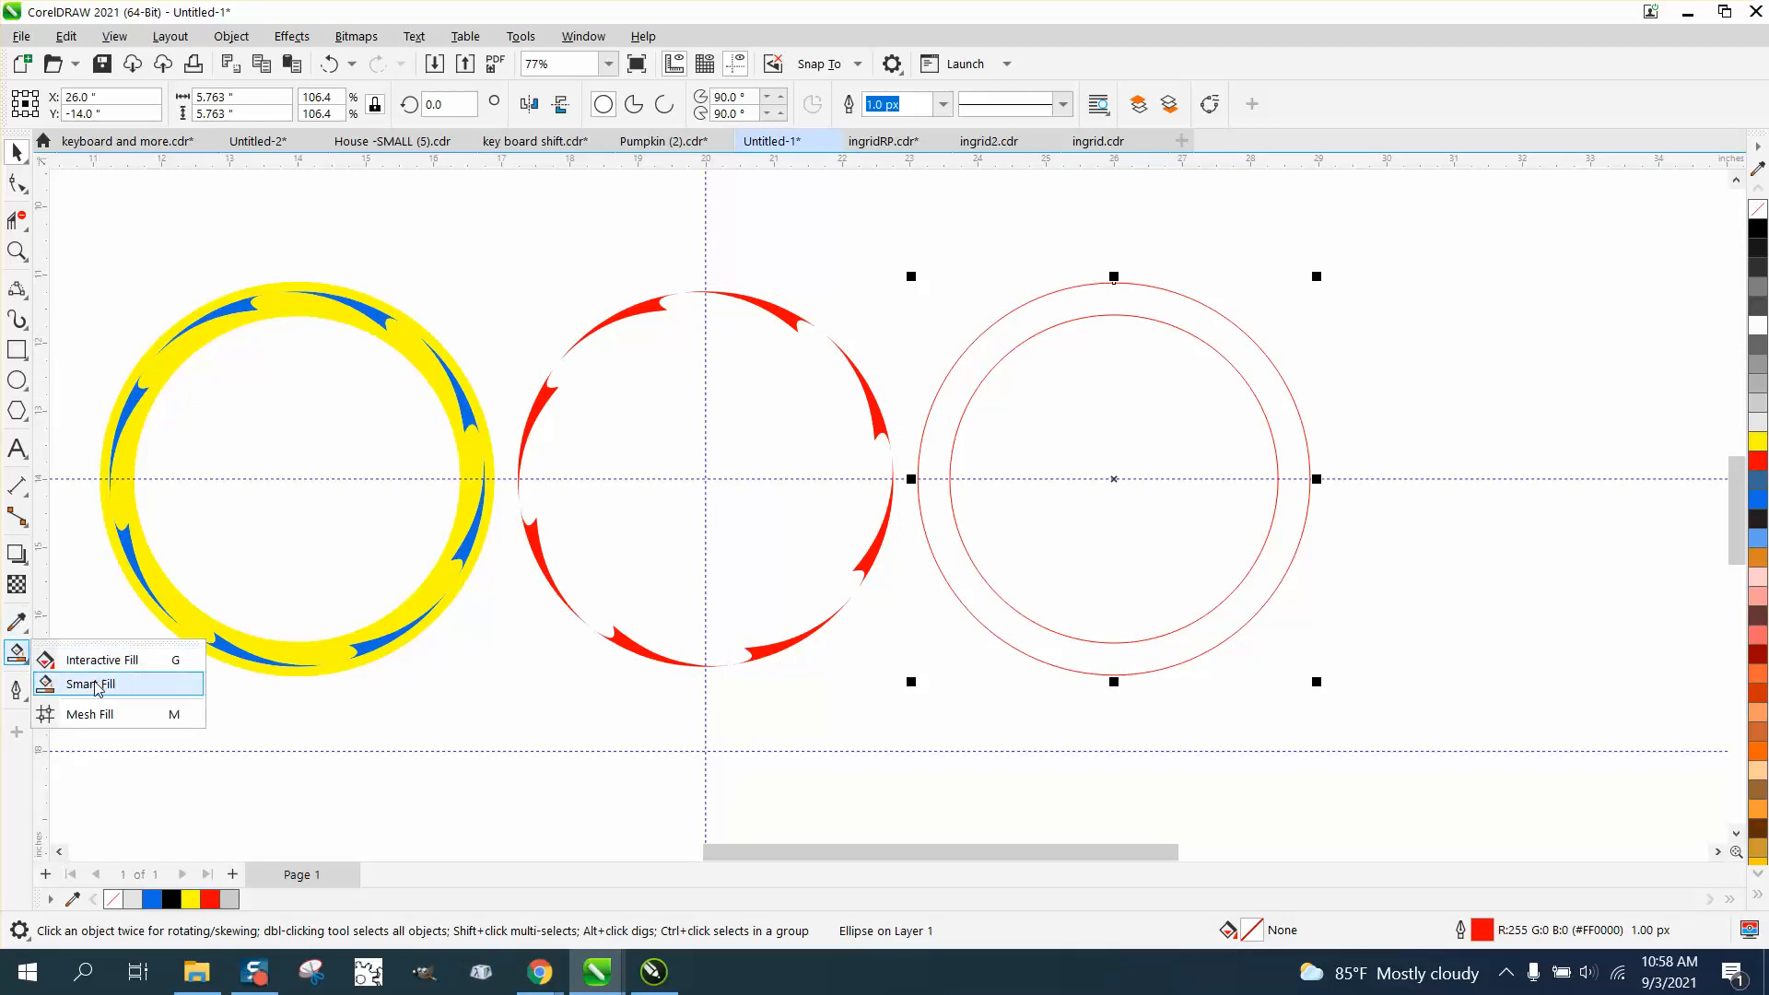
left_click(90, 684)
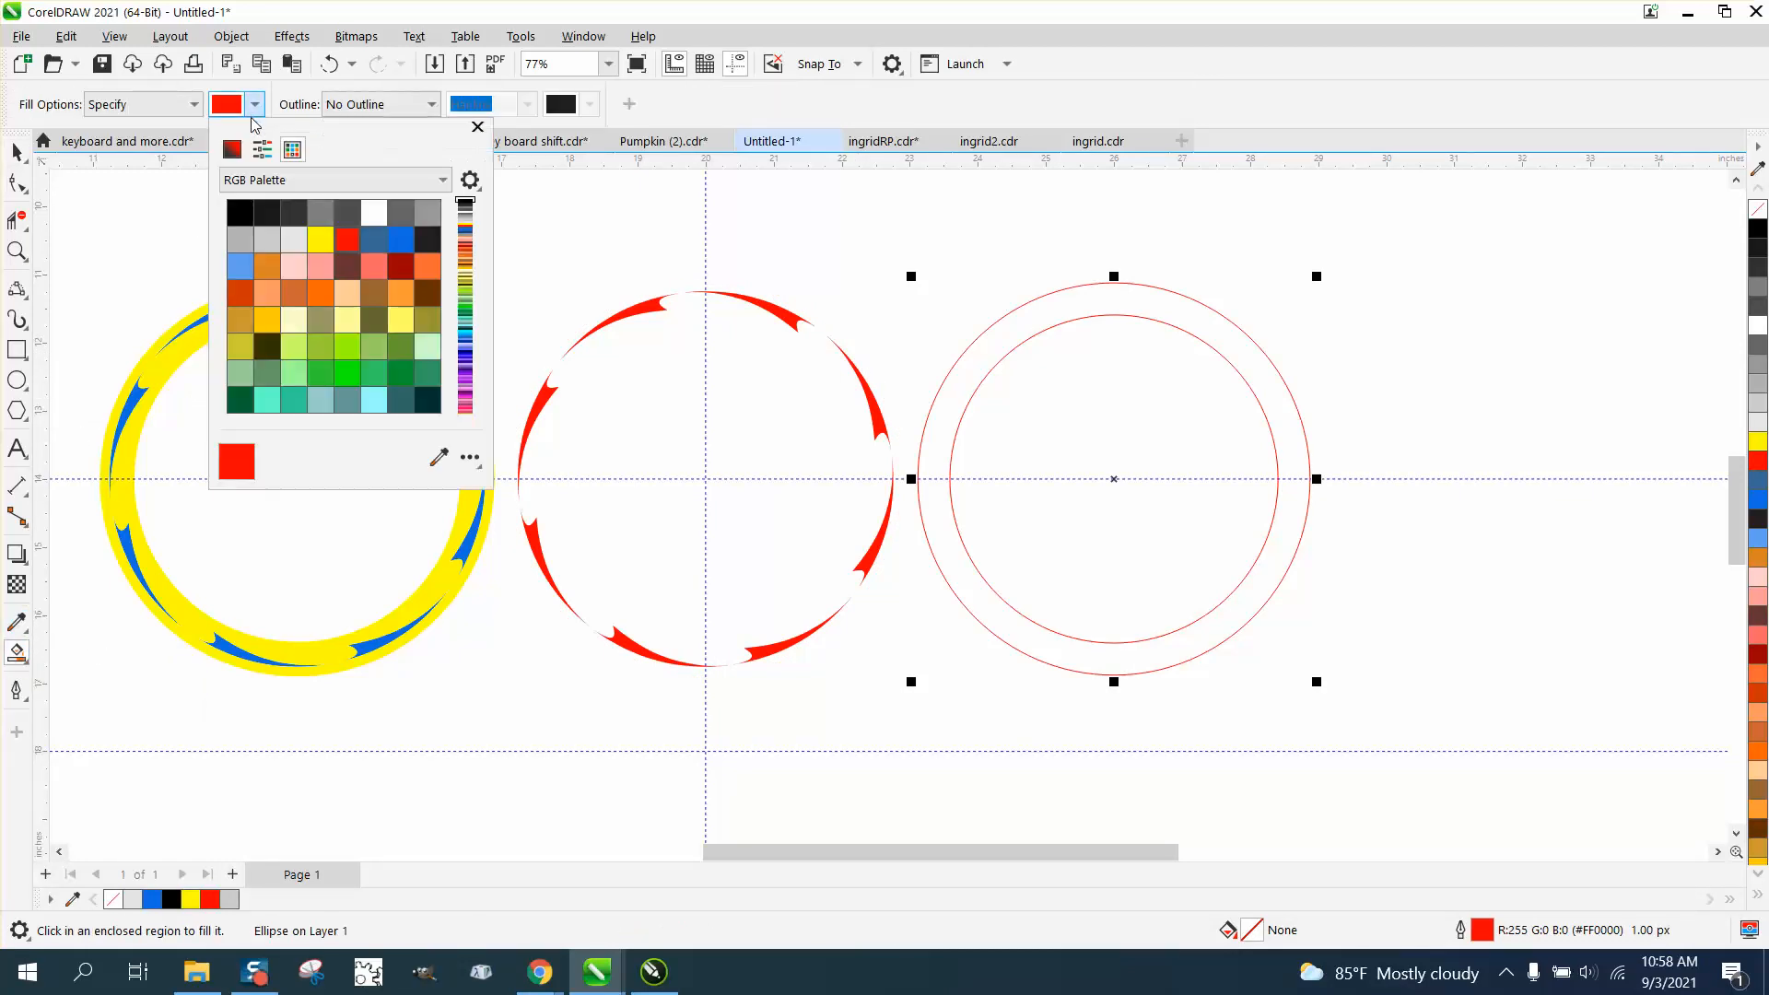
left_click(318, 240)
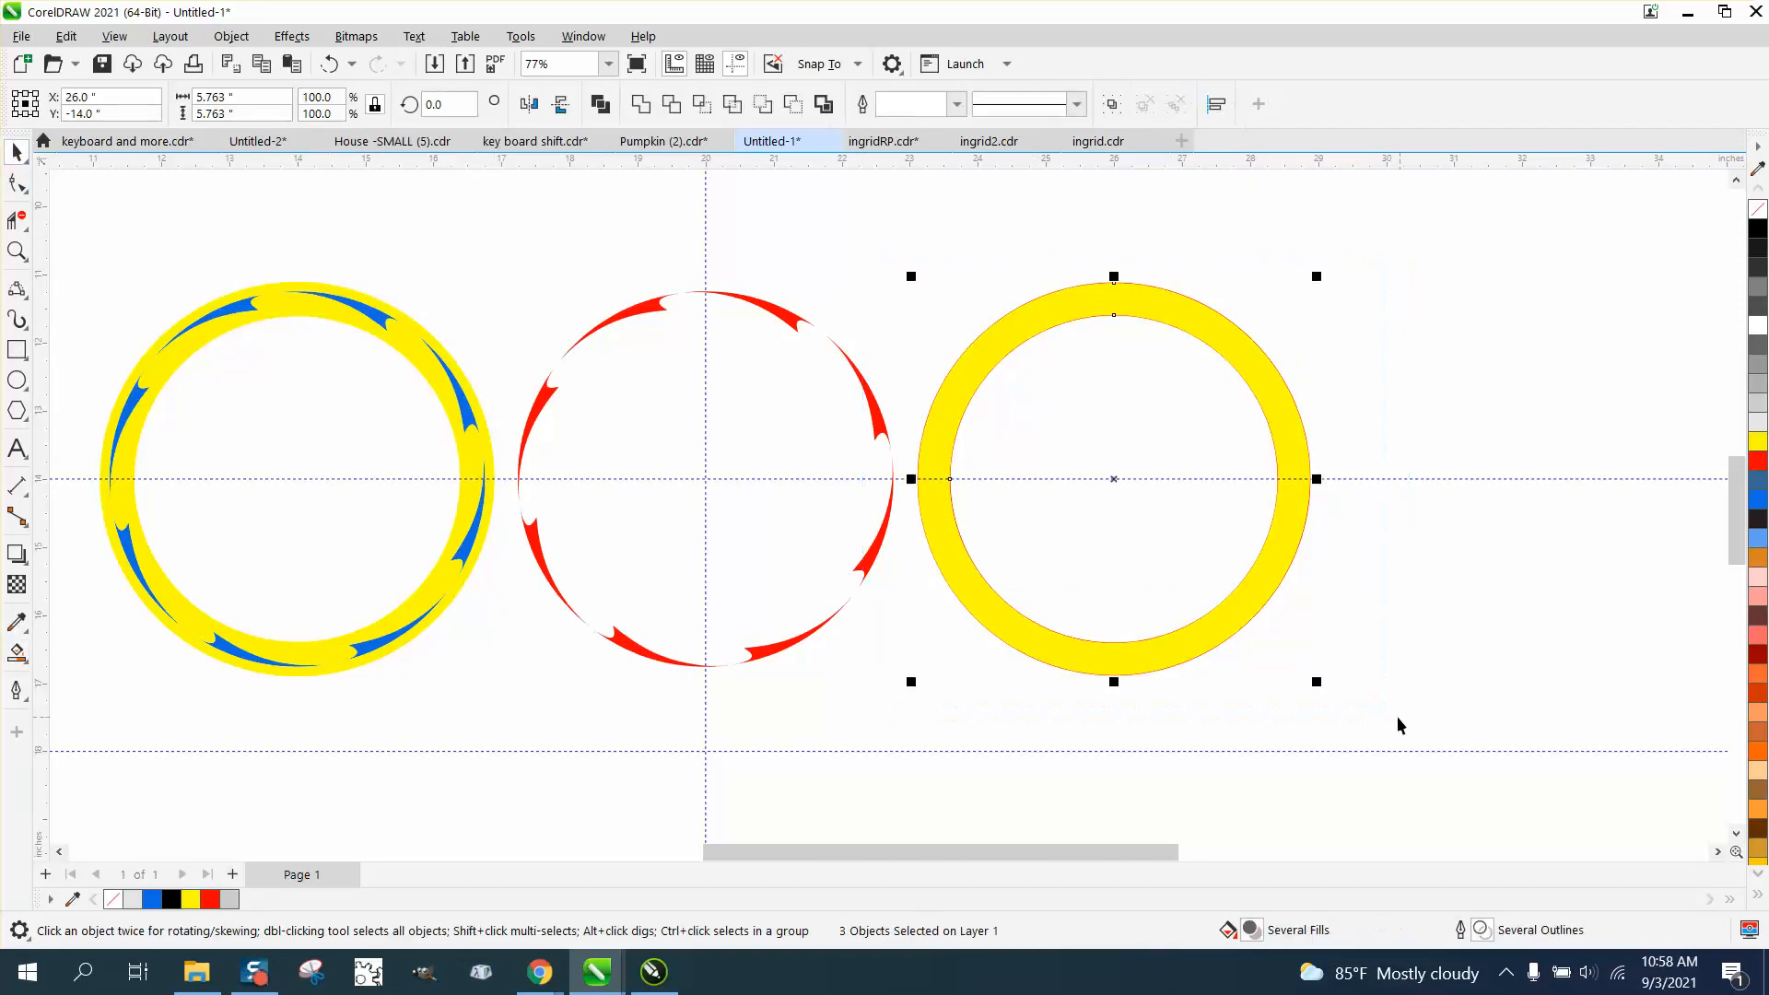
left_click(230, 36)
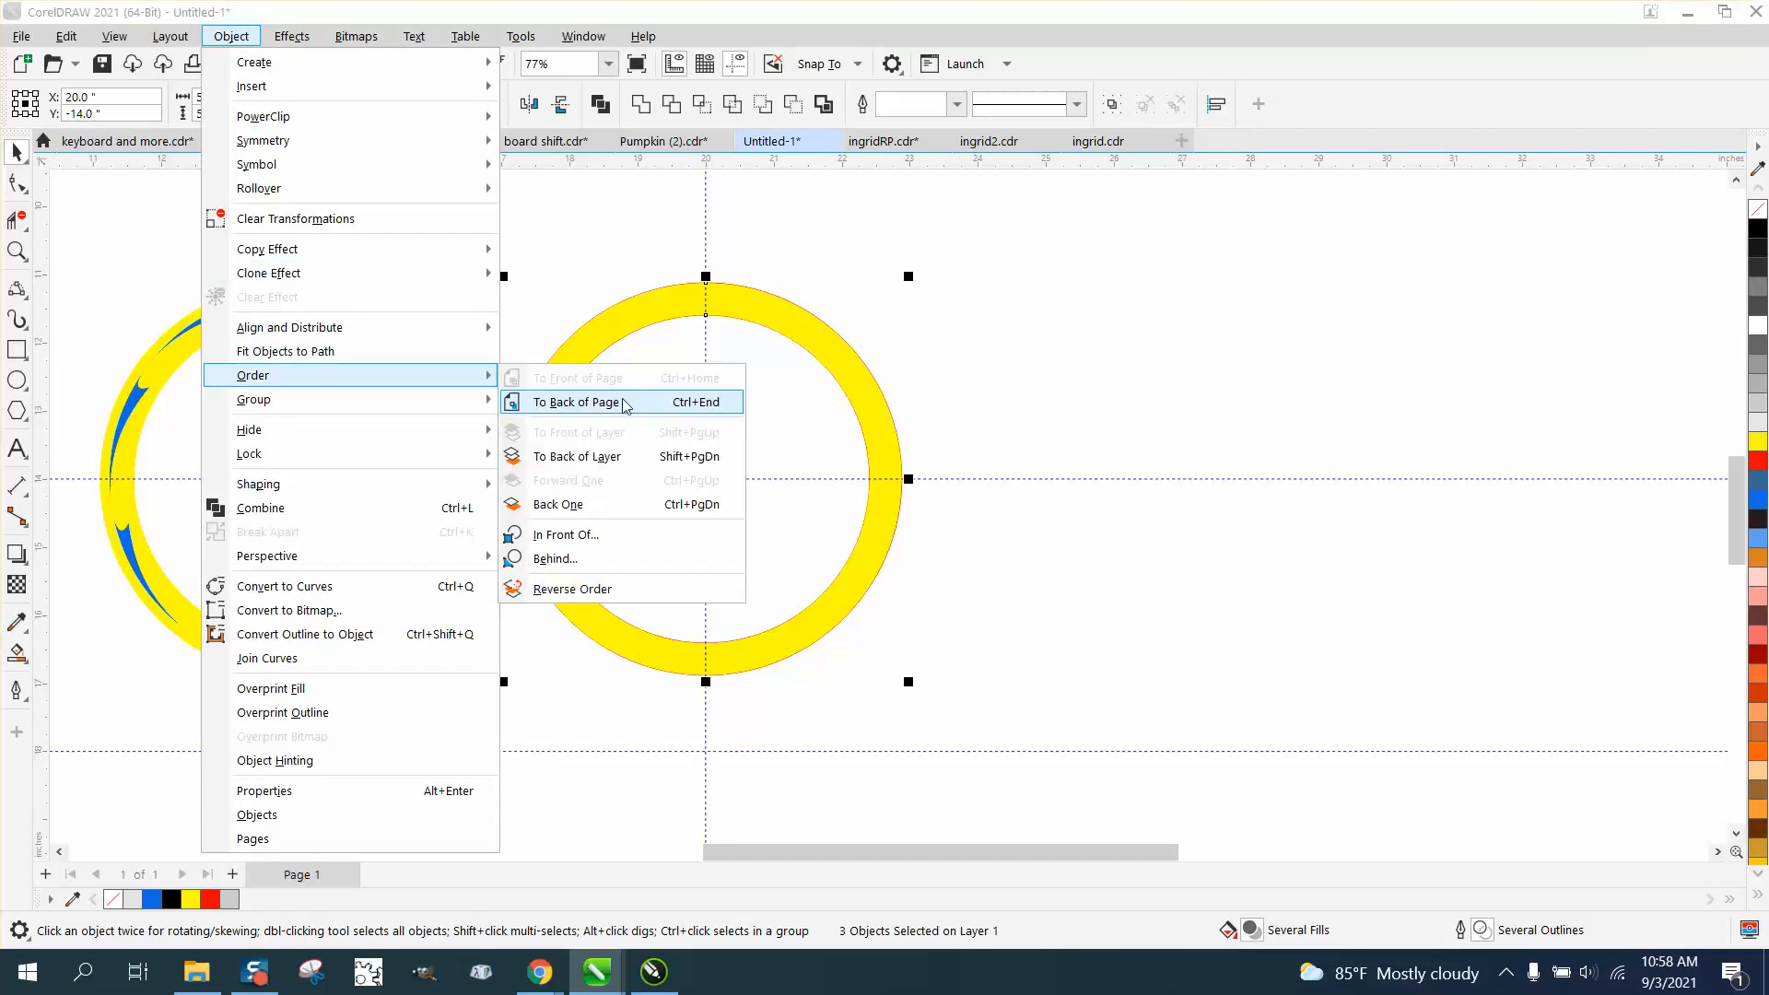
left_click(575, 402)
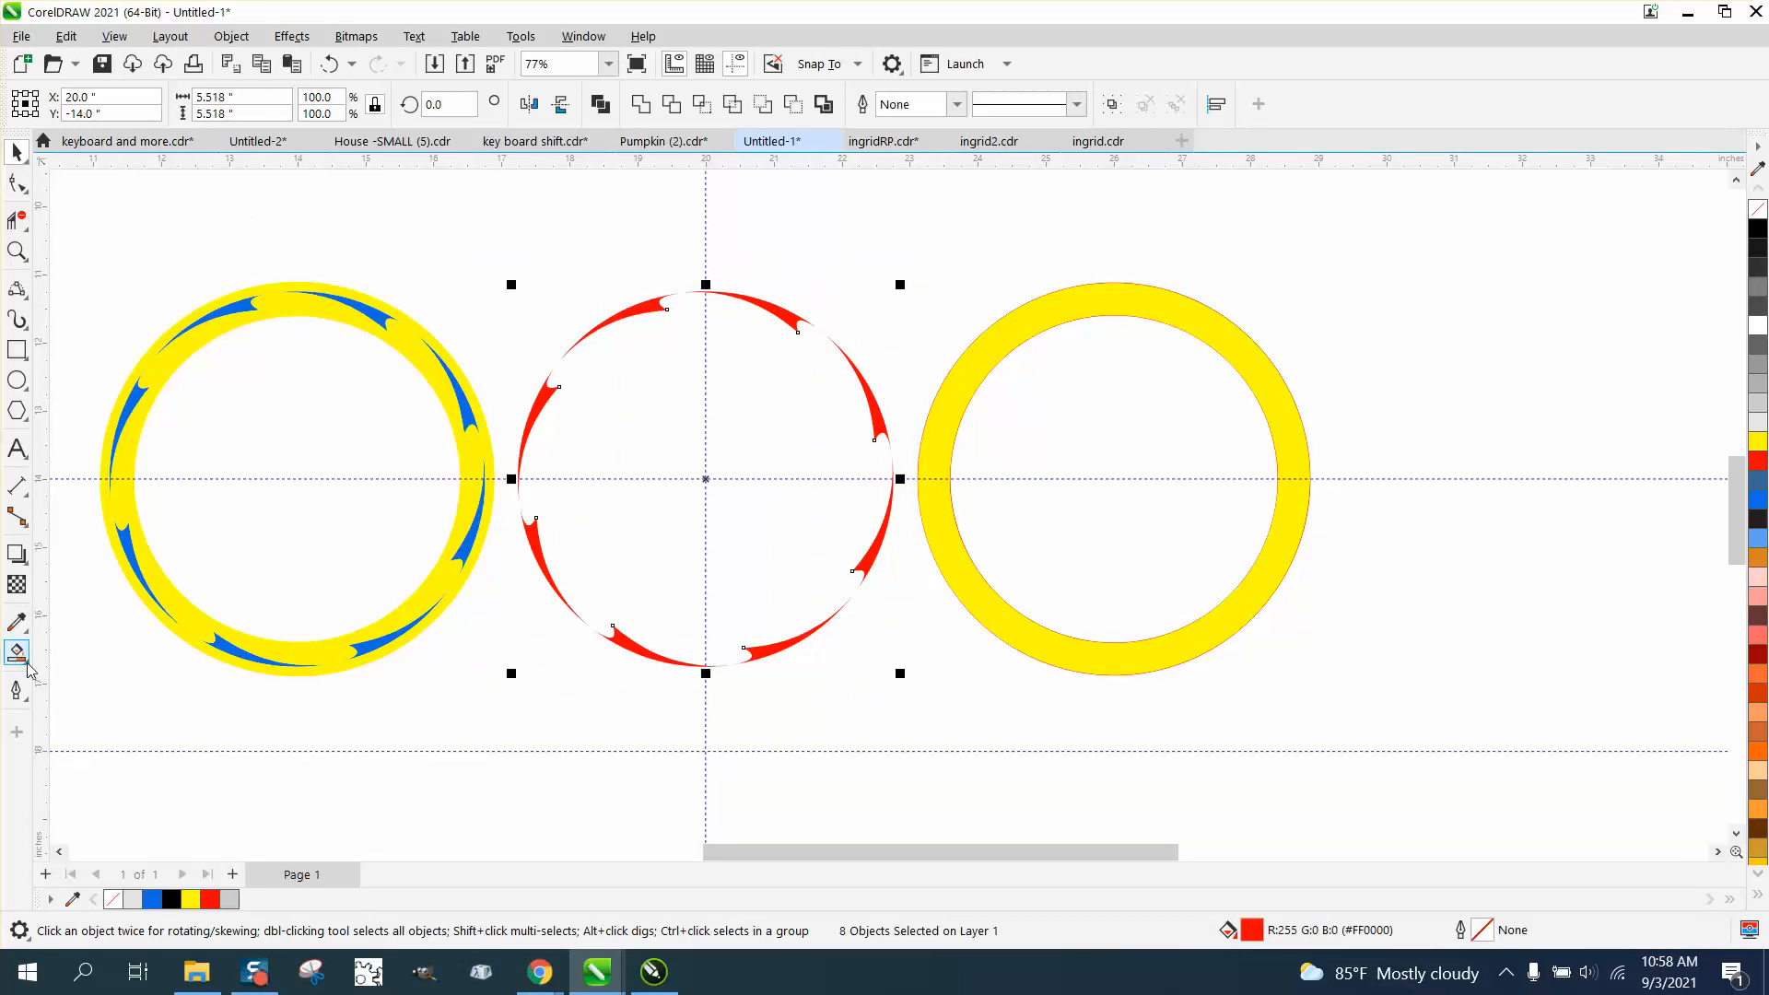
Step: Select the second ring and drag it to the far right of the page
left_click(16, 654)
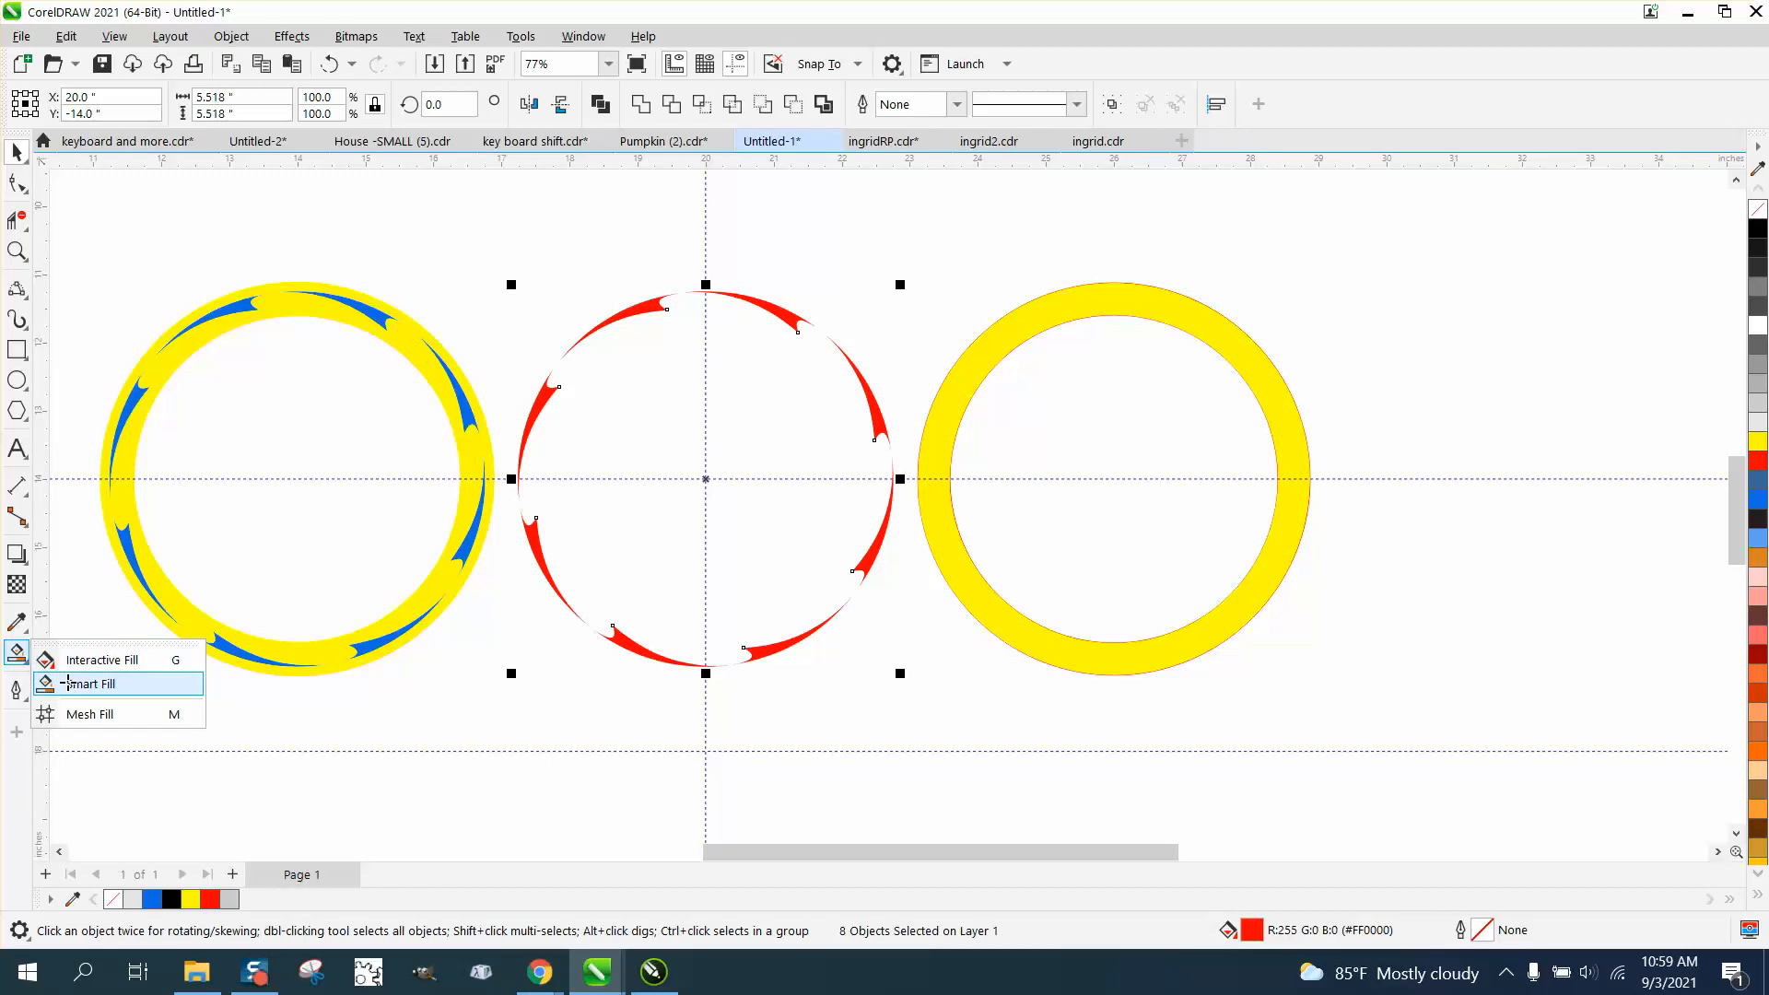
left_click(90, 684)
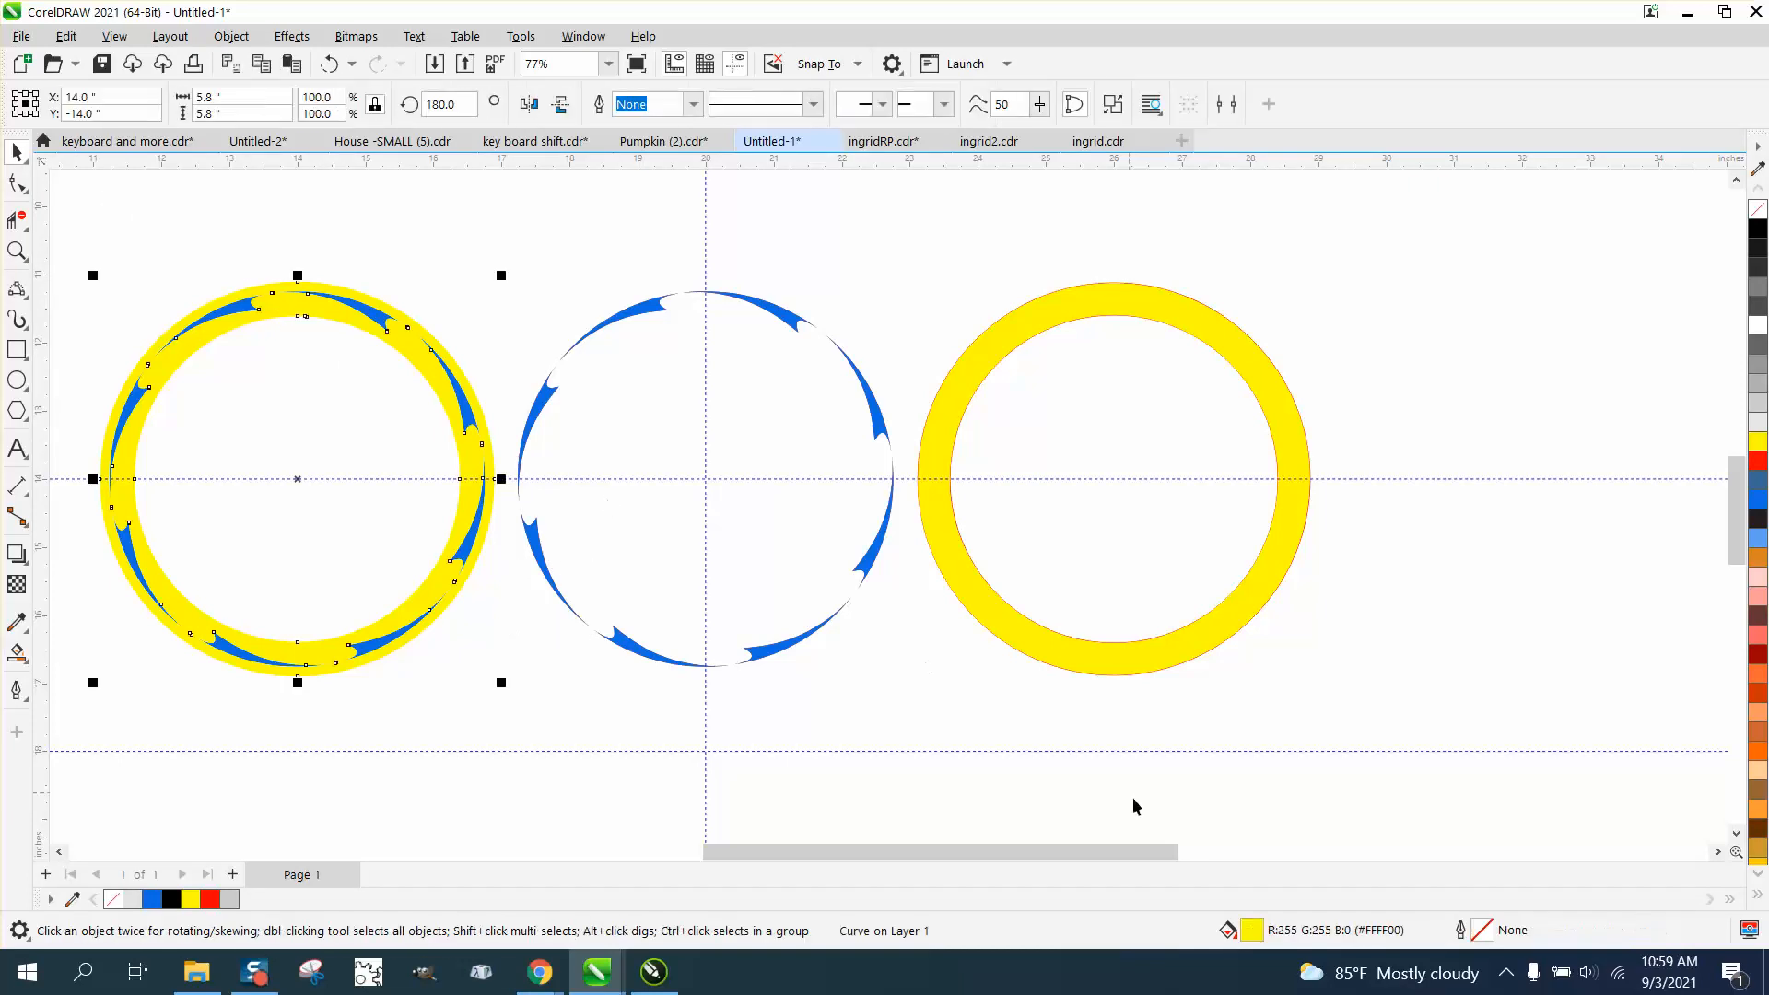
mouse_move(1276, 828)
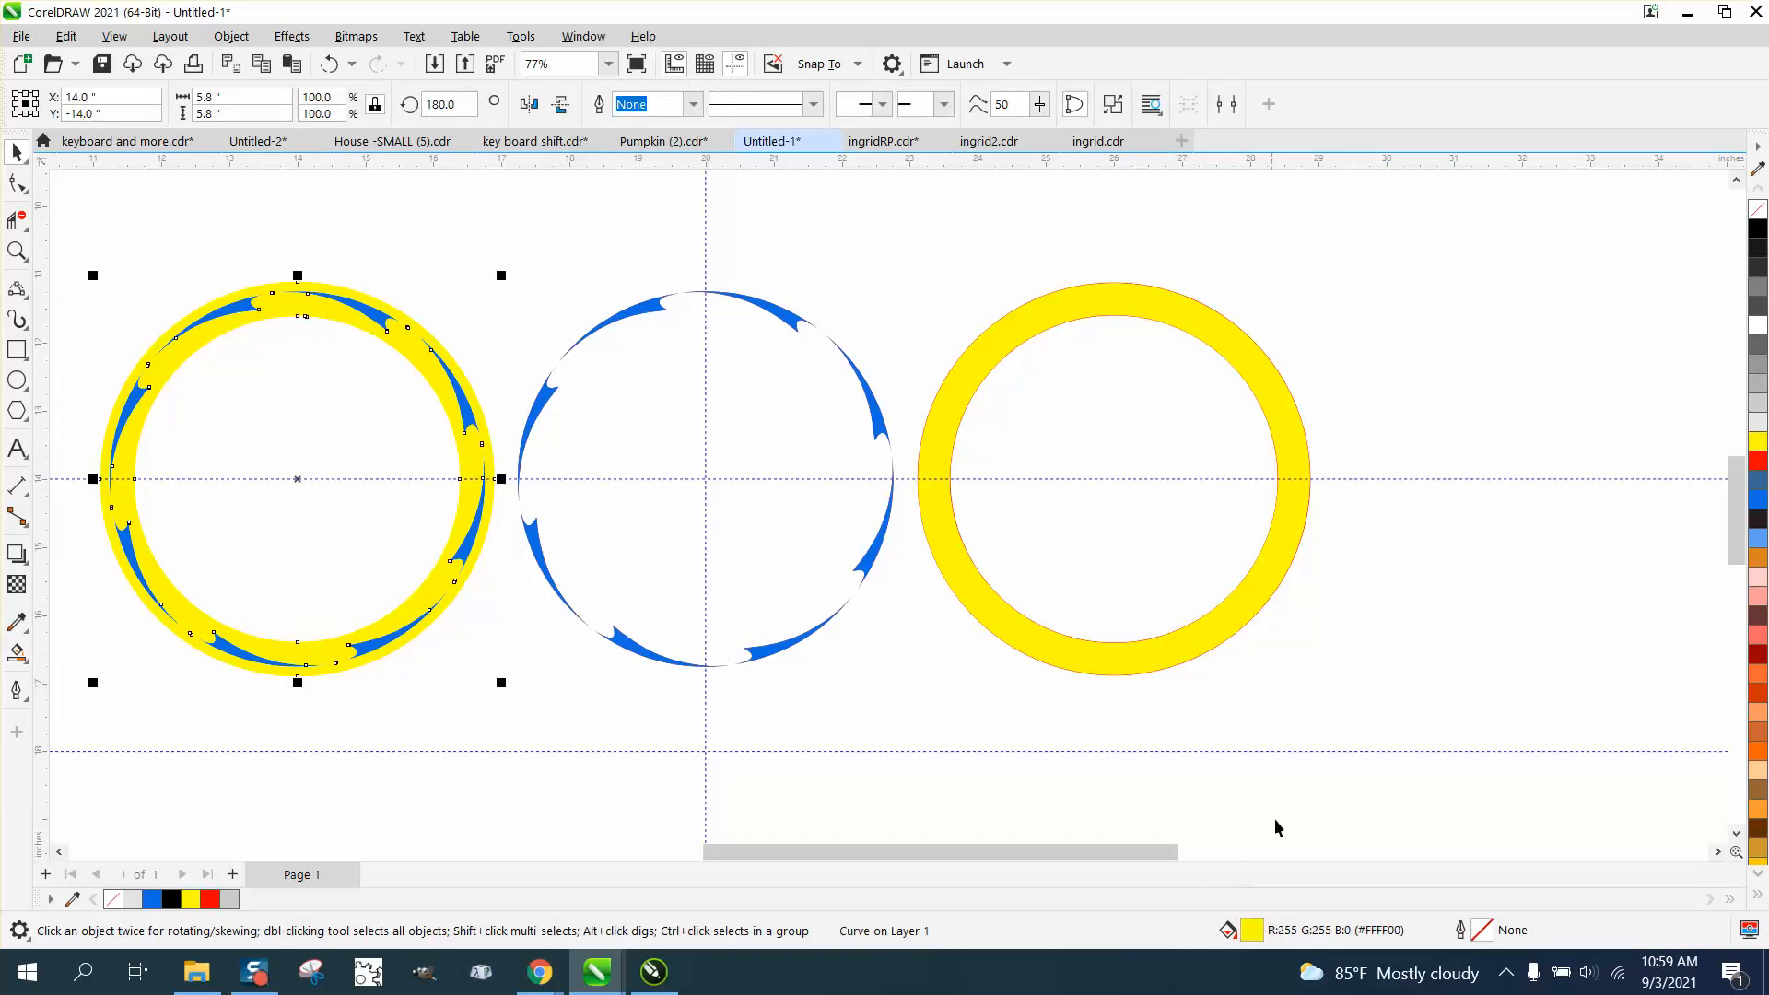
left_click(1112, 479)
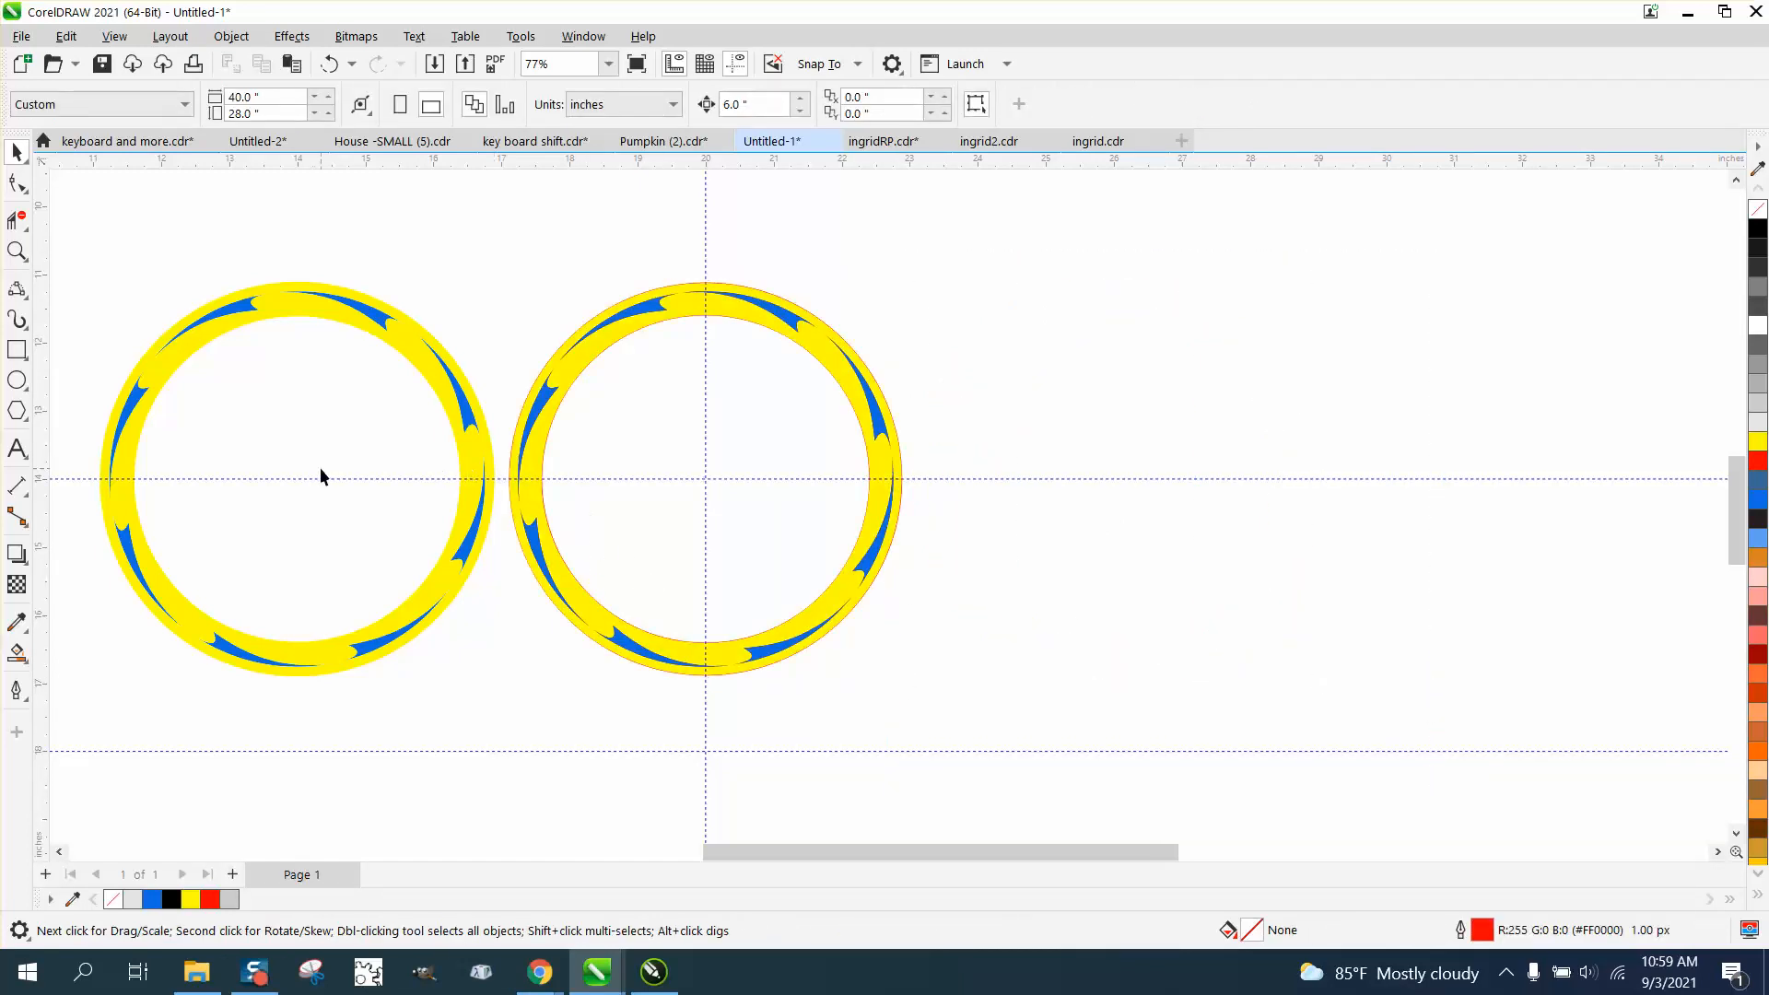
mouse_move(503, 418)
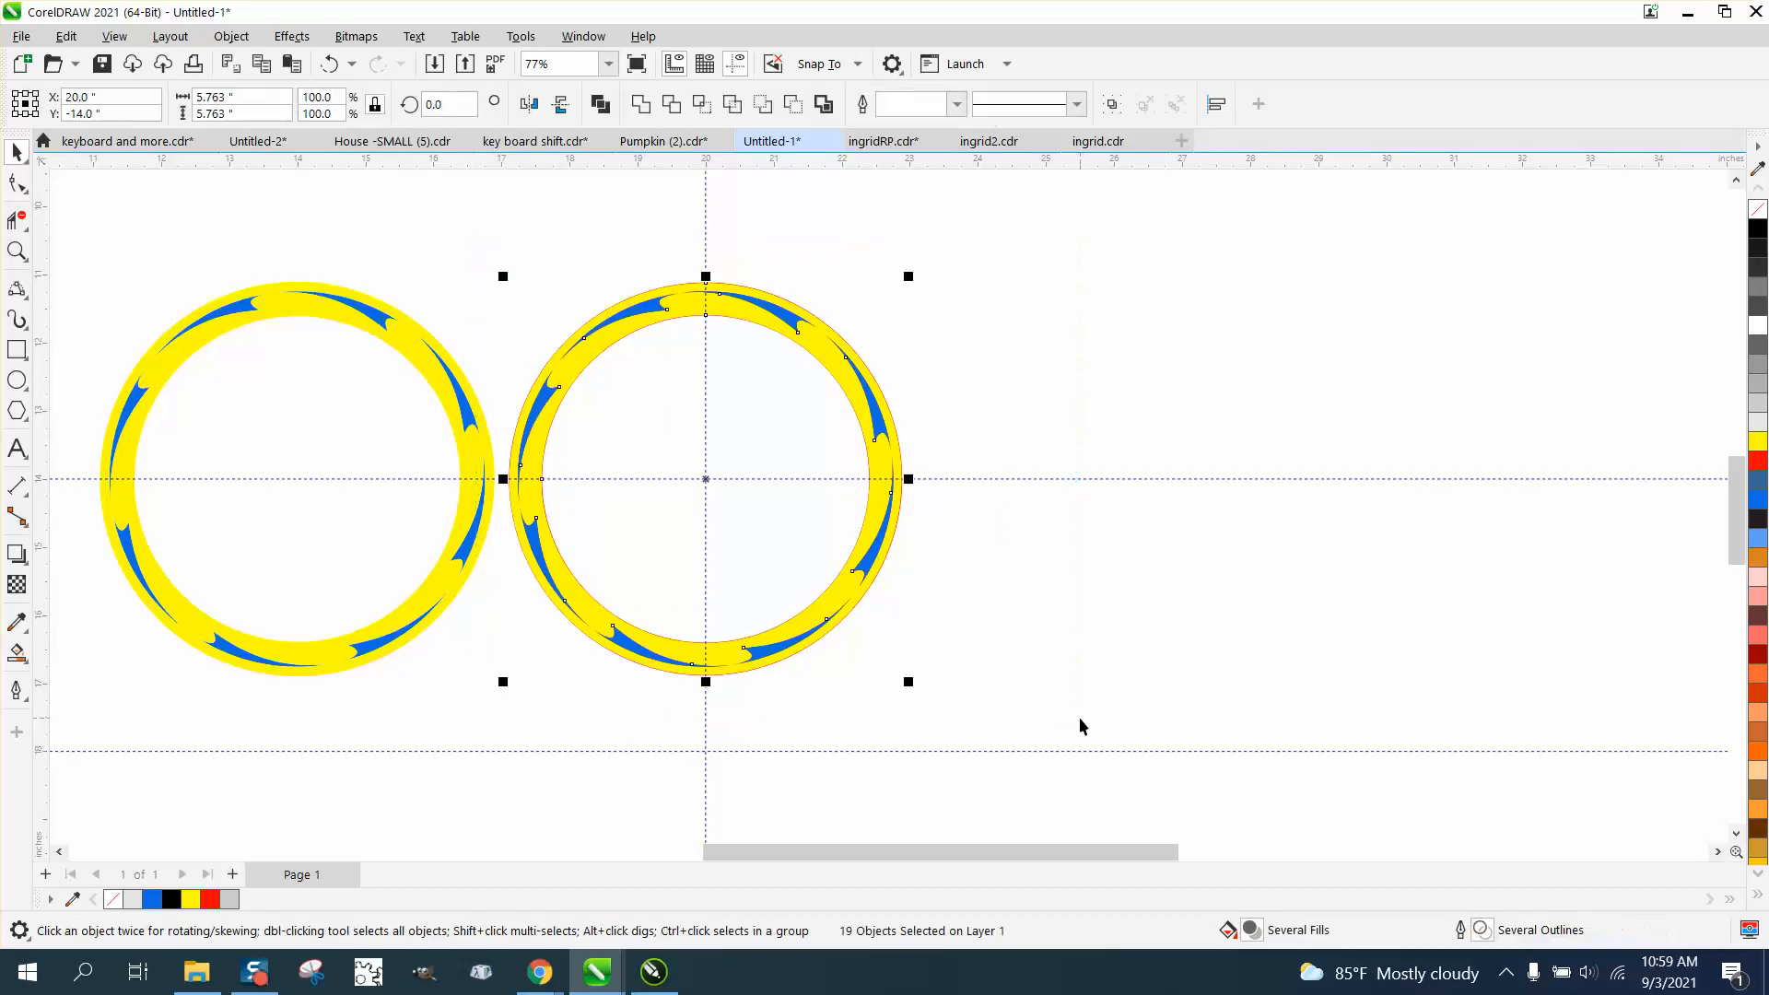
left_click_drag(705, 479, 1522, 479)
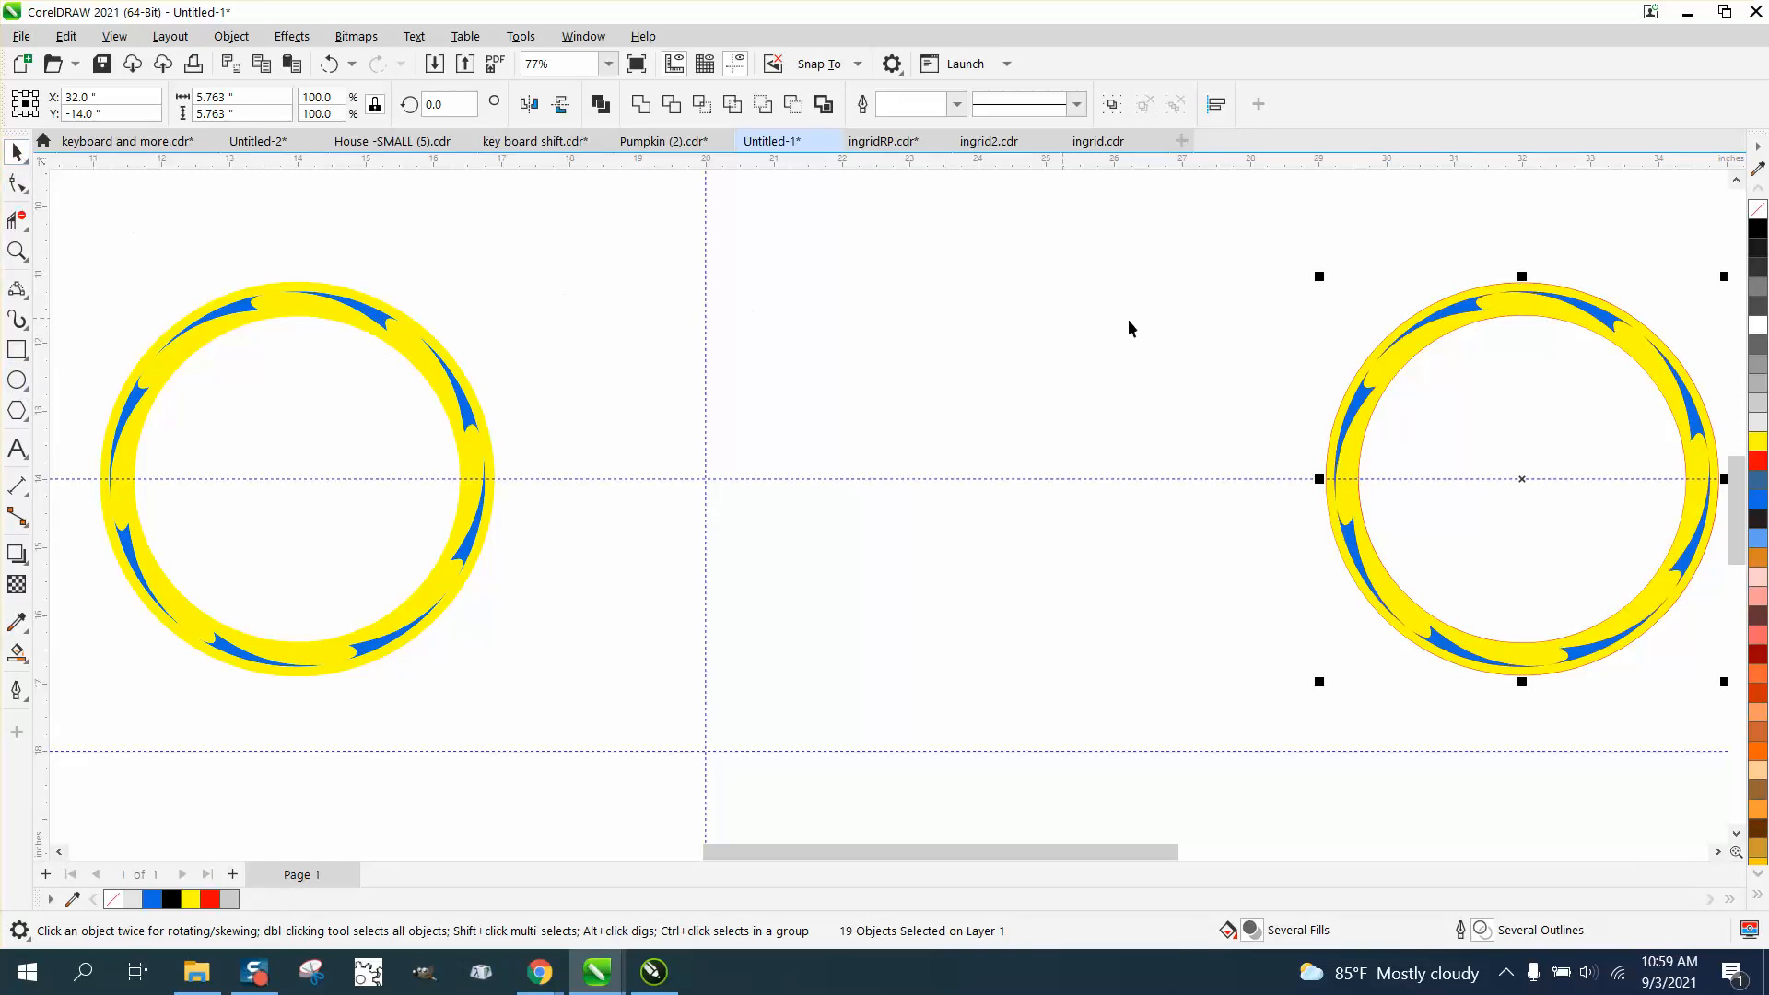
mouse_move(288, 268)
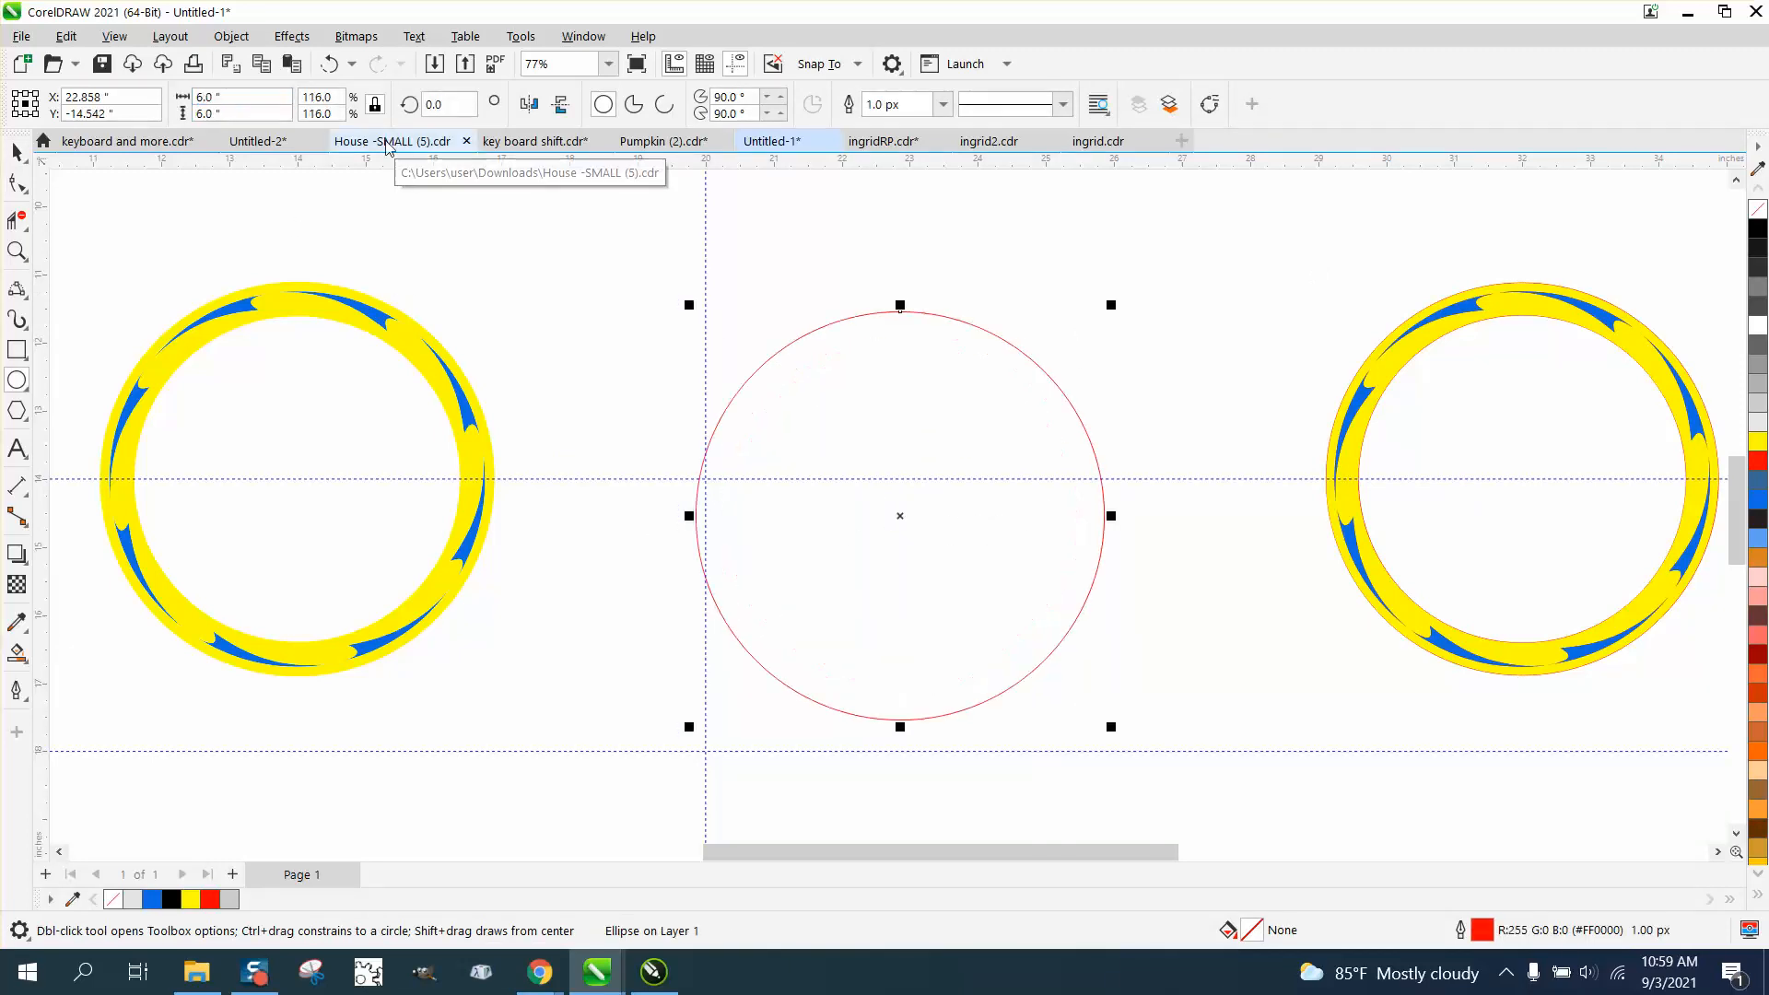
Step: Center the new circle on the guide intersection and choose a fill colour
left_click_drag(900, 516, 705, 479)
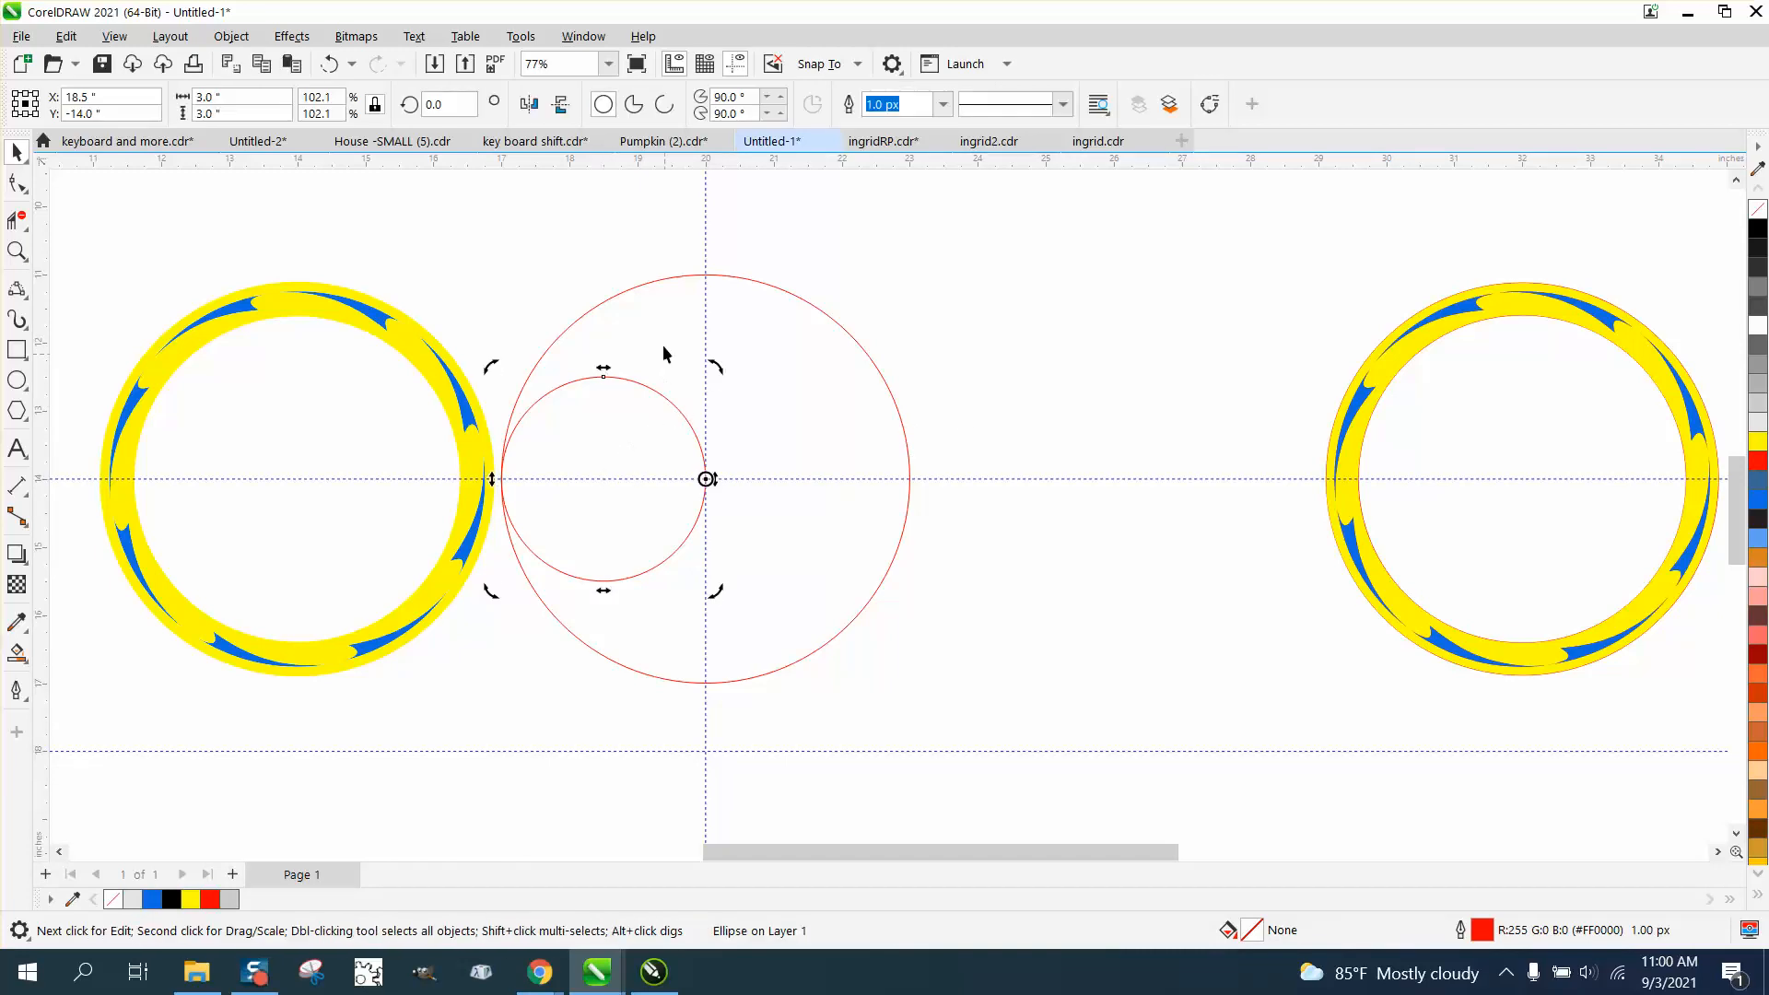
left_click(435, 104)
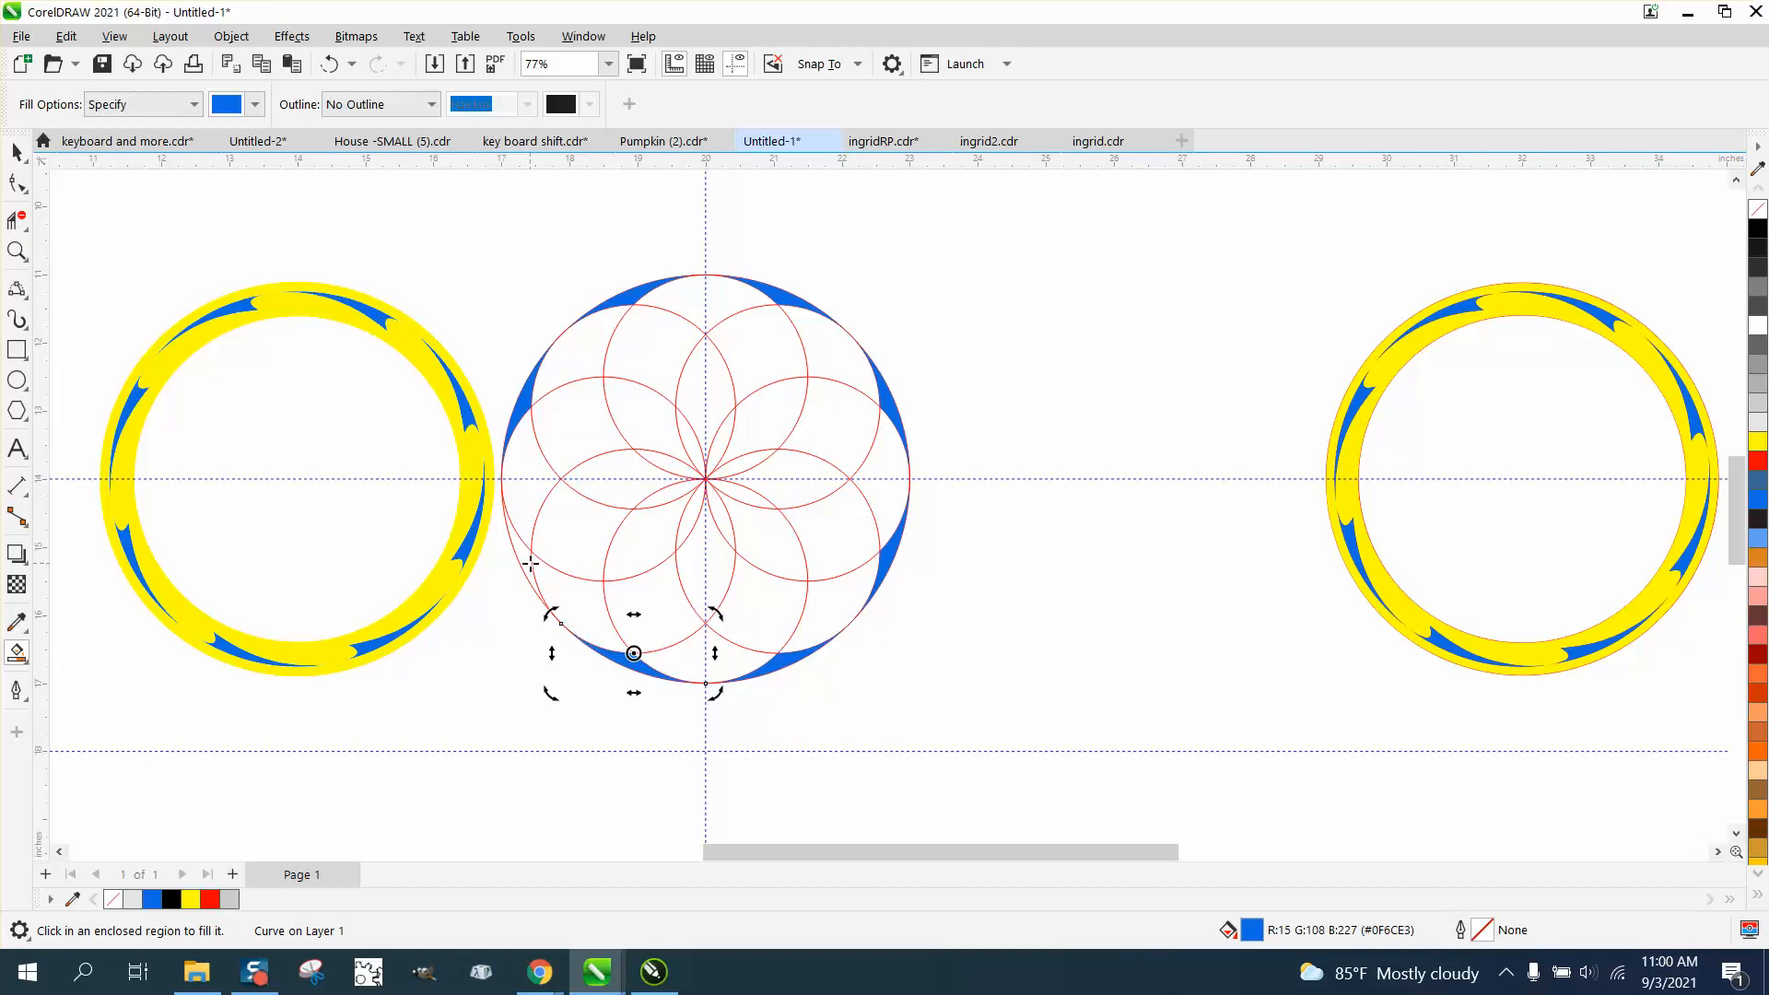
Step: Delete the red construction circles and switch to the Twirl tool
left_click_drag(634, 652, 531, 551)
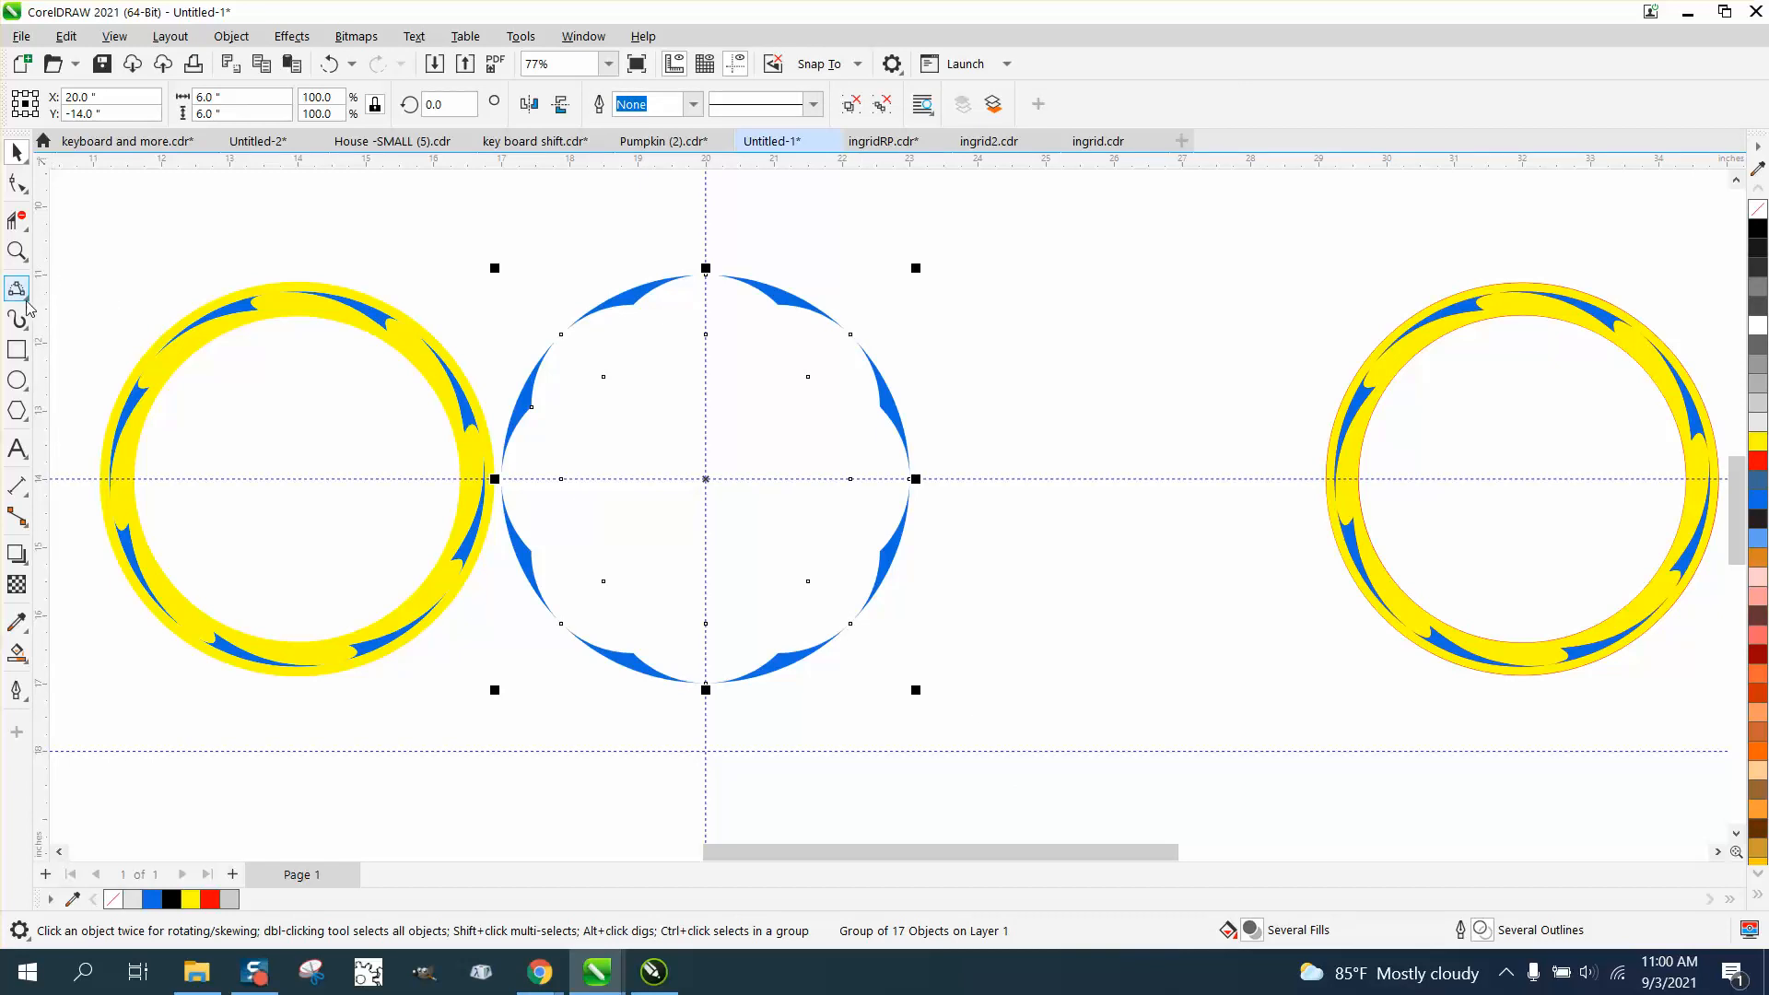
left_click(16, 182)
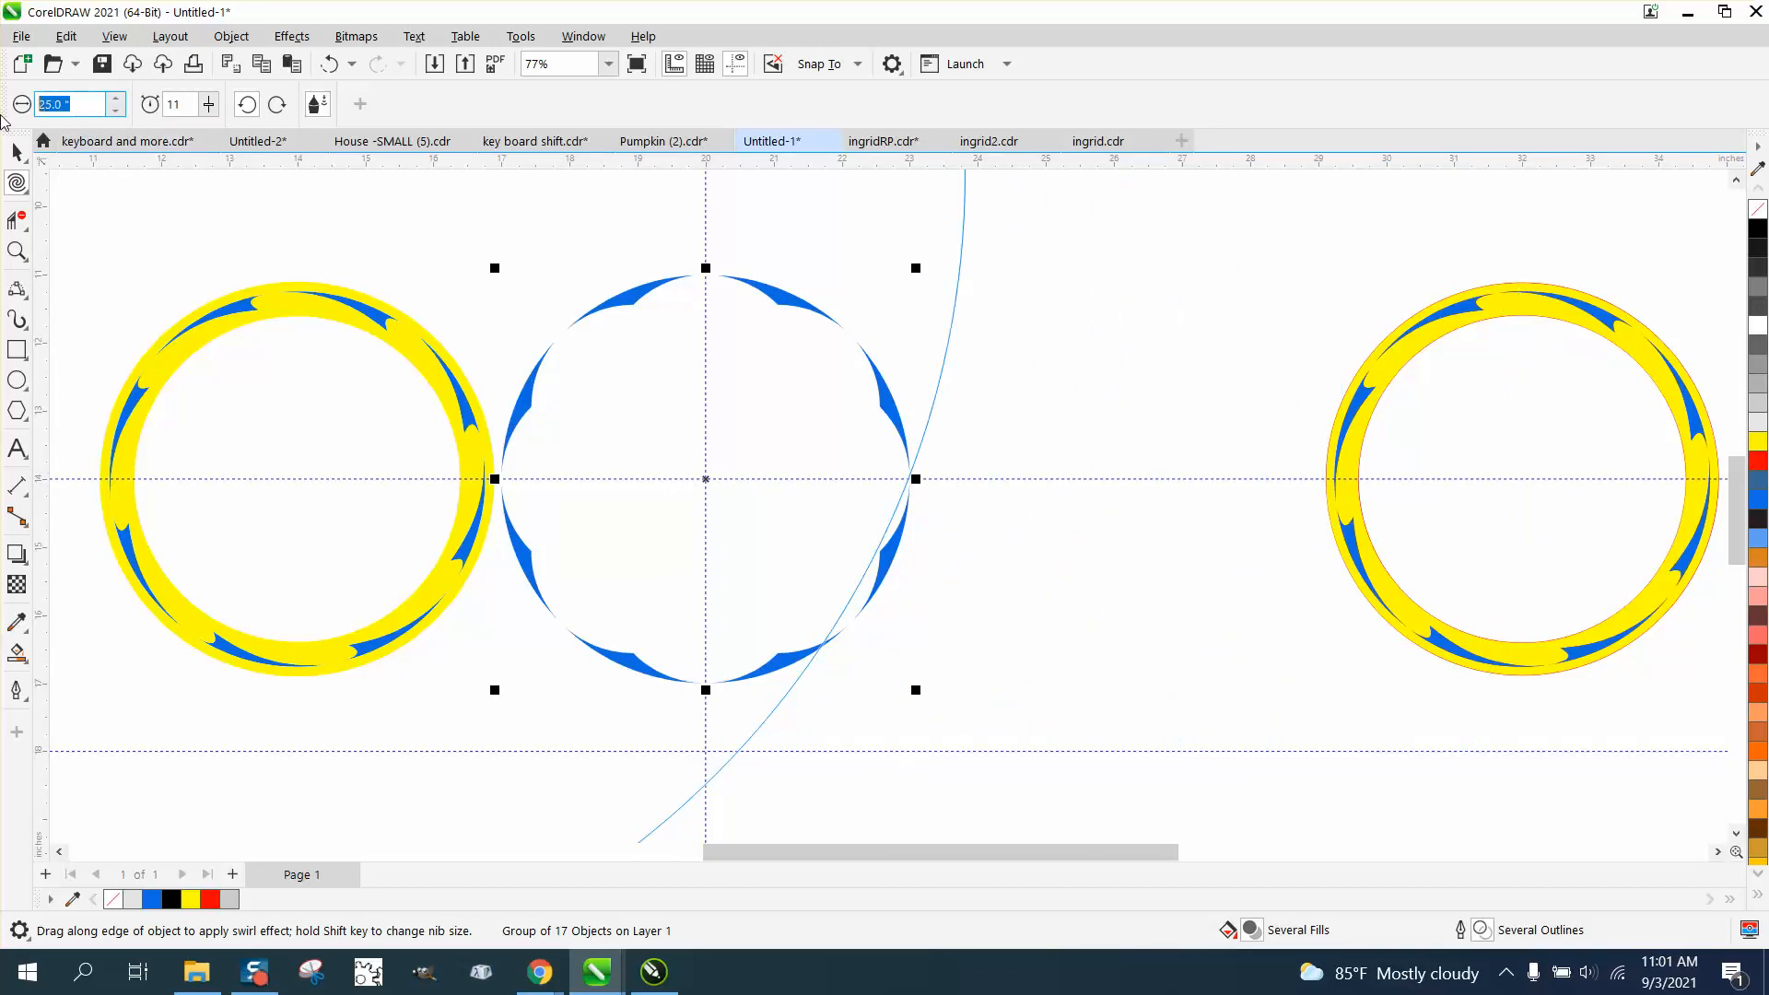
Step: Twirl the blue swoosh group with a 7.0 nib radius and nudge the left ring left
type("7.0")
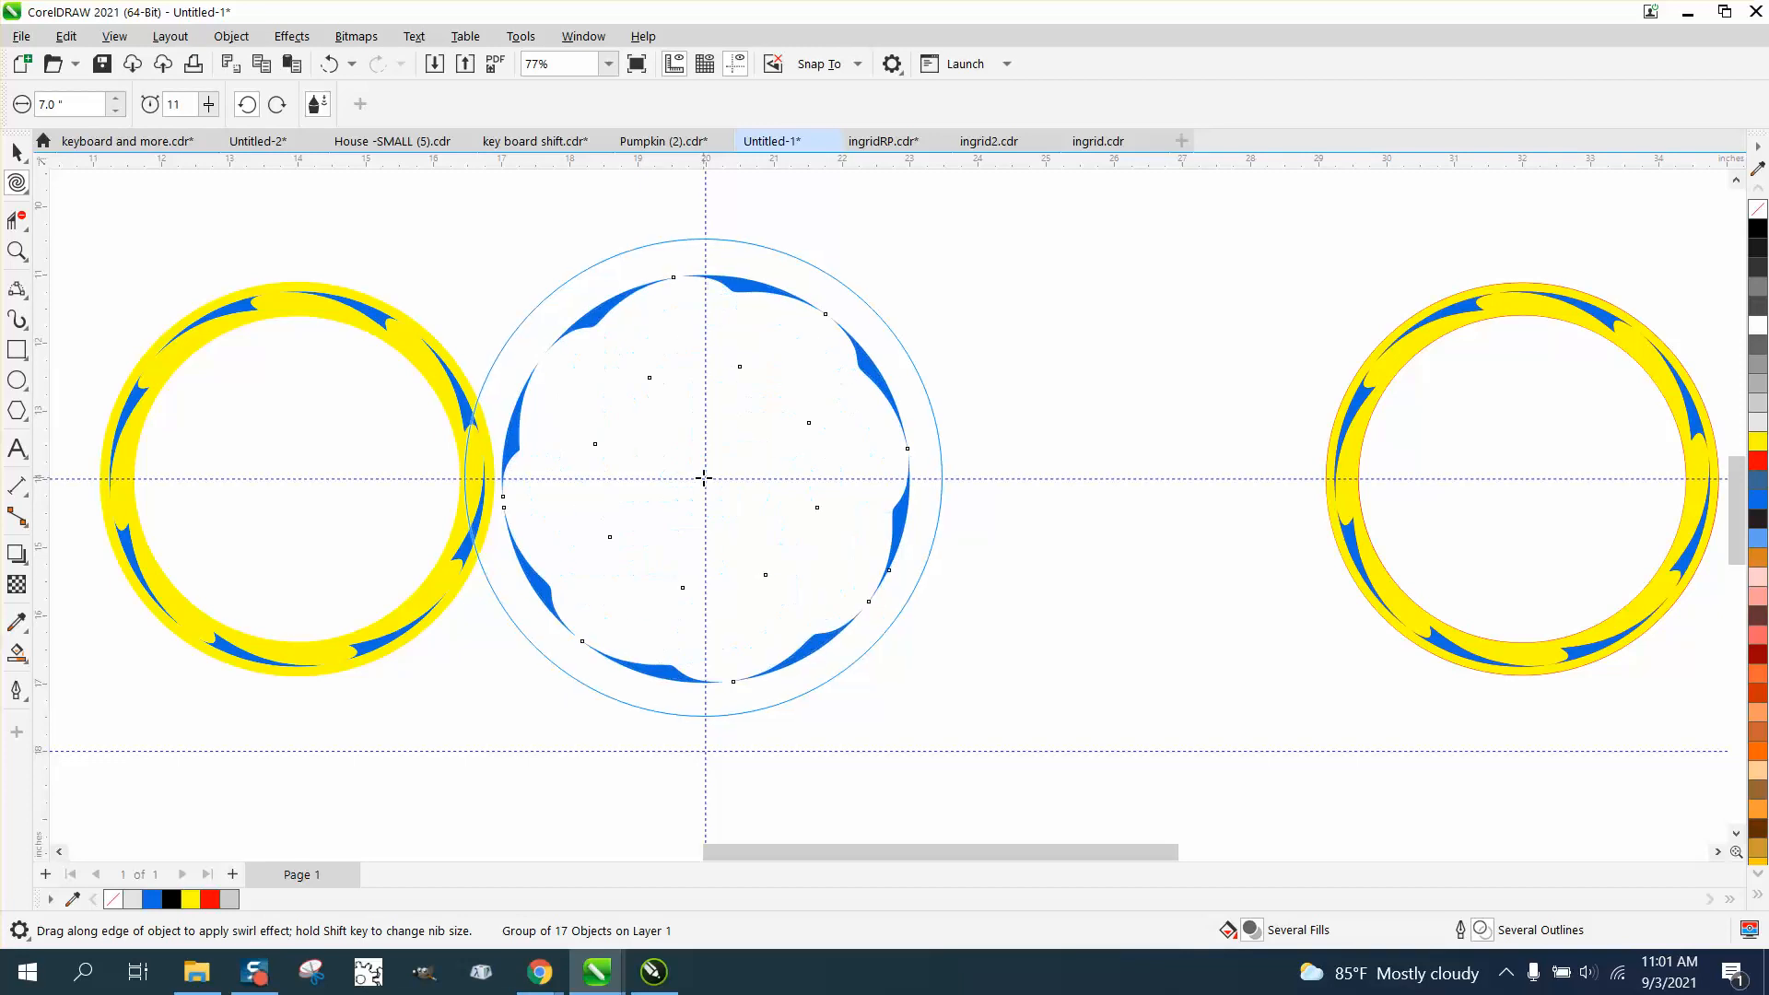
left_click_drag(678, 282, 705, 479)
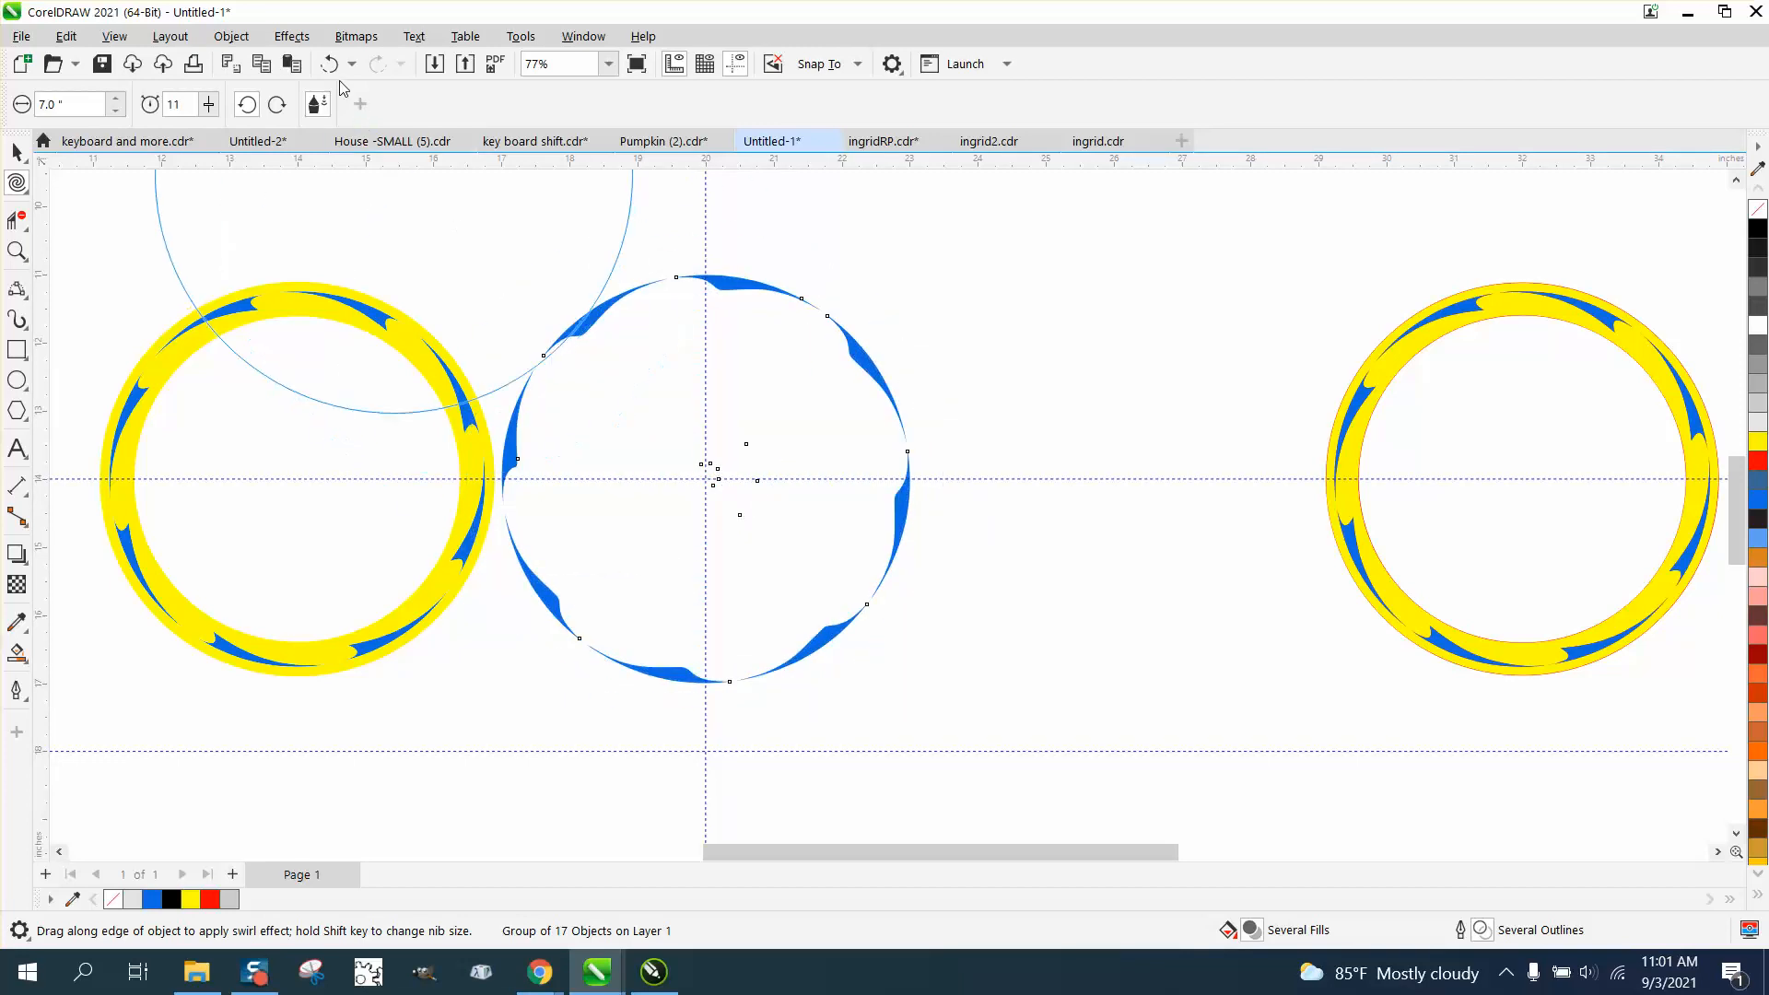
left_click(328, 63)
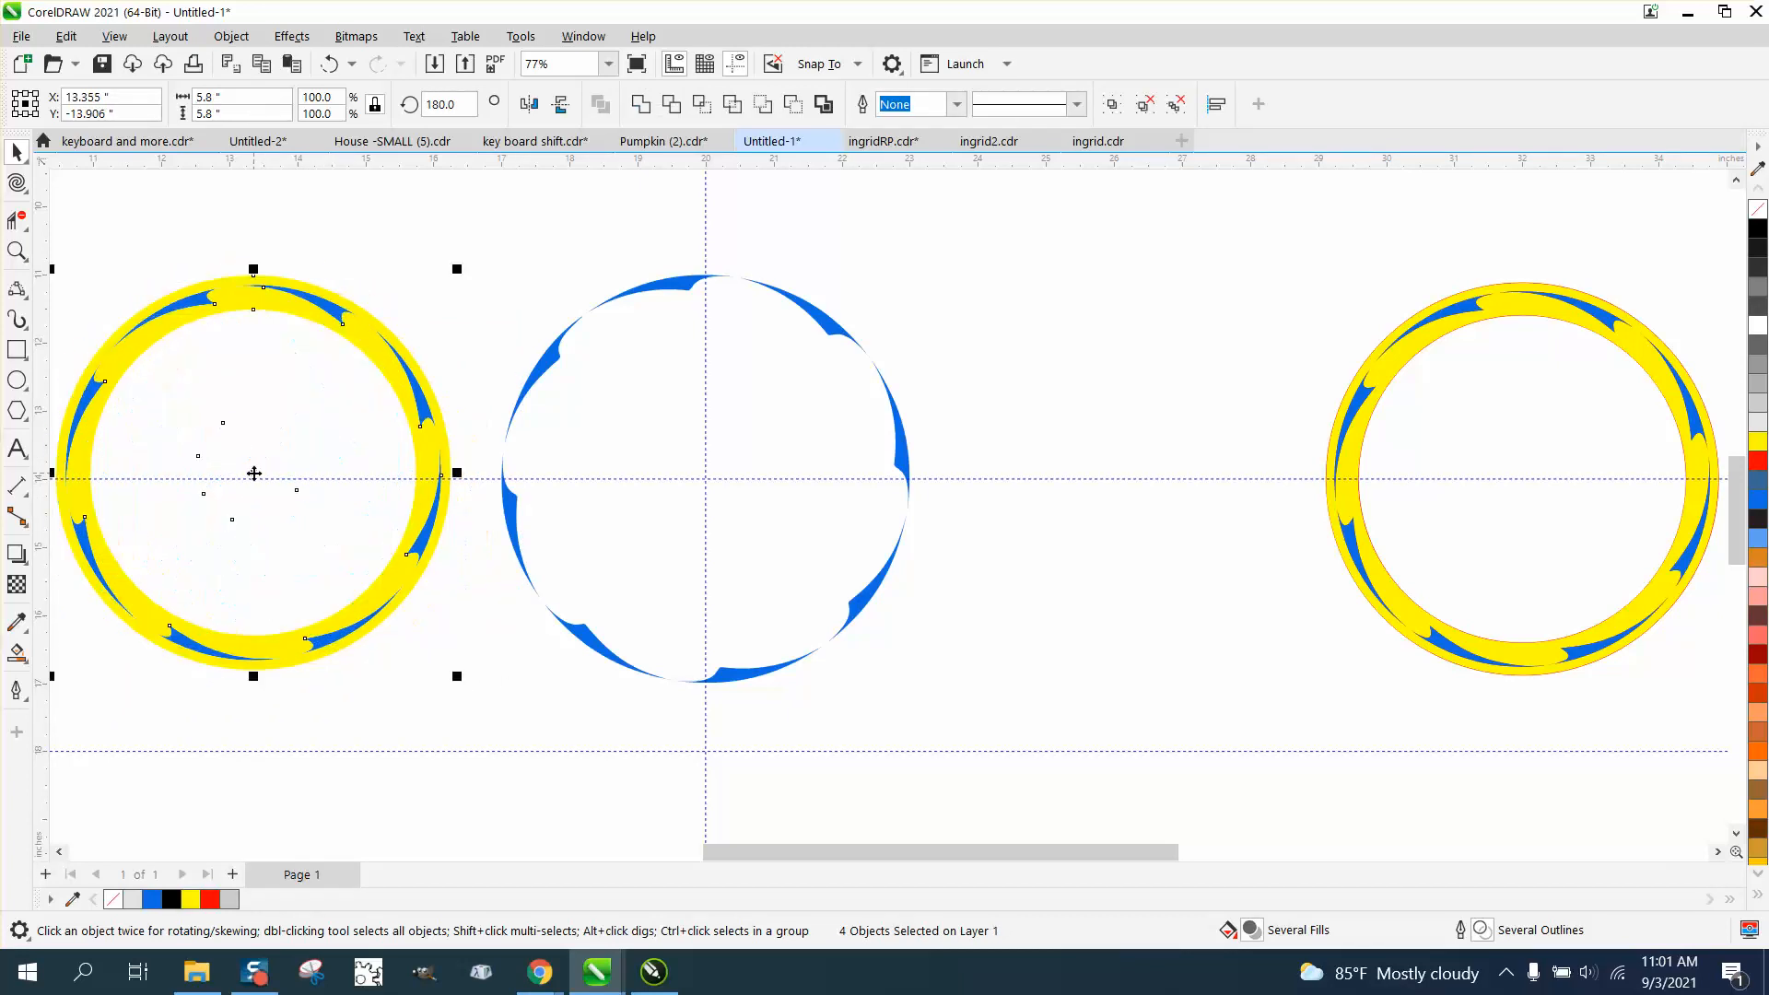
mouse_move(703, 486)
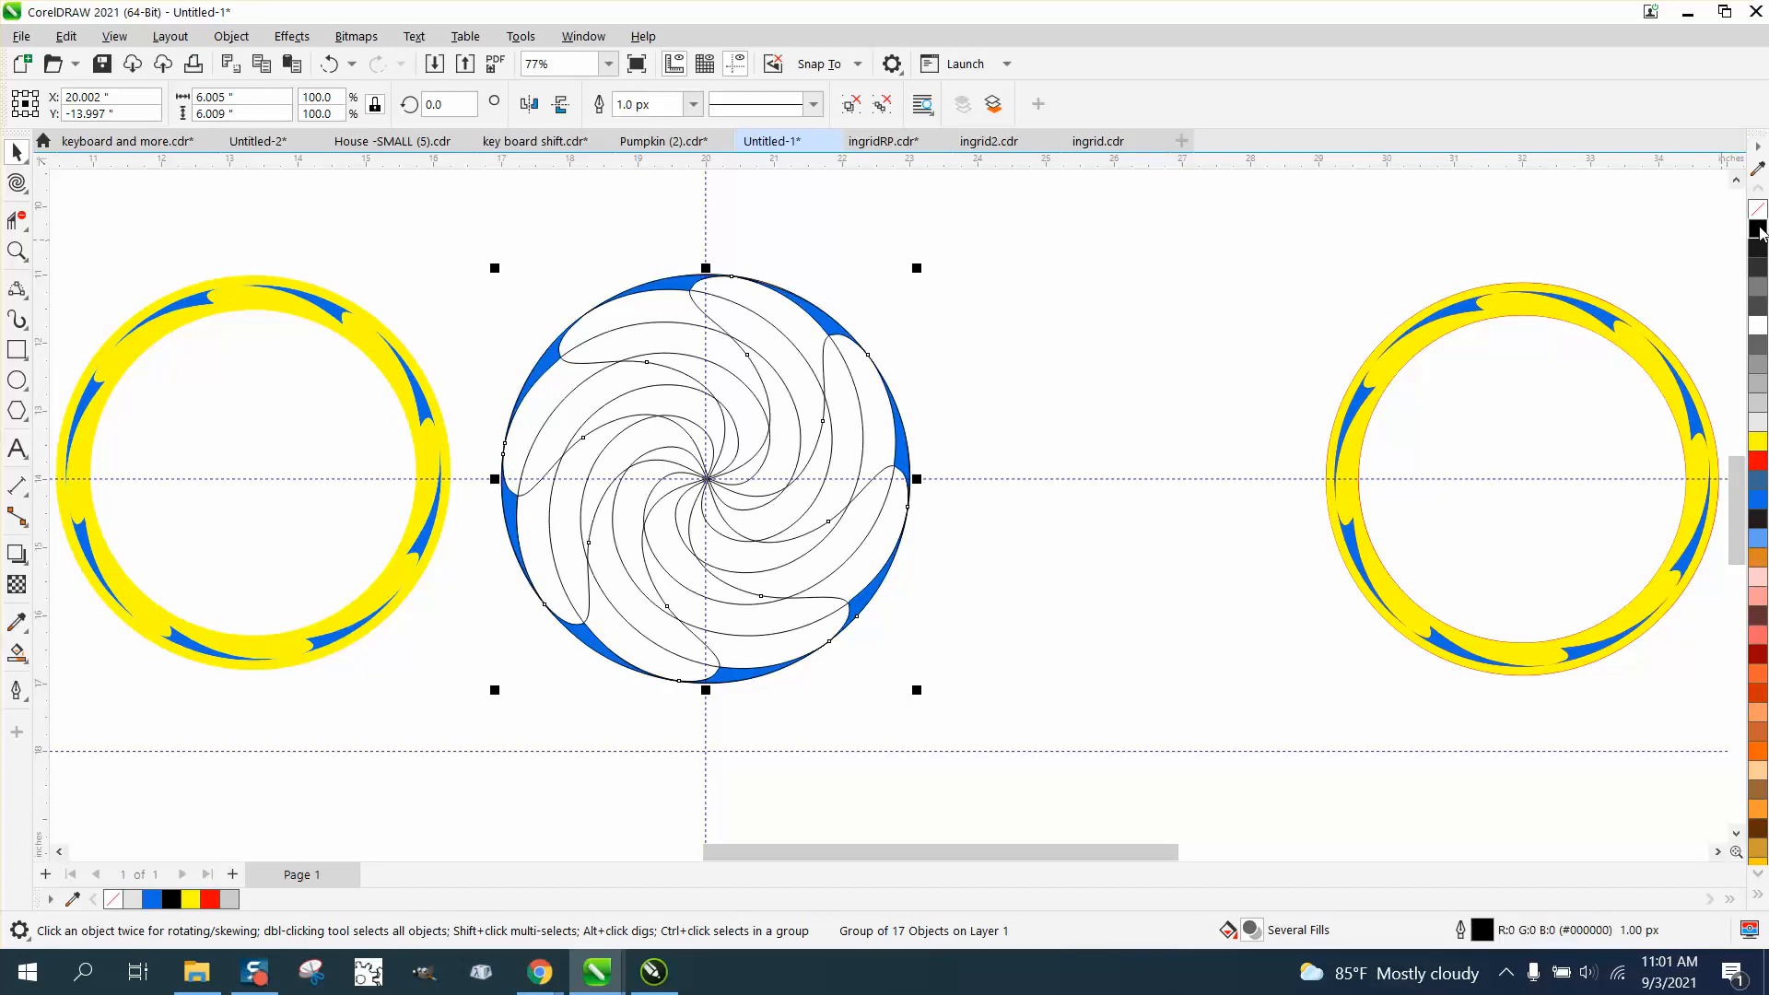
mouse_move(1325, 265)
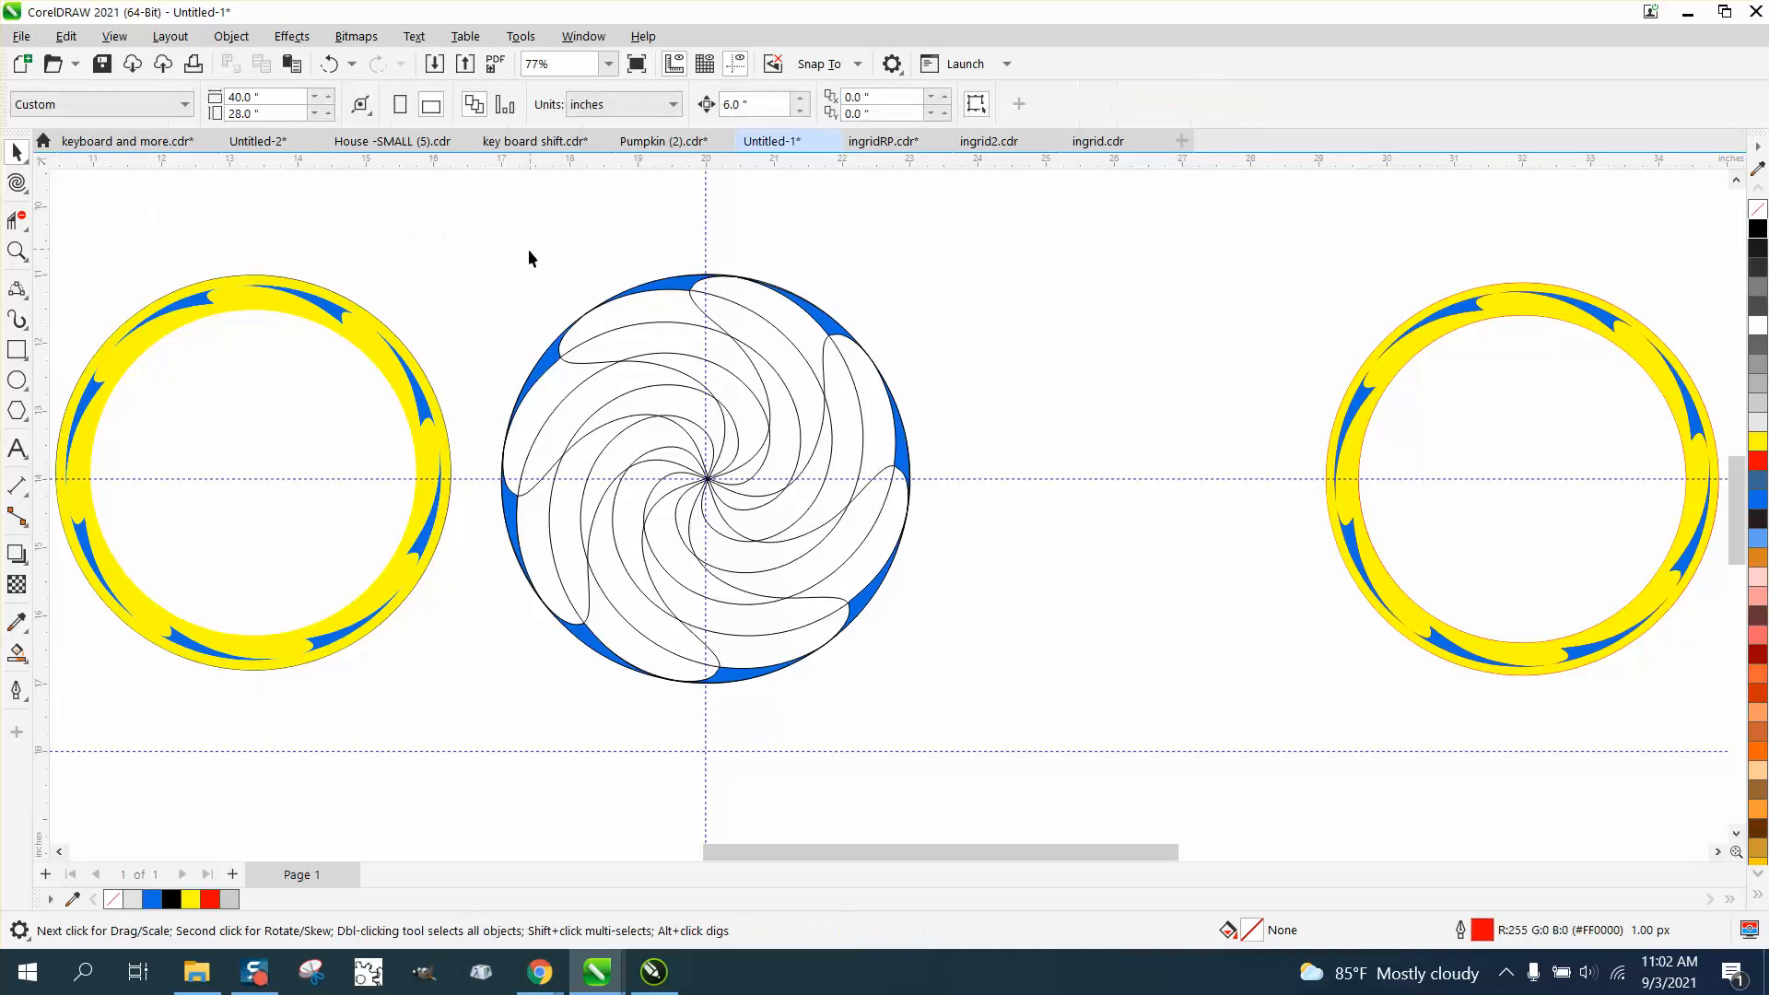
Step: Remove the swoosh outlines, dismiss the document defaults prompt, and select the twirled shapes
left_click(1755, 212)
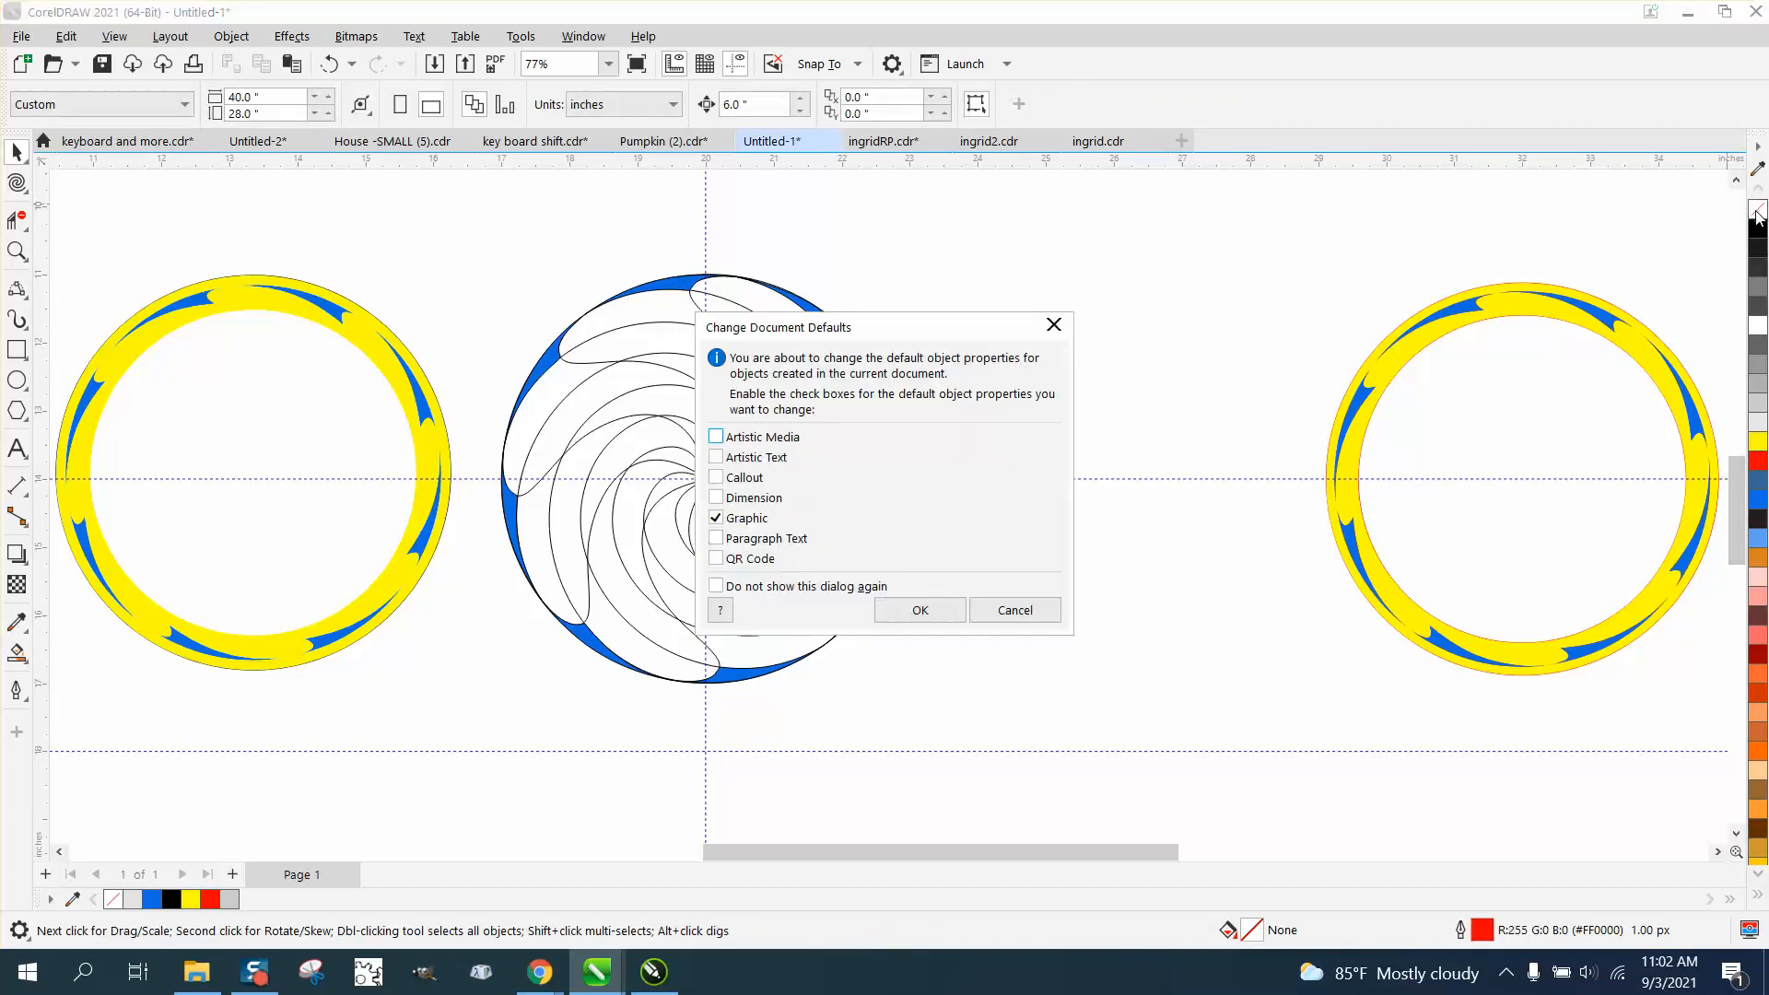
left_click(918, 609)
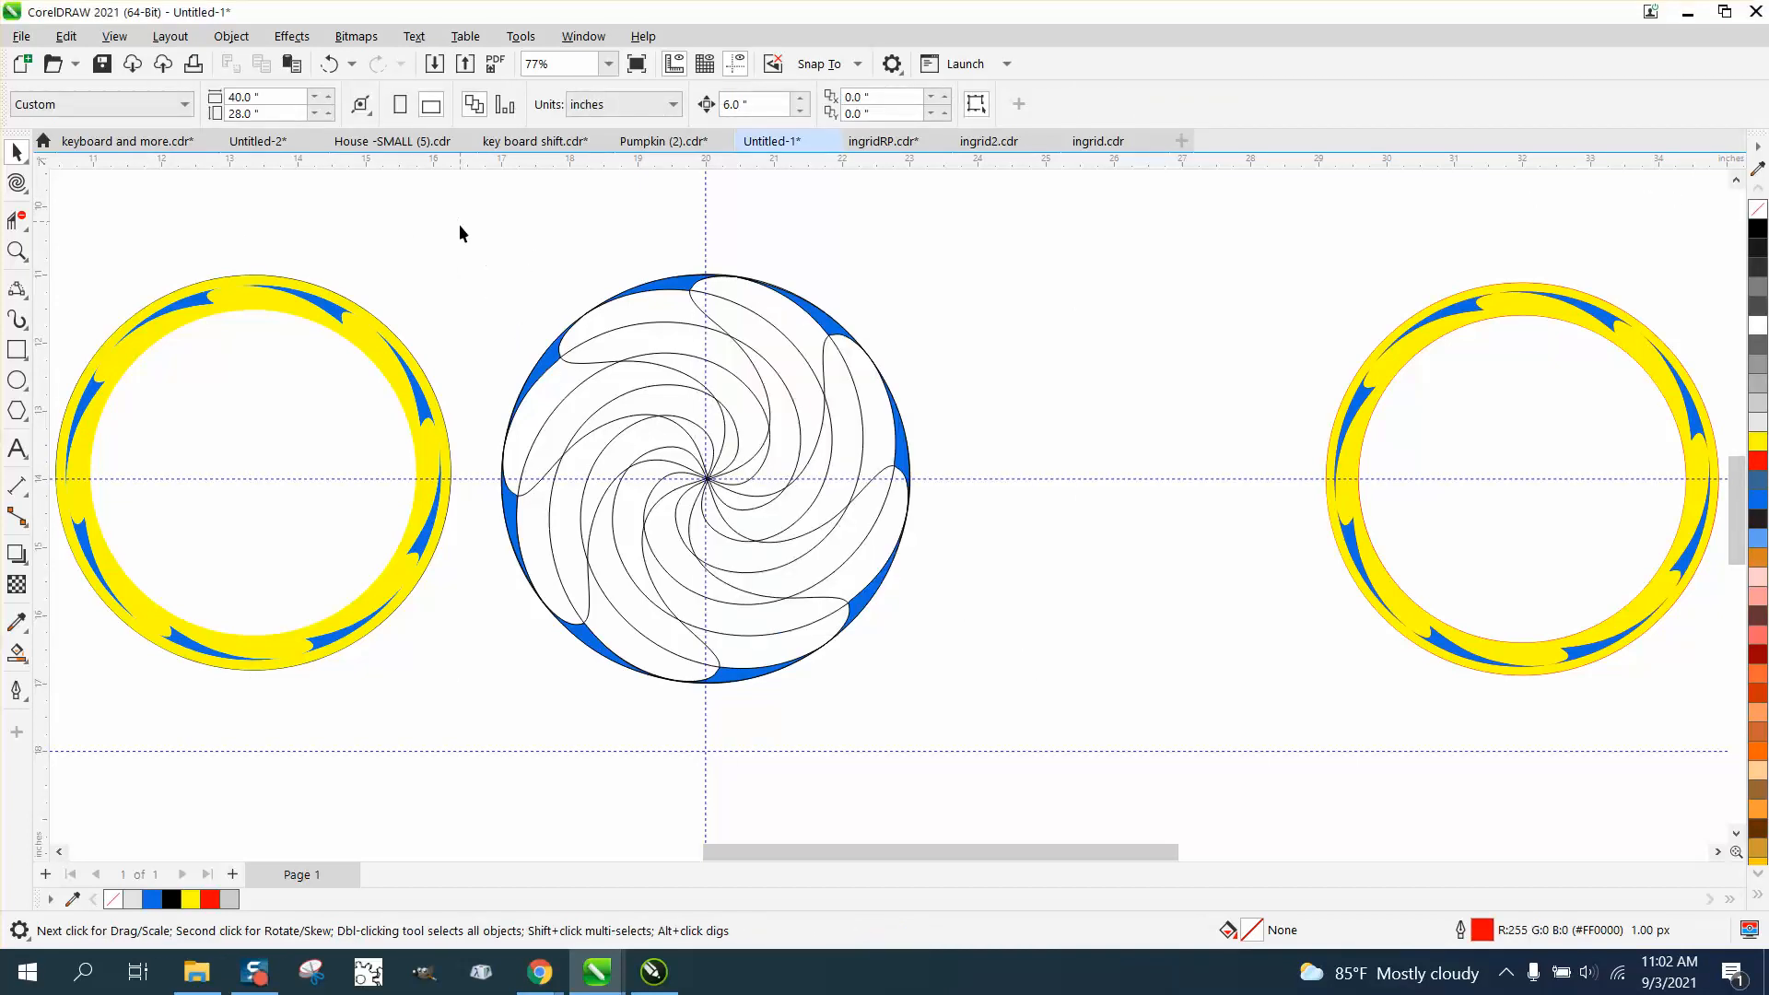
left_click(705, 479)
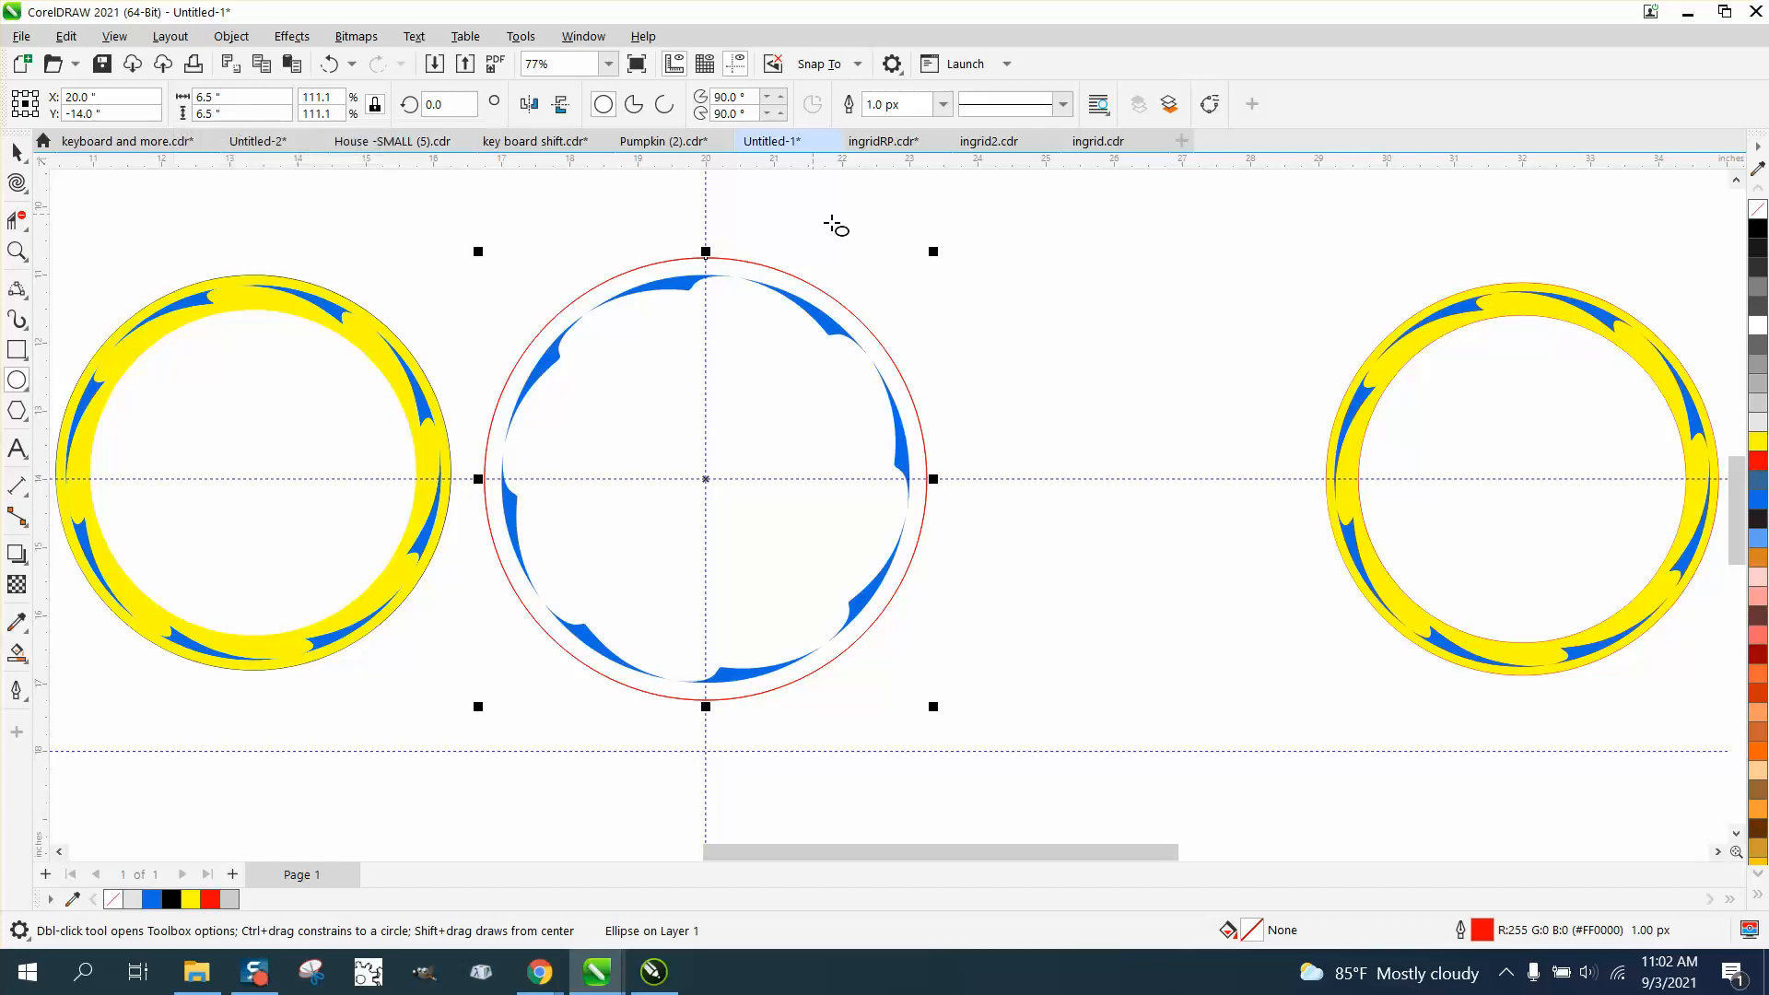
Step: Drop a smaller concentric copy of the circle and select the swoosh group
left_click_drag(934, 251, 891, 287)
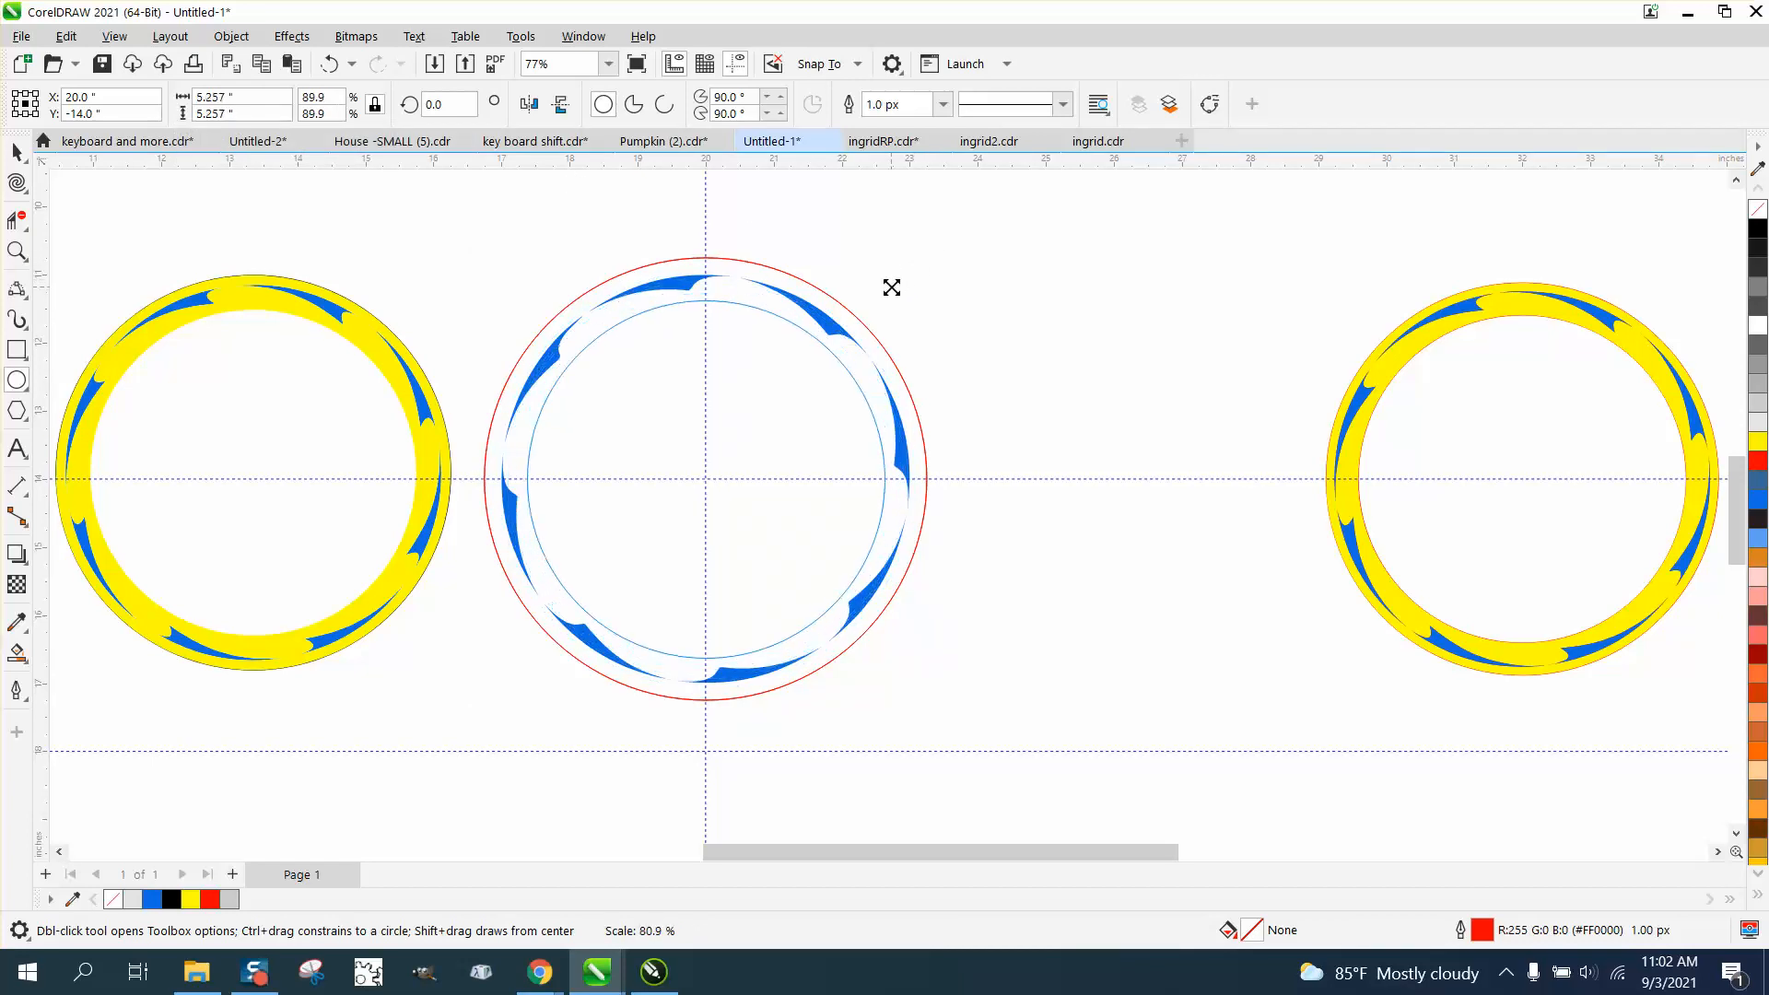
left_click(705, 479)
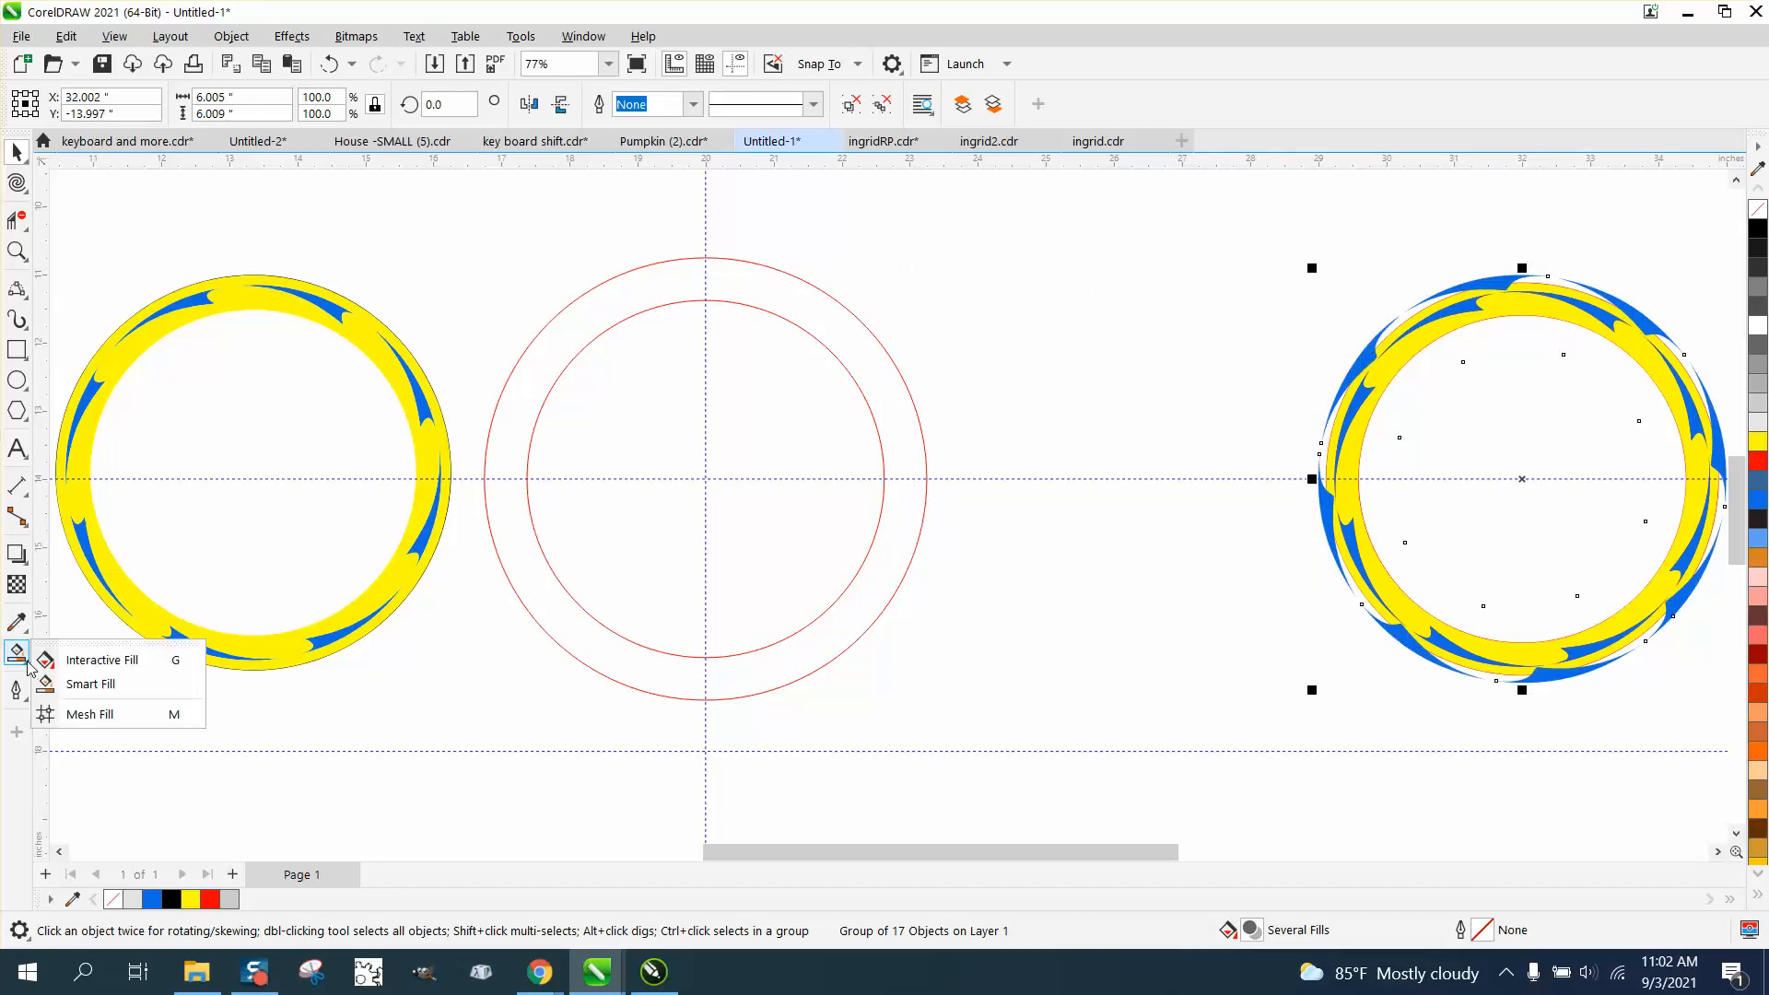
Step: Smart Fill the band between the middle circles yellow and place the swooshes on it
left_click(91, 684)
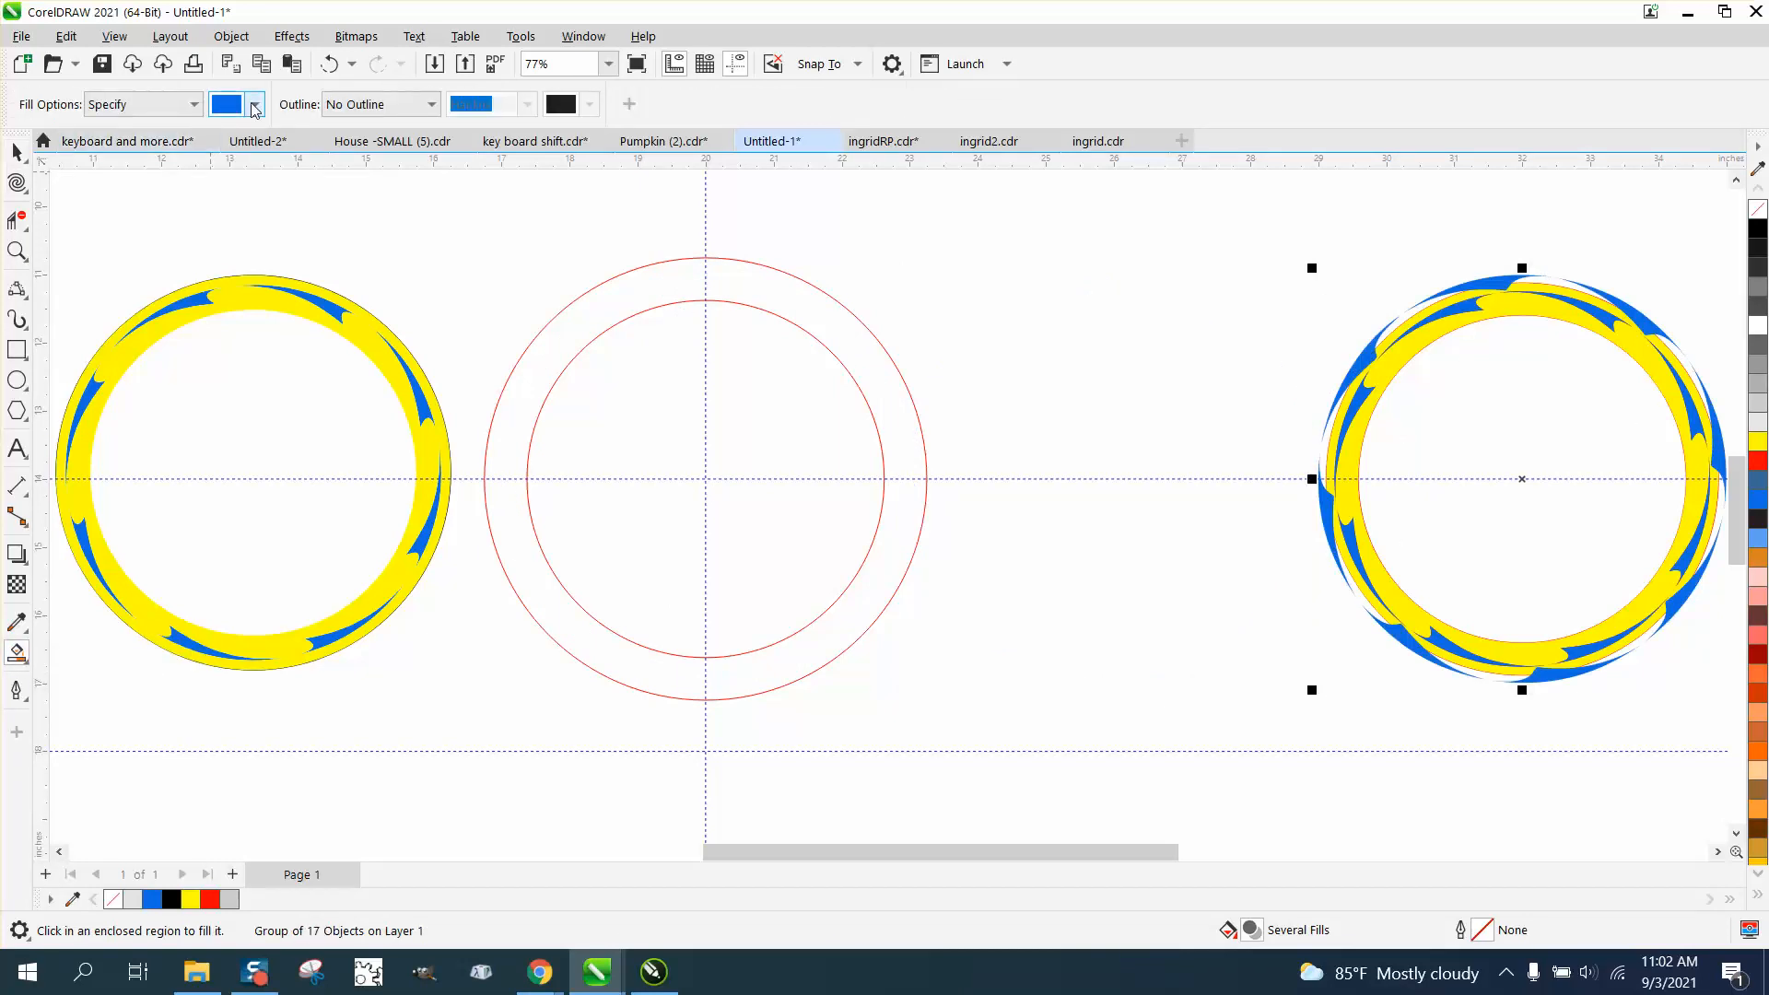
left_click(254, 104)
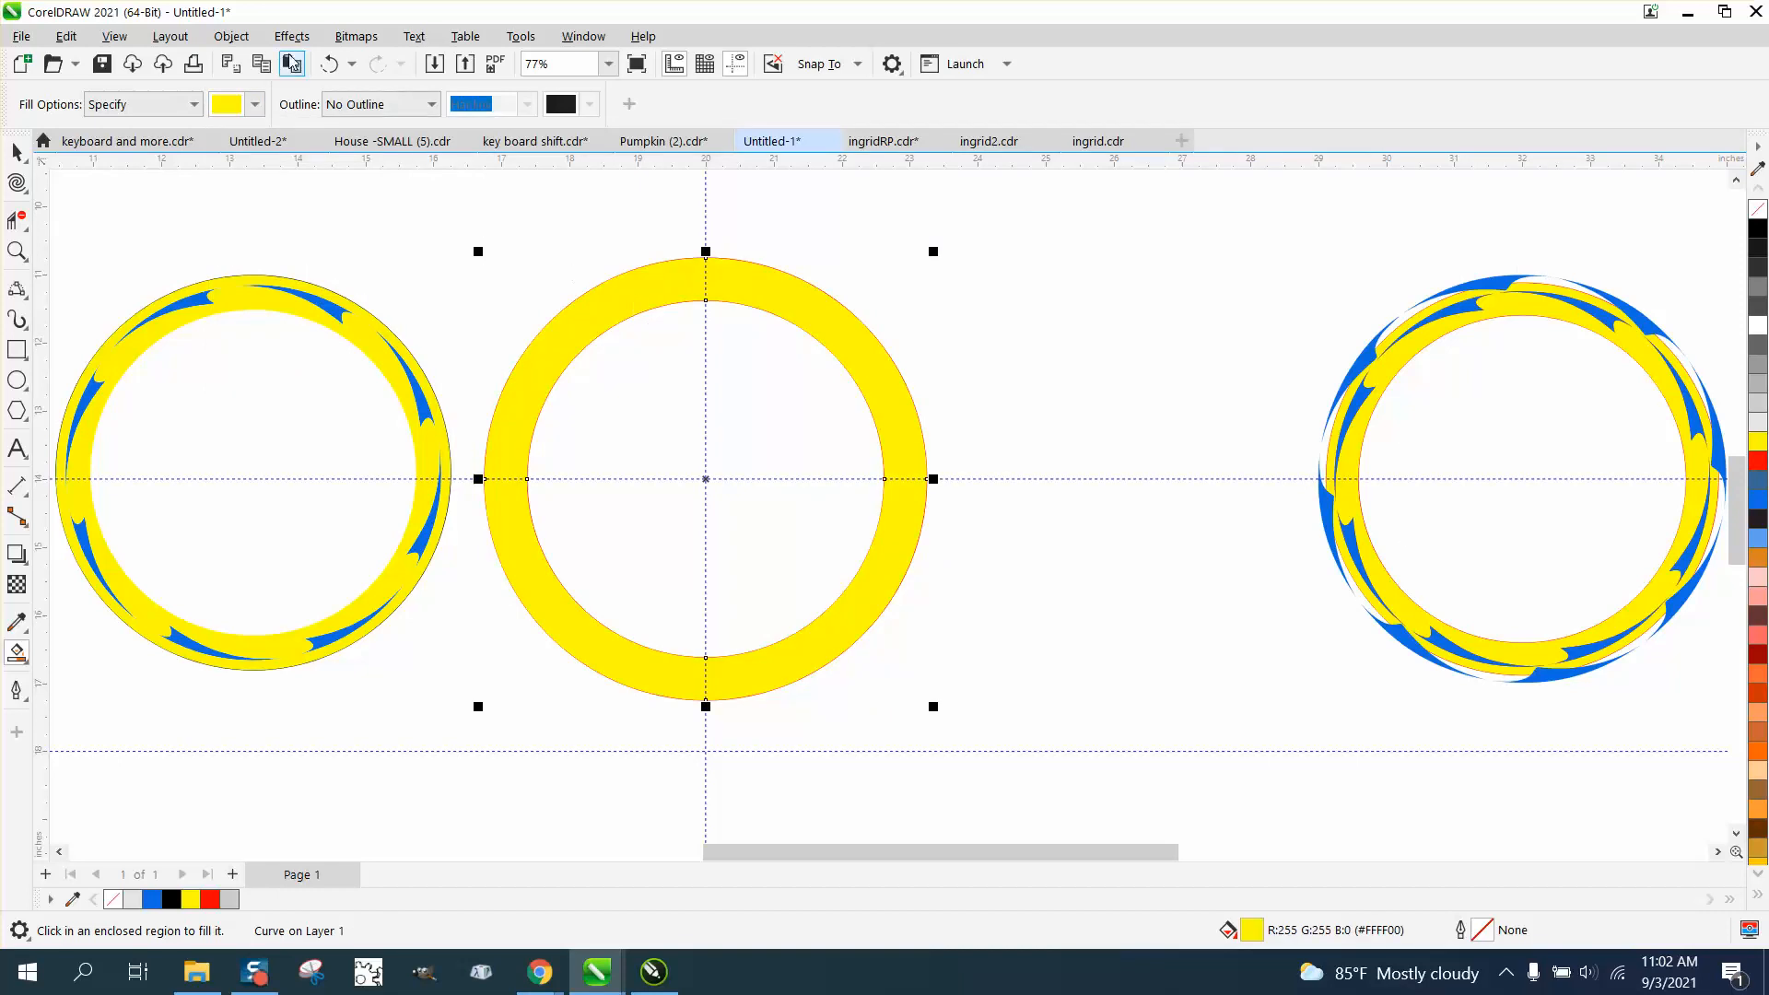
left_click(231, 35)
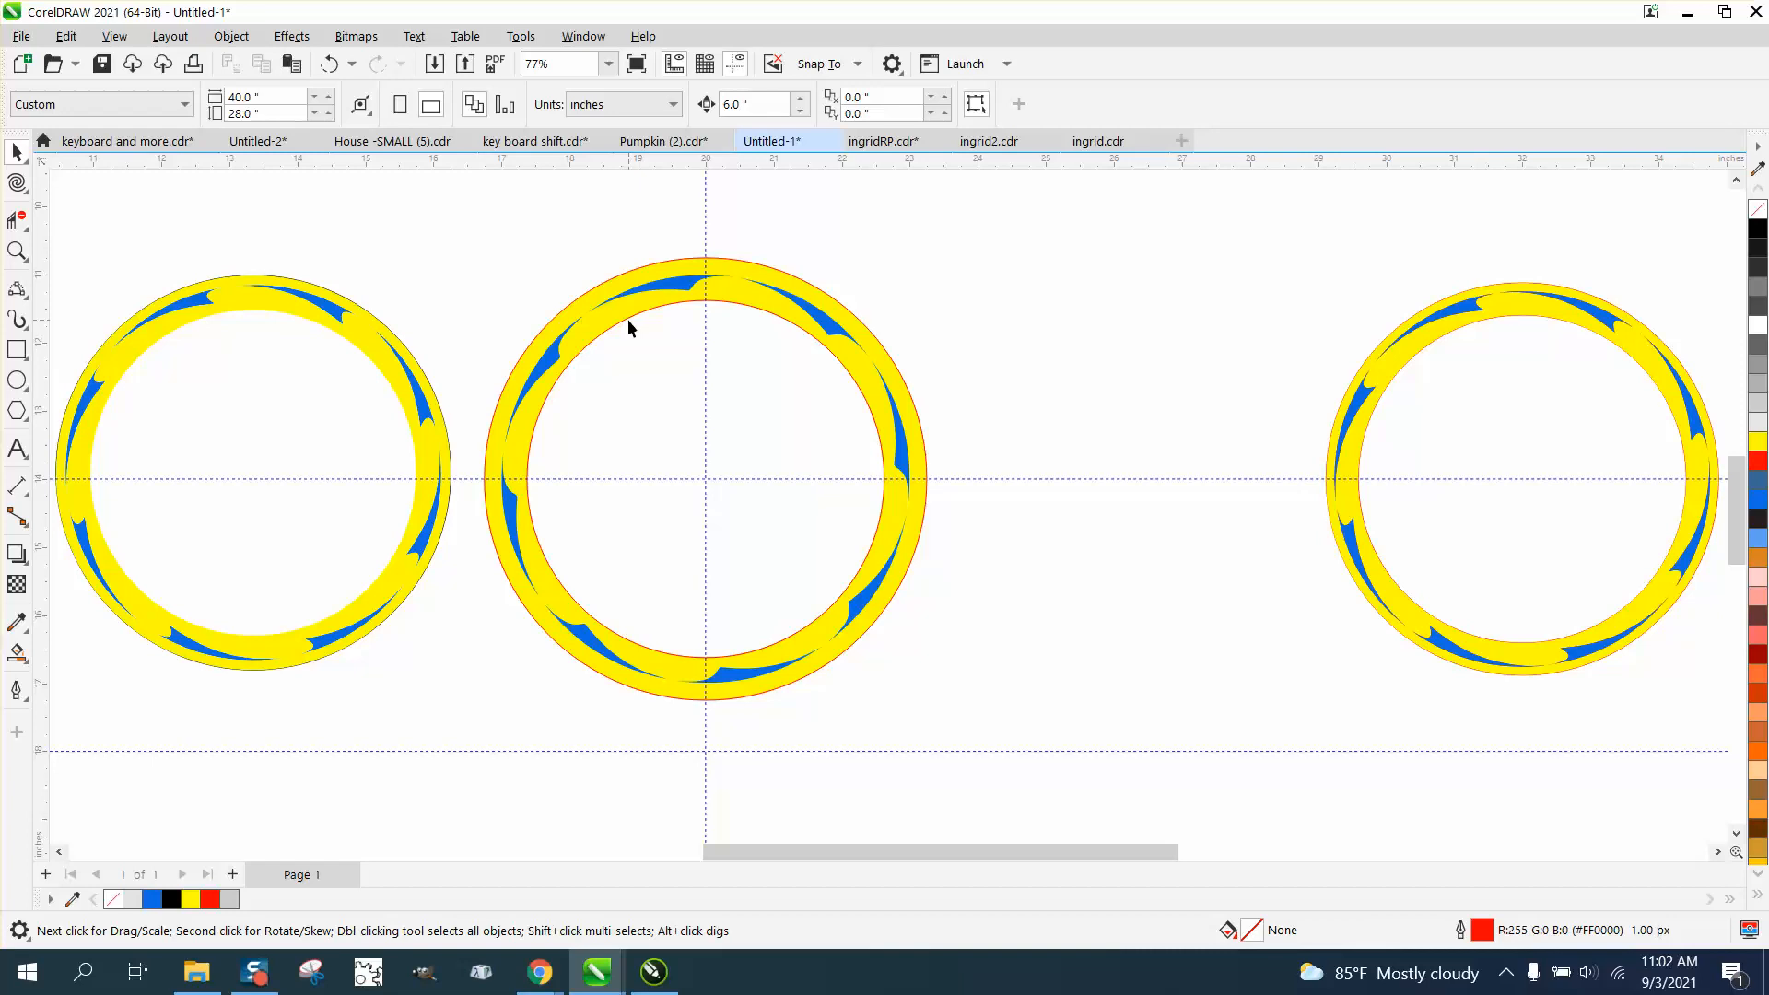
mouse_move(1453, 335)
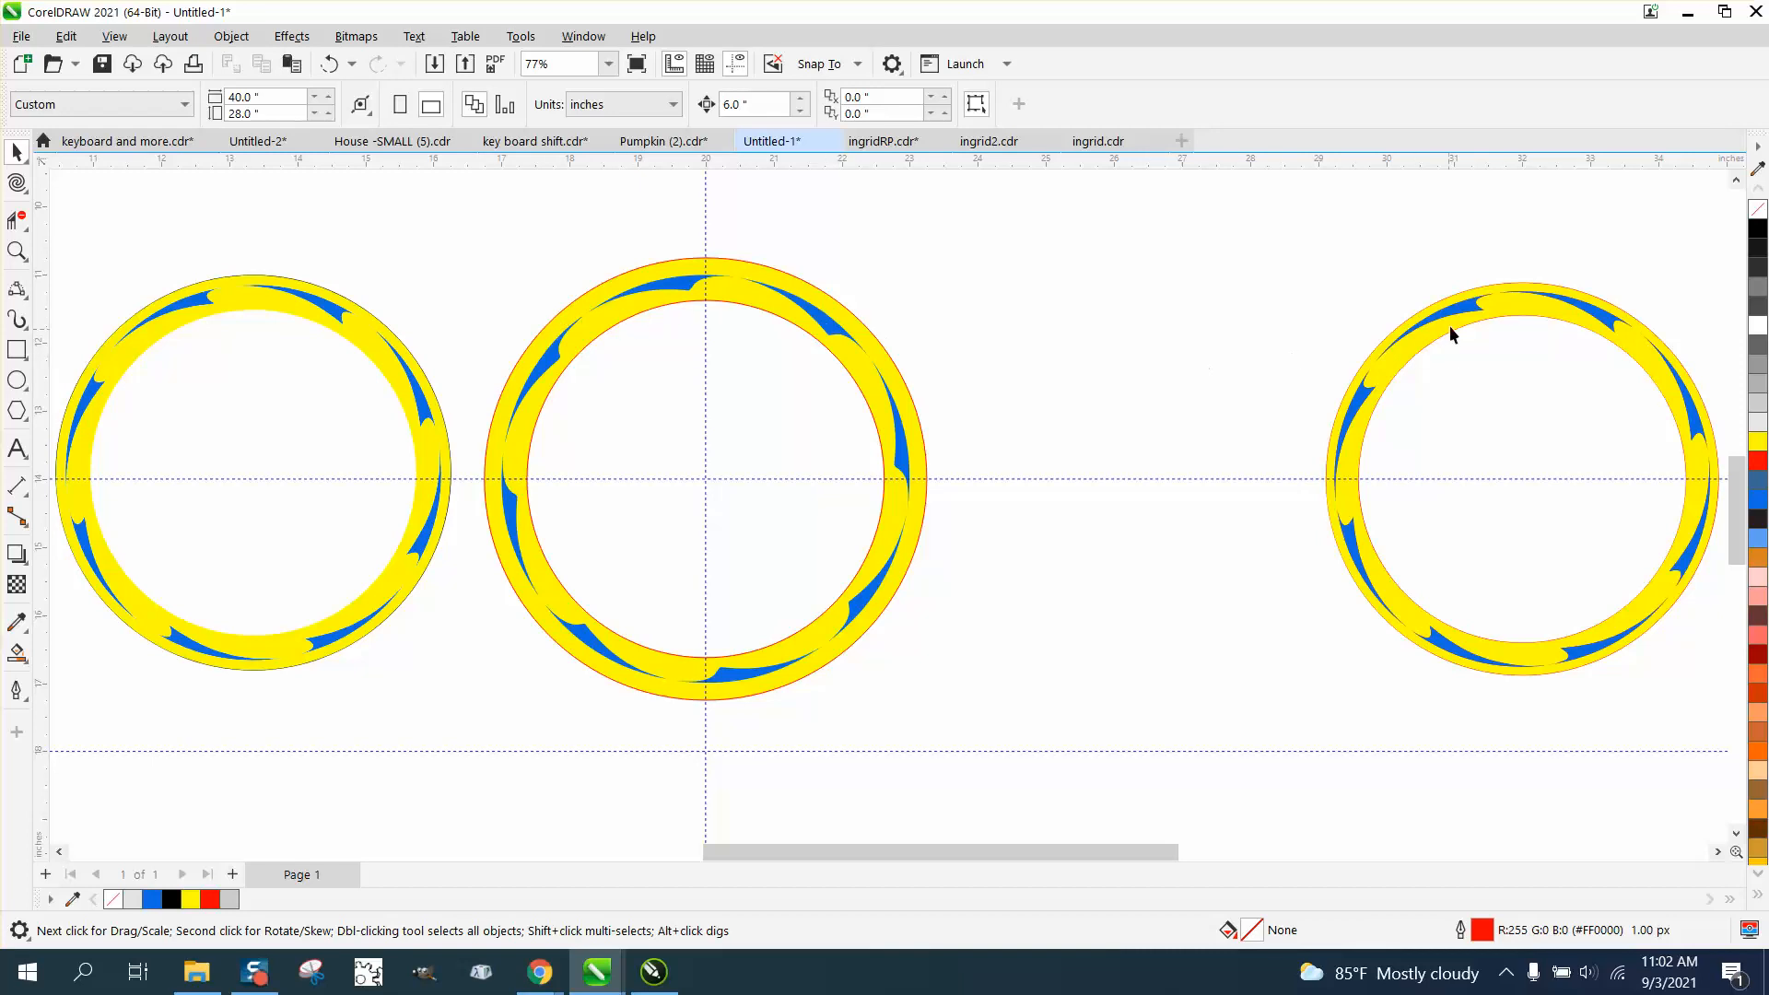
mouse_move(1251, 352)
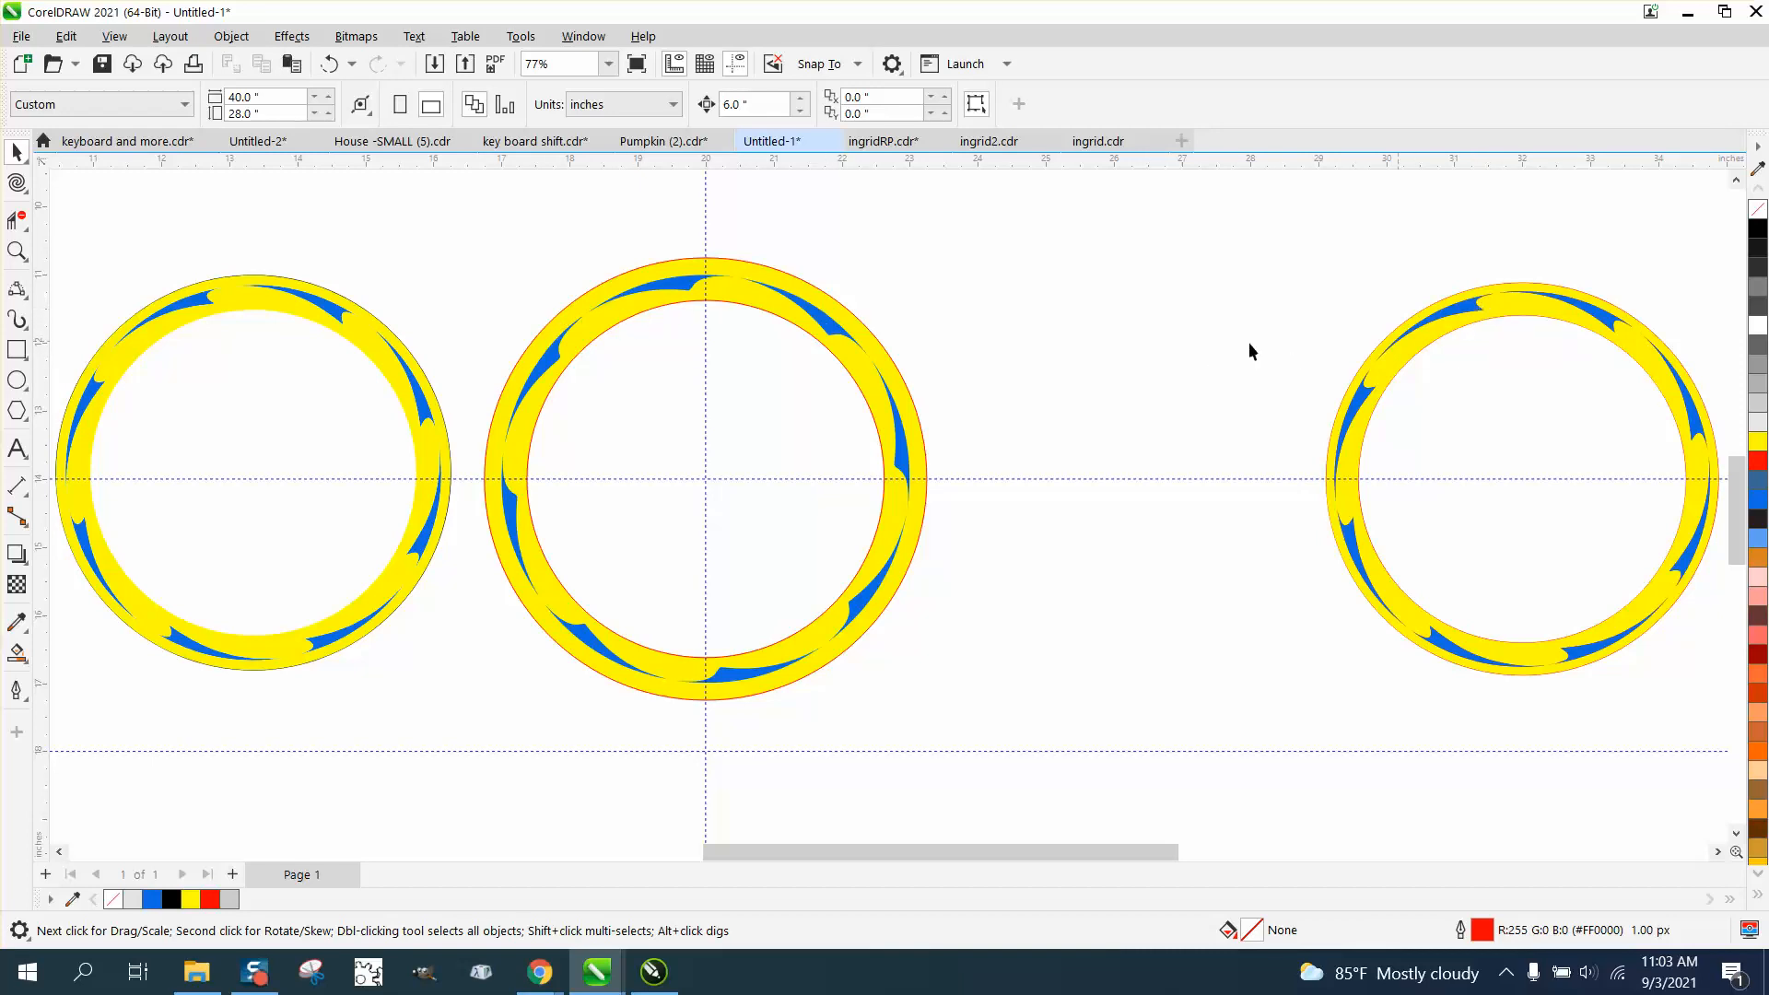
mouse_move(569, 341)
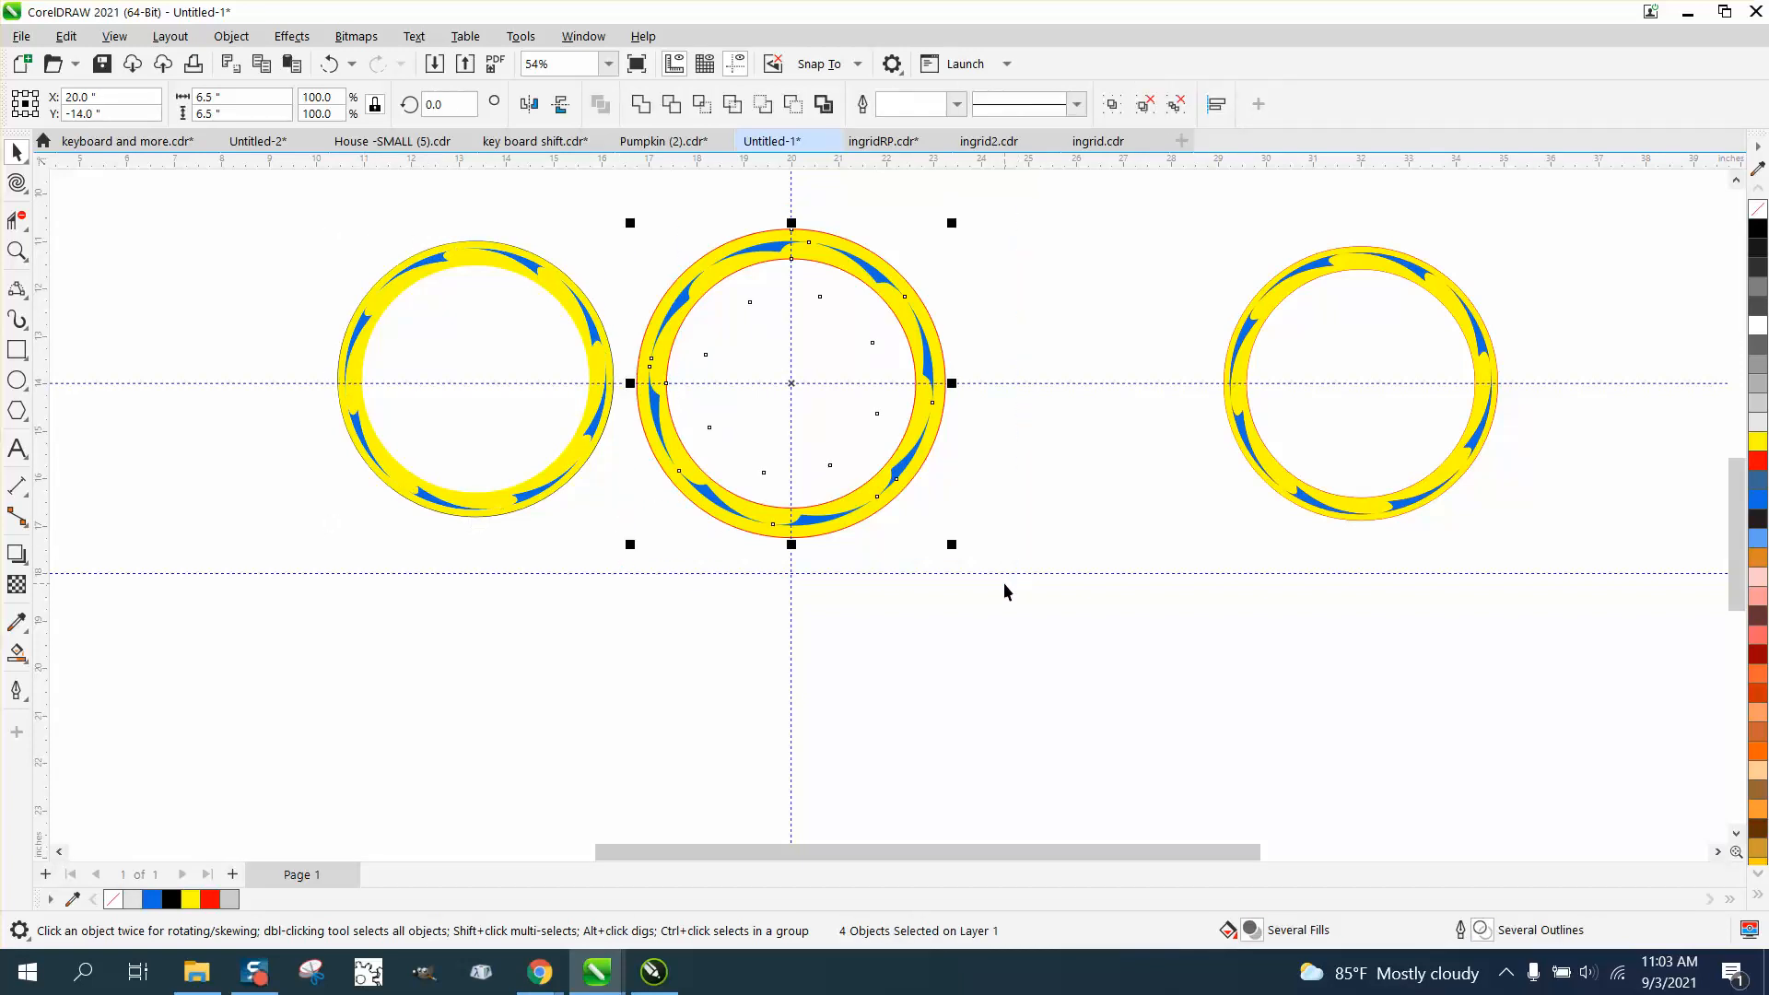
left_click(237, 96)
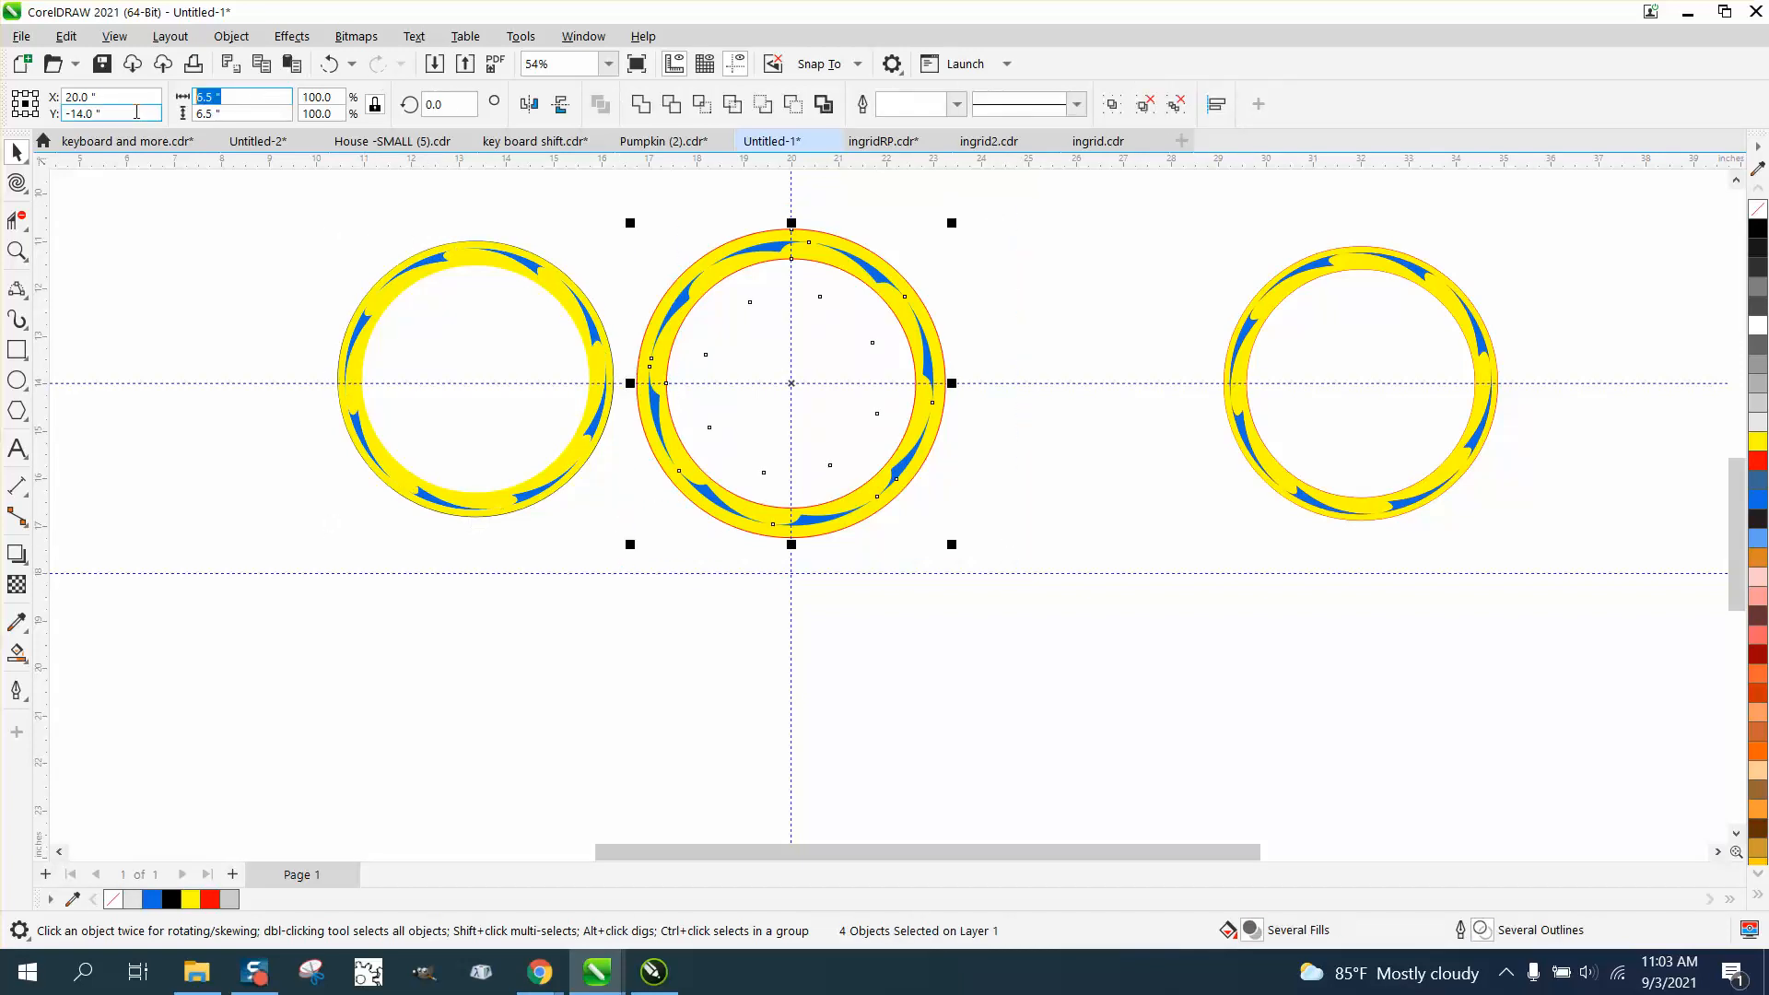